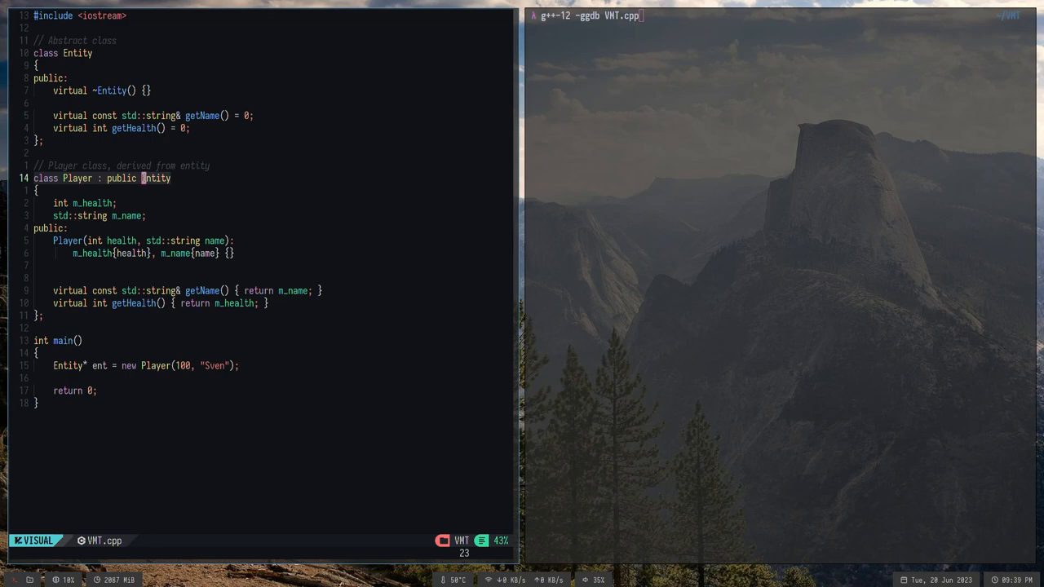
Review Entity's getName and getHealth declarations, the Player class, and the Player creation in main.
key(Escape)
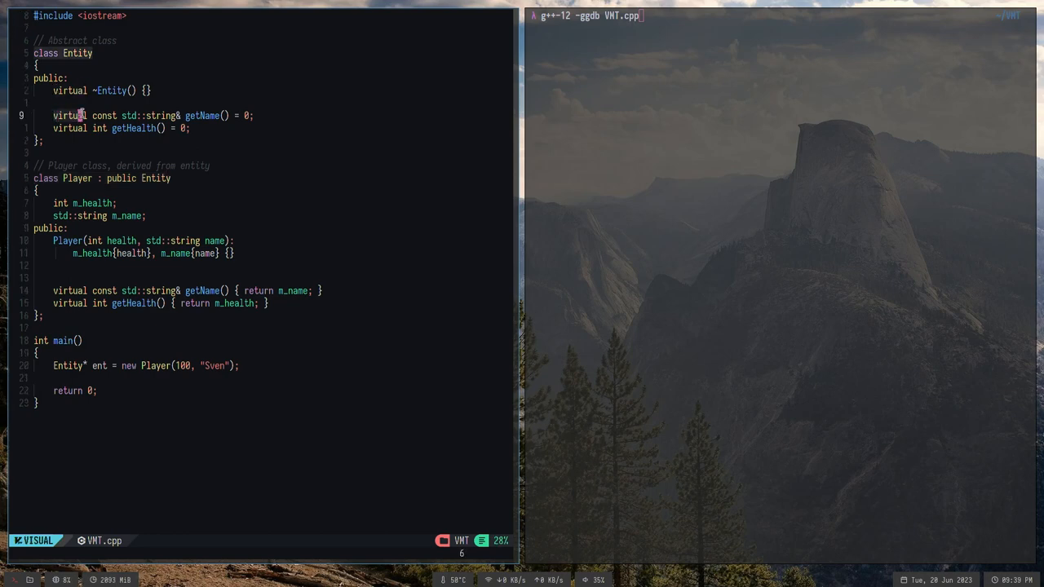
key(Escape)
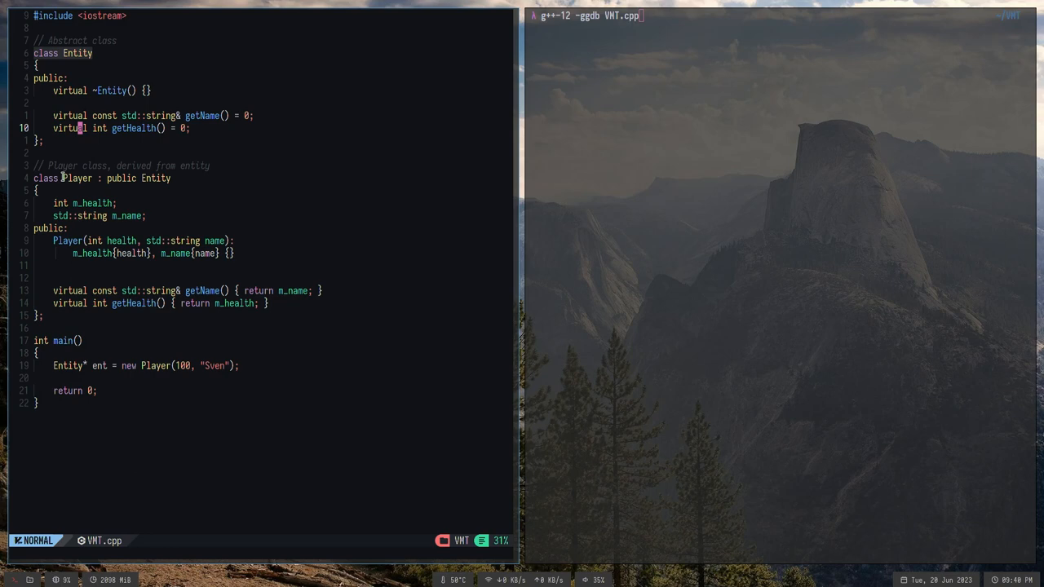
key(v)
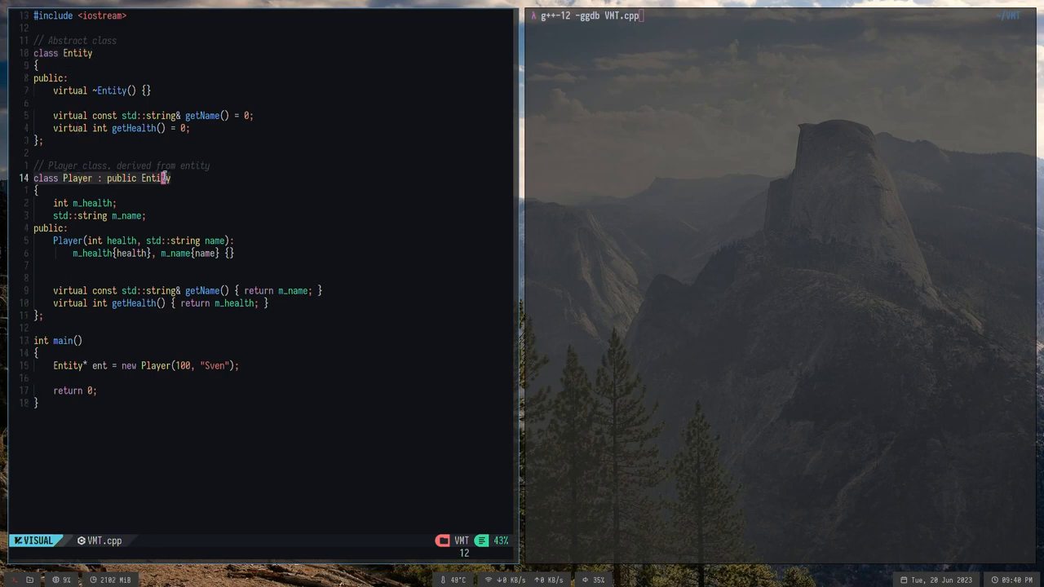
key(Escape)
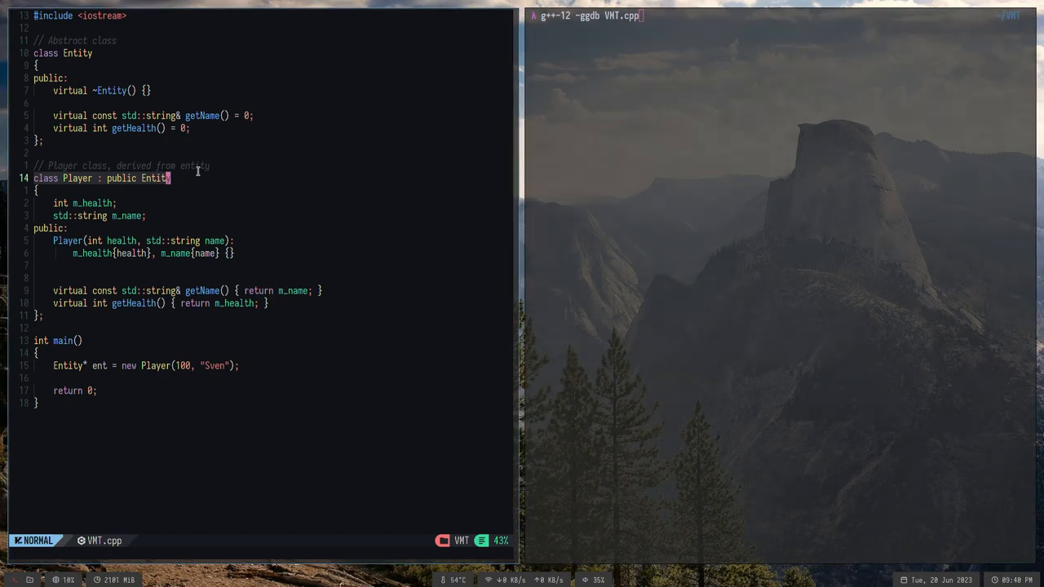
mouse_move(251, 296)
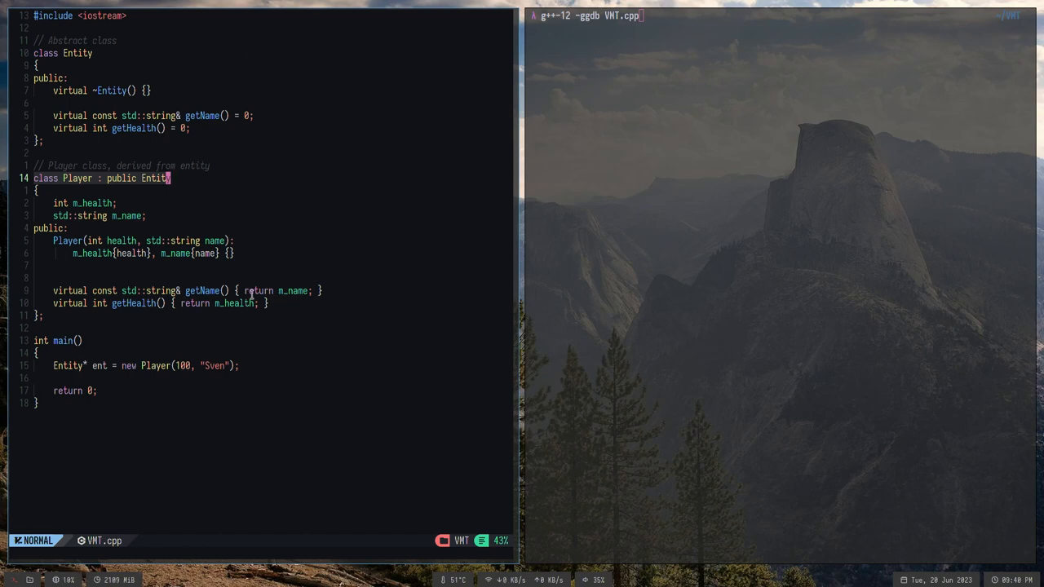
key(v)
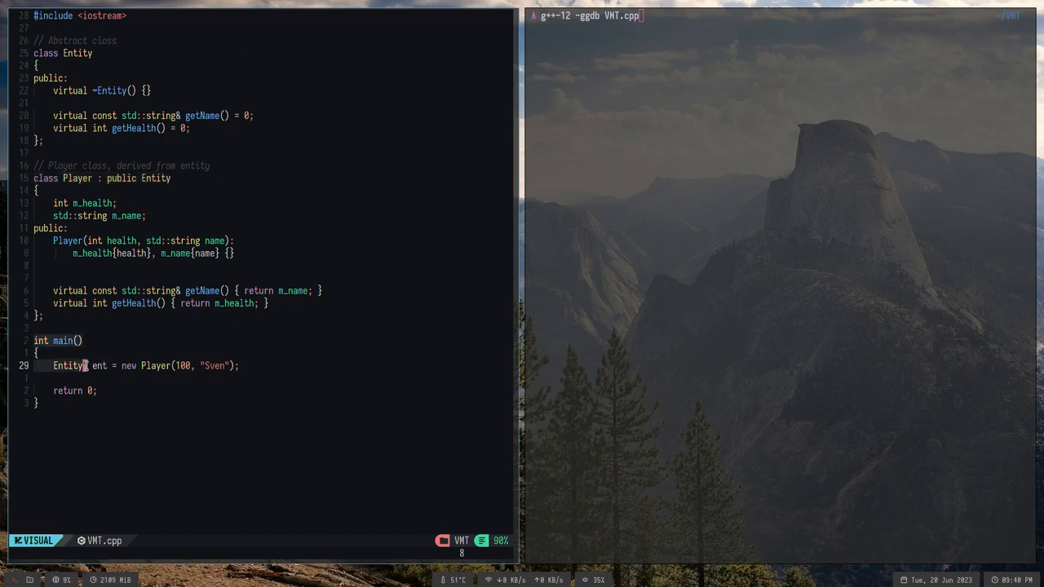
key(Escape)
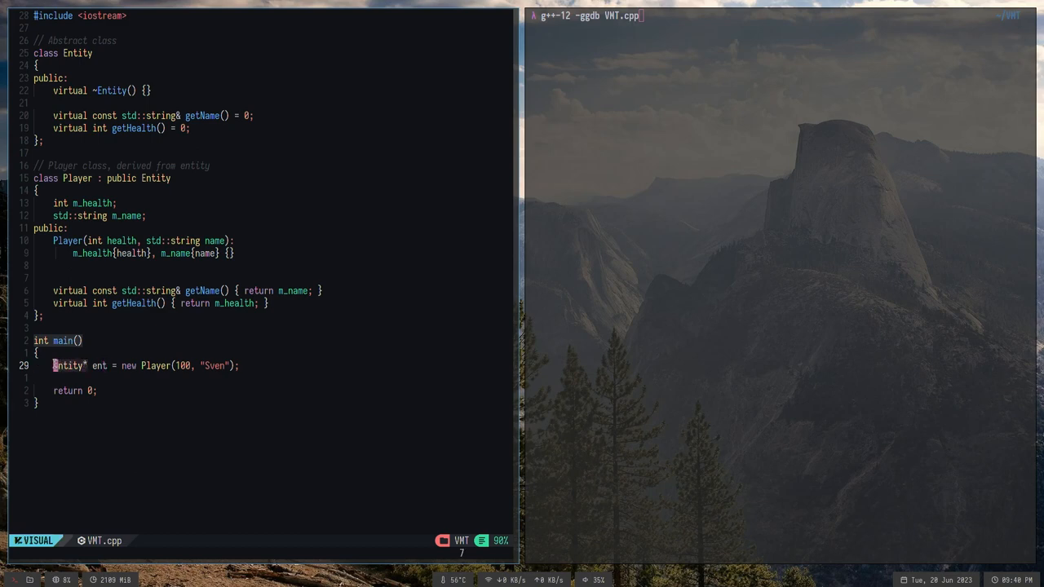
mouse_move(157, 365)
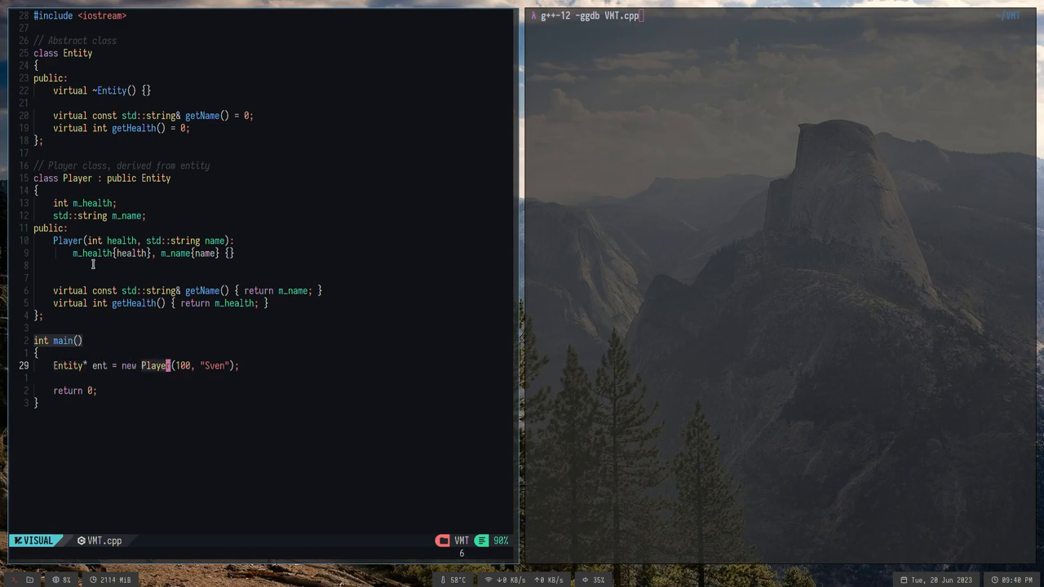
mouse_move(189, 206)
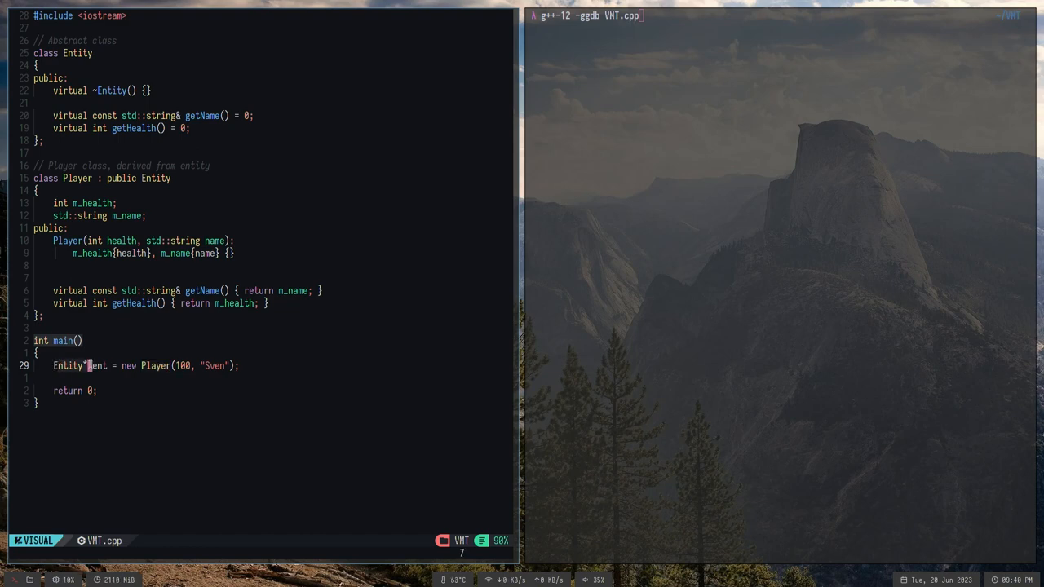
Add a trial ent->getHealth() line after the Player creation, then remove it and save VMT.cpp.
key(Escape)
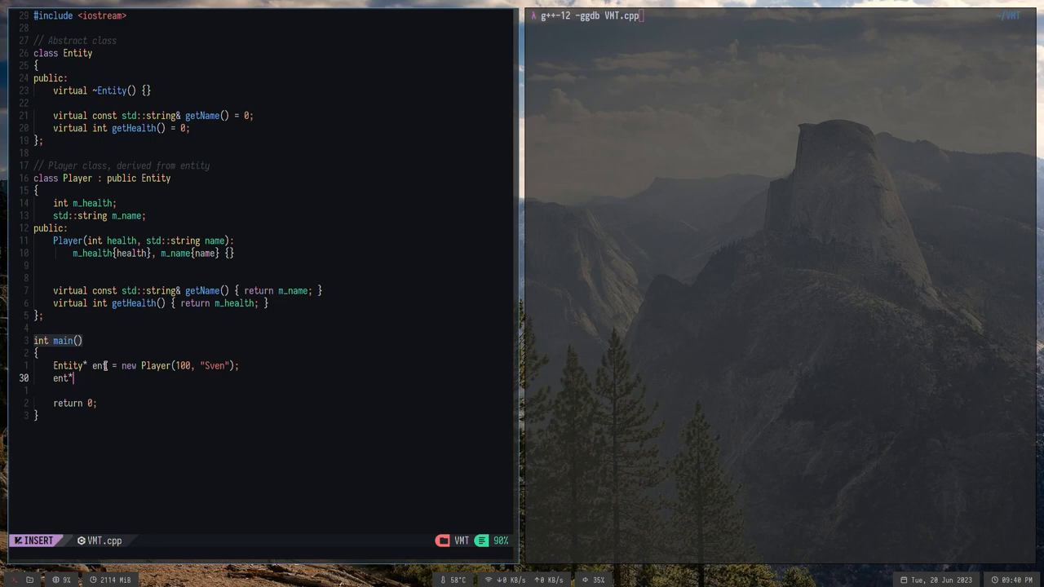
text(->getHealth)
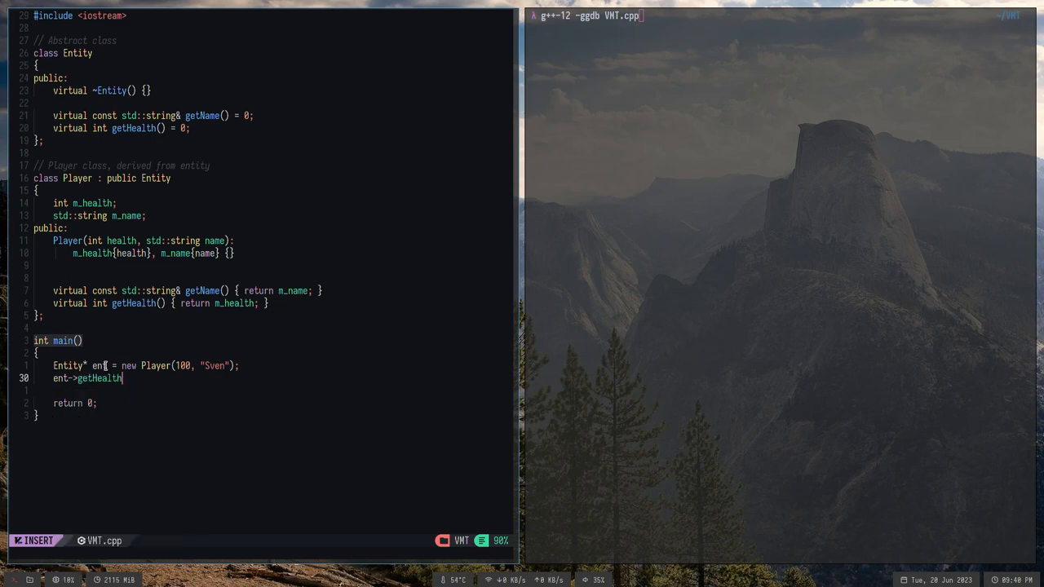
text(())
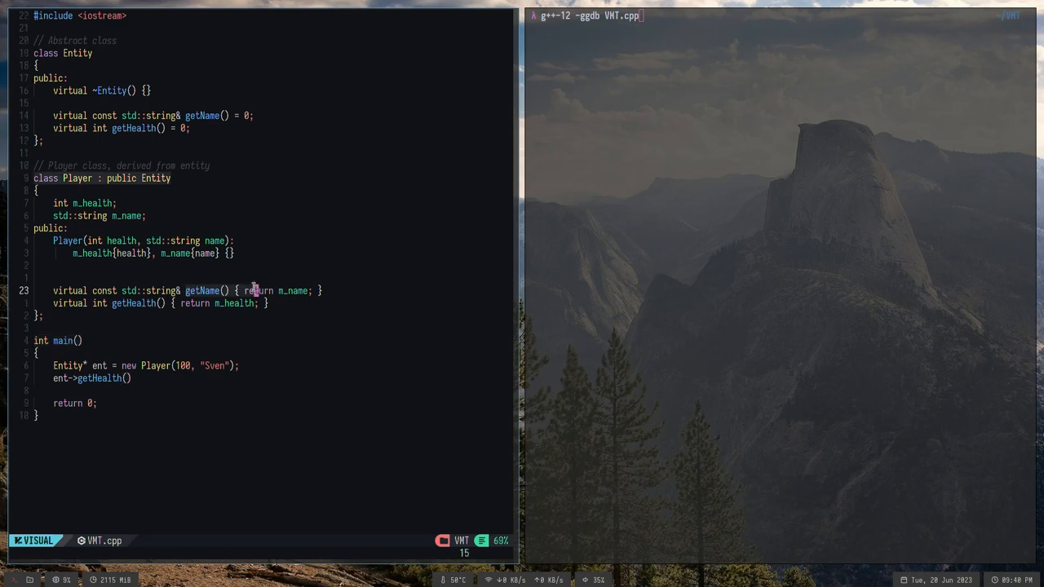
key(Escape)
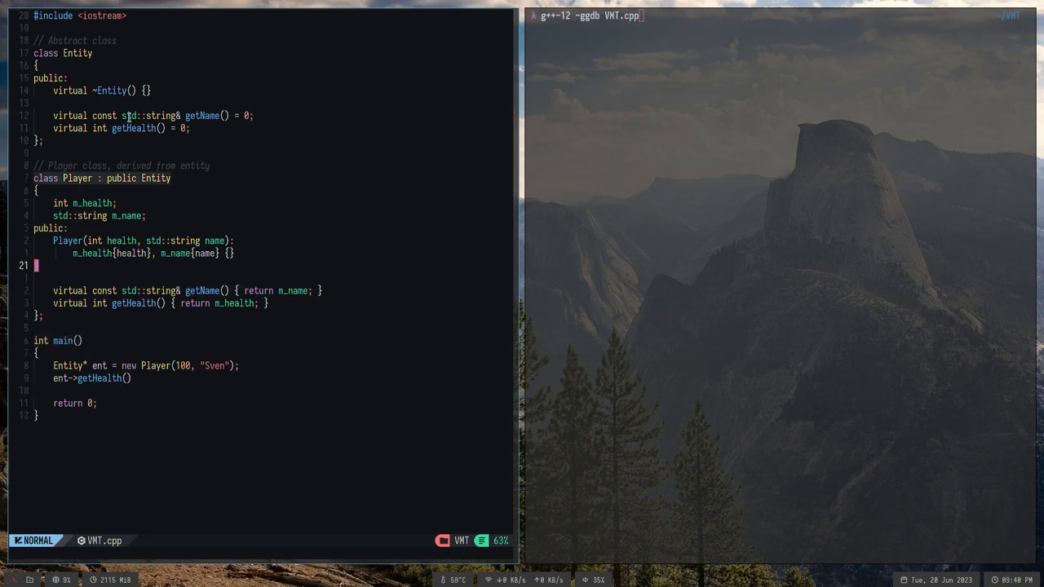
mouse_move(98, 364)
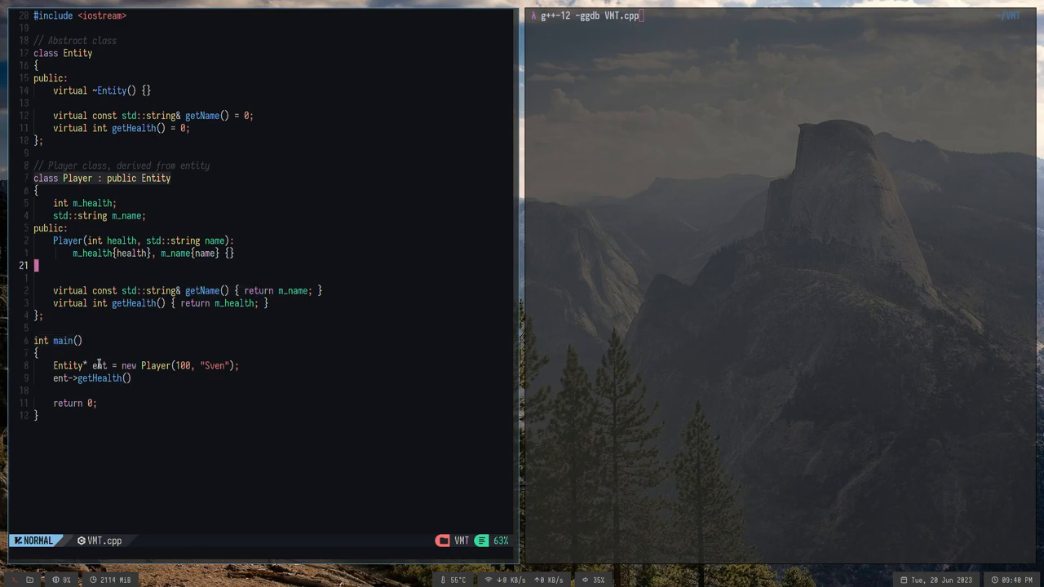
key(v)
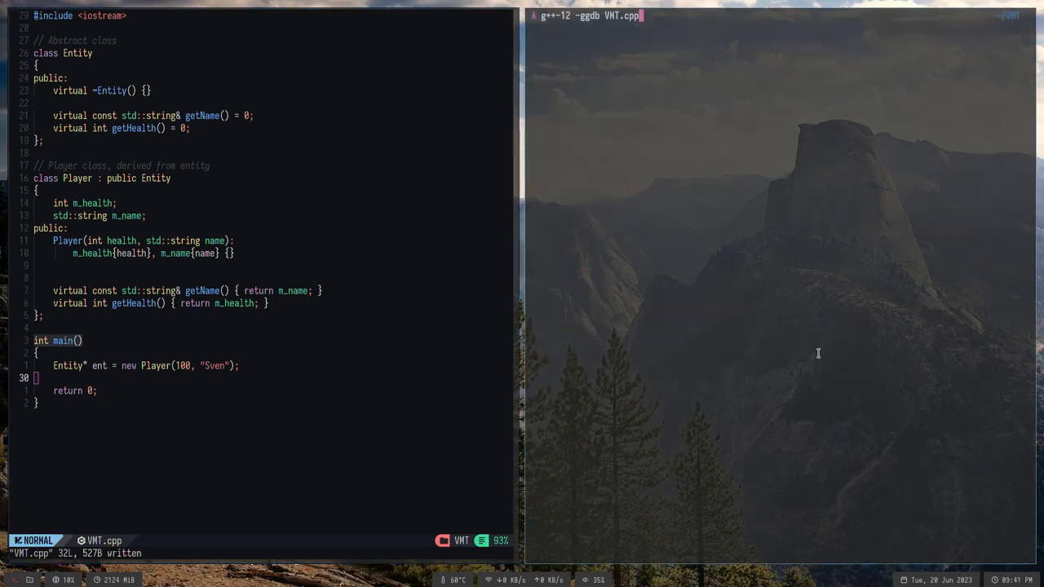
Compile VMT.cpp with g++-12 -ggdb and launch gdb on a.out.
key(Return)
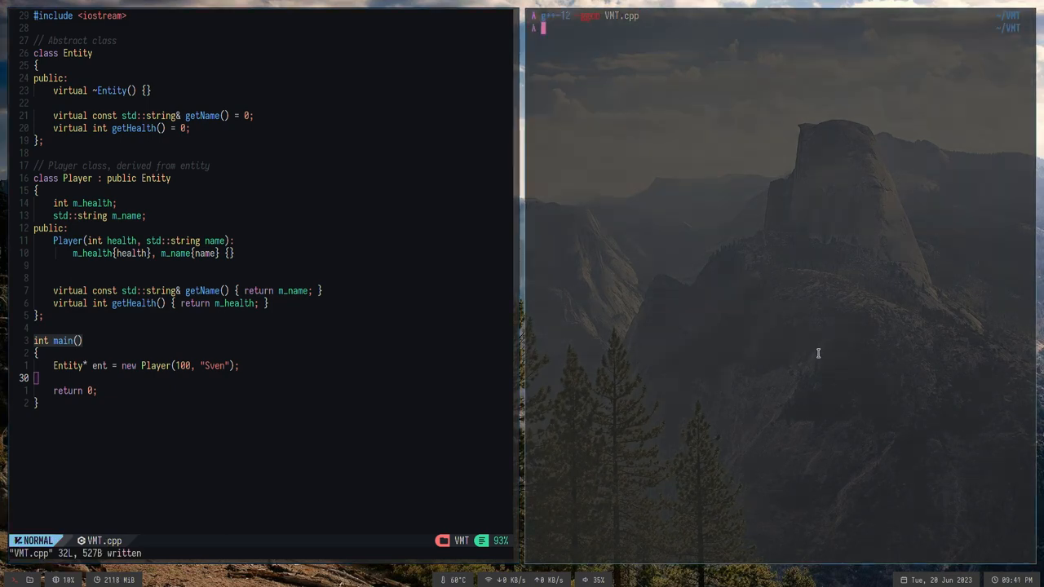
text(gdb a.out)
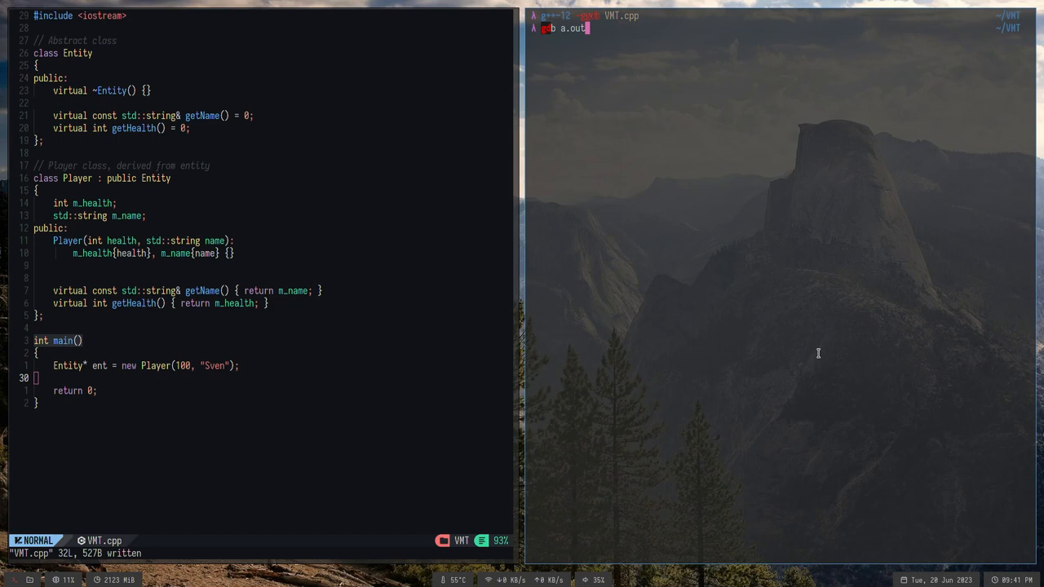
key(Return)
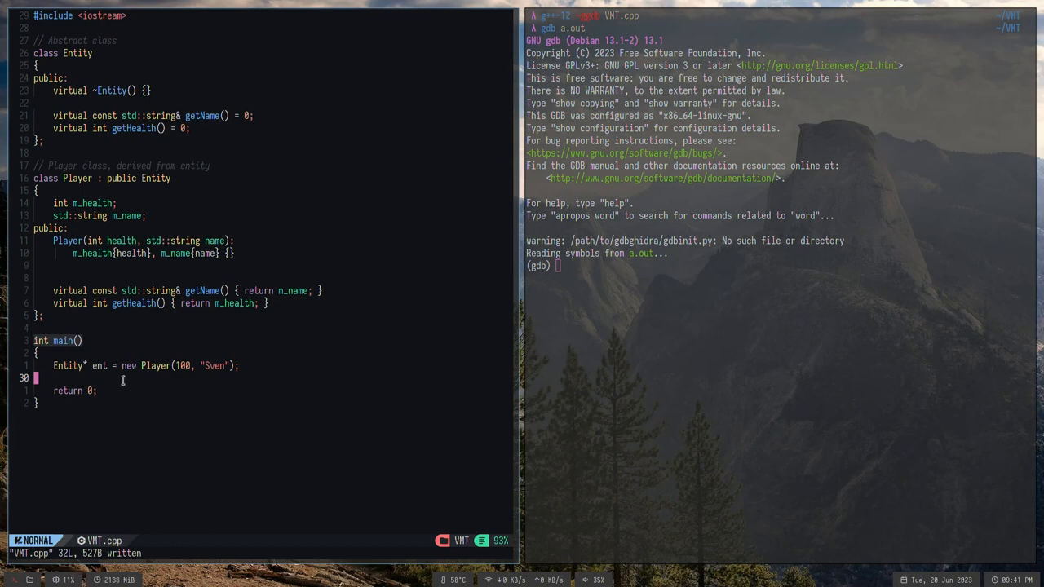
mouse_move(59, 403)
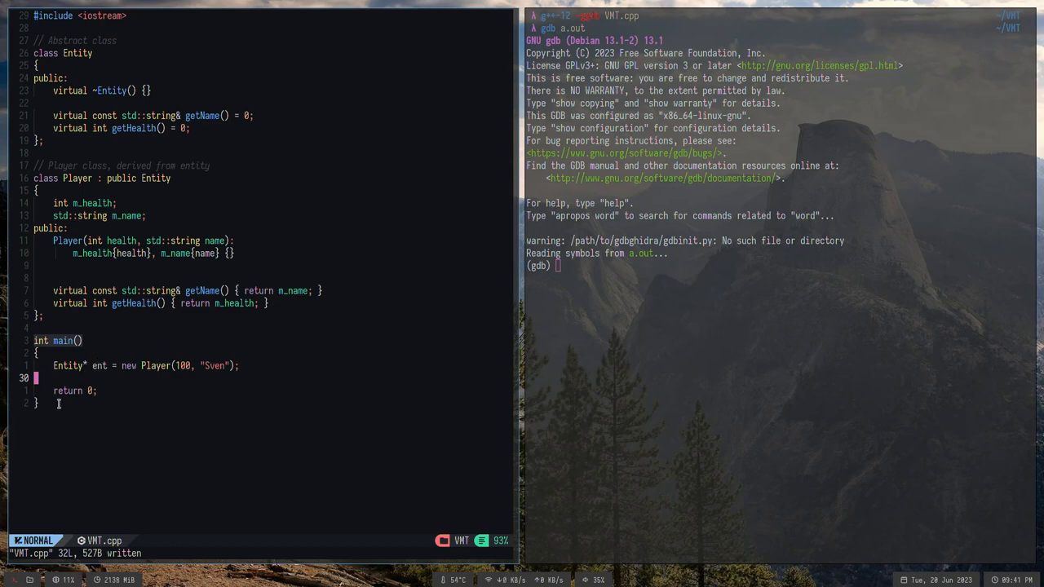
Highlight the ent variable in main and Entity's pure virtual getHealth declaration.
key(v)
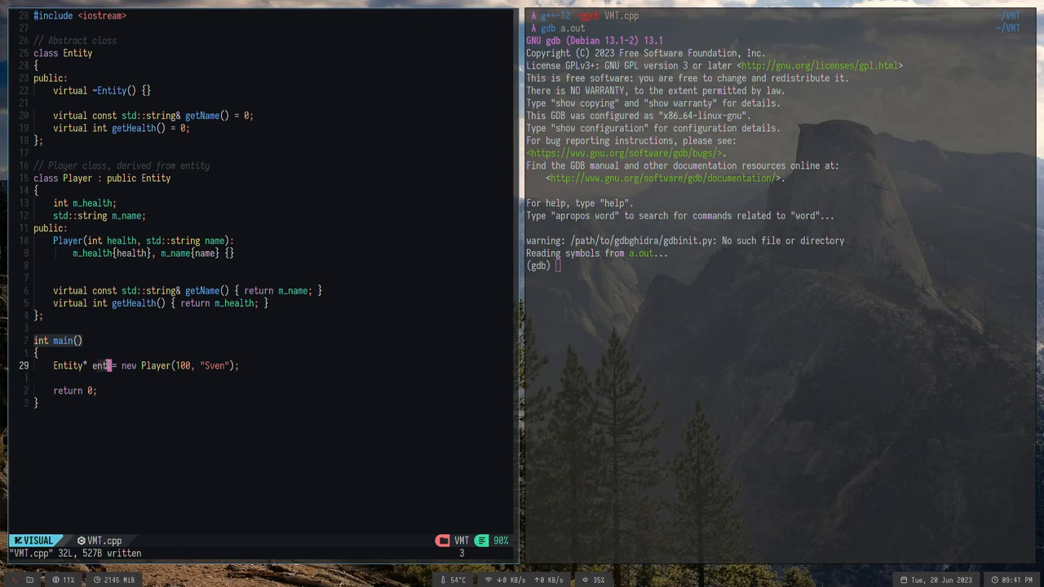
key(Escape)
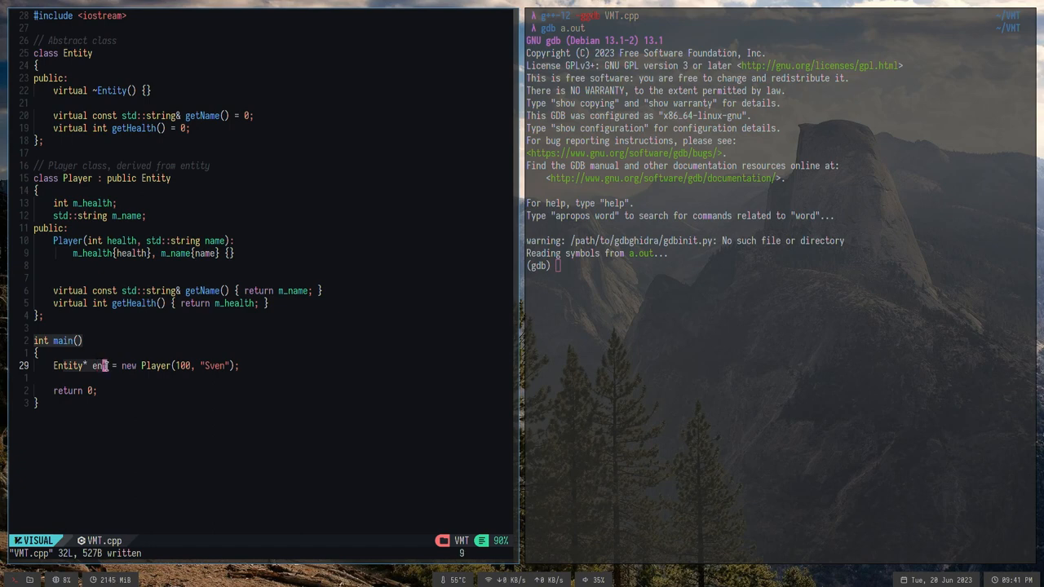
mouse_move(279, 330)
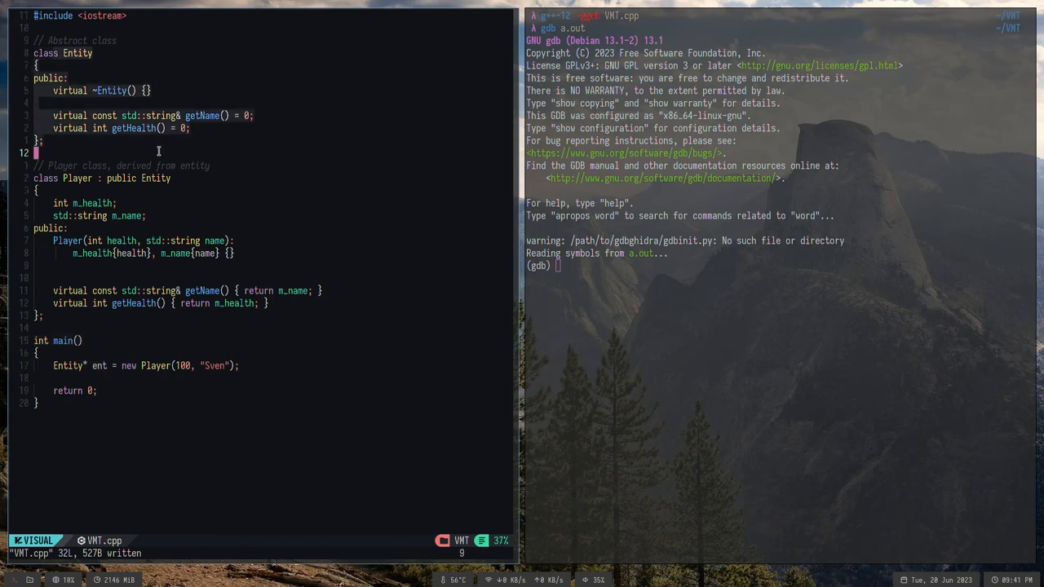
key(Escape)
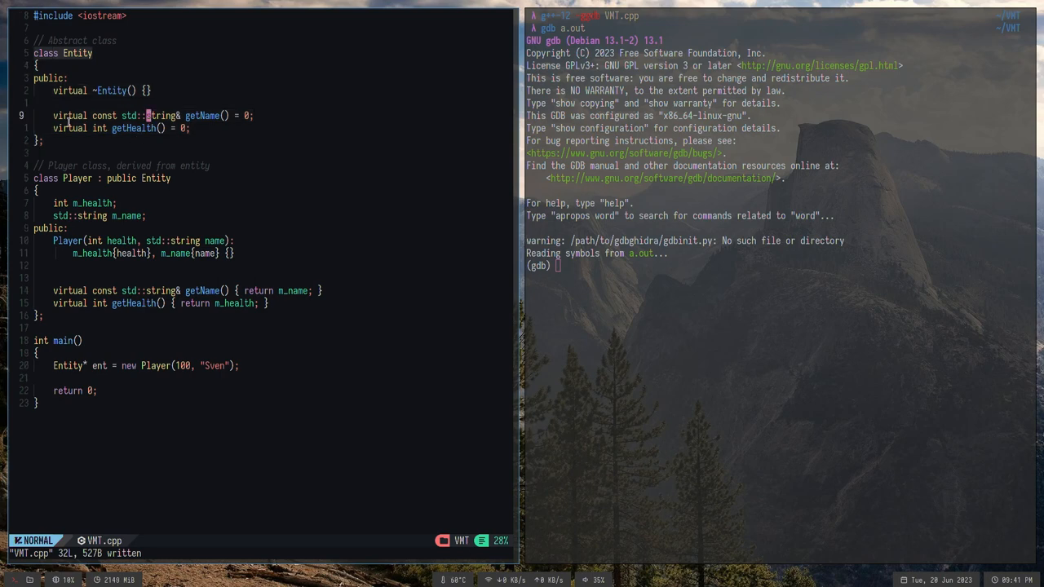
key(v)
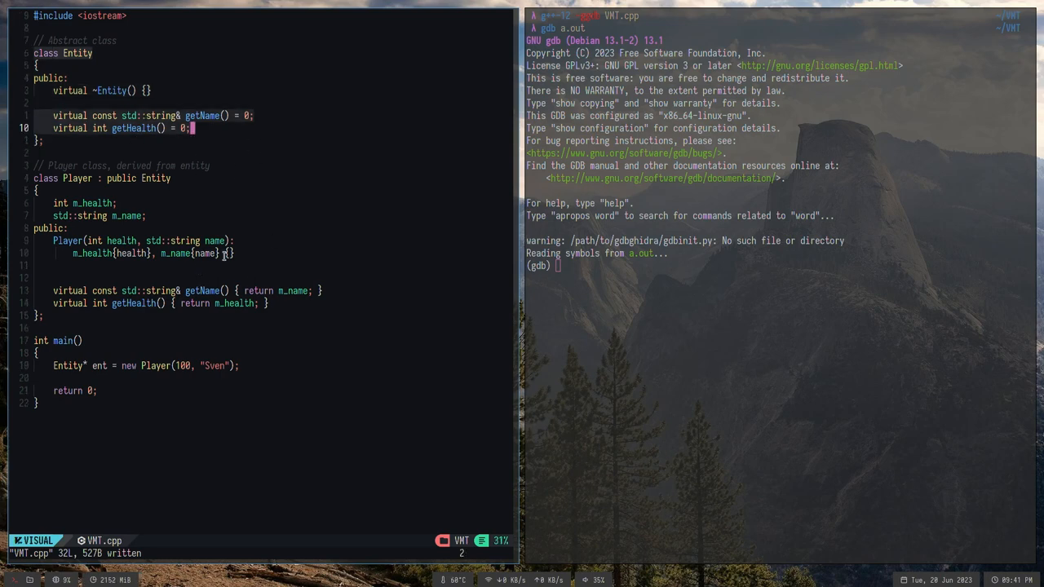
Break at *main, run past the Player creation, and print ent, *ent and *(Player*)ent.
text(b)
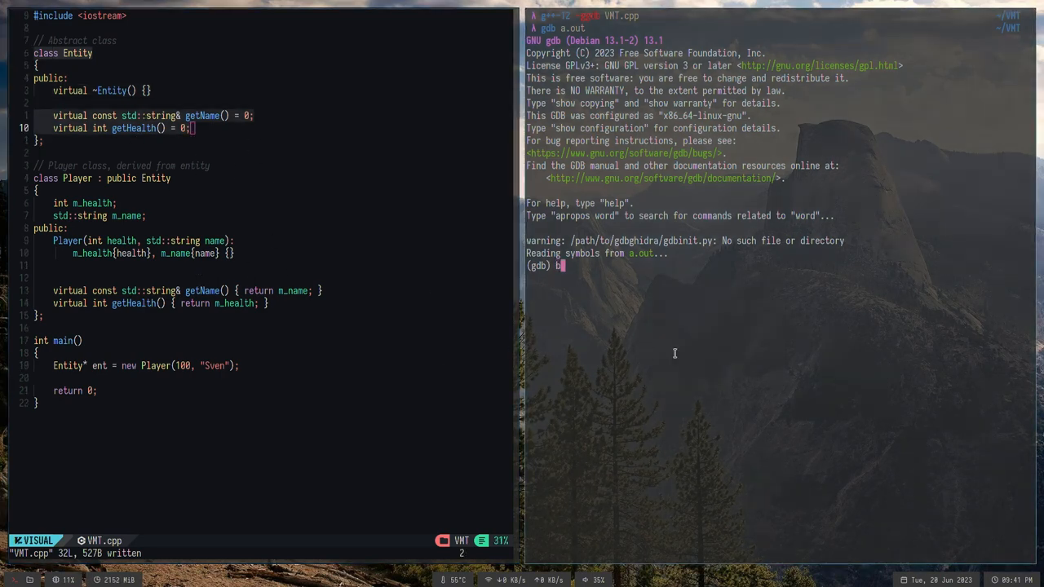
text(*main)
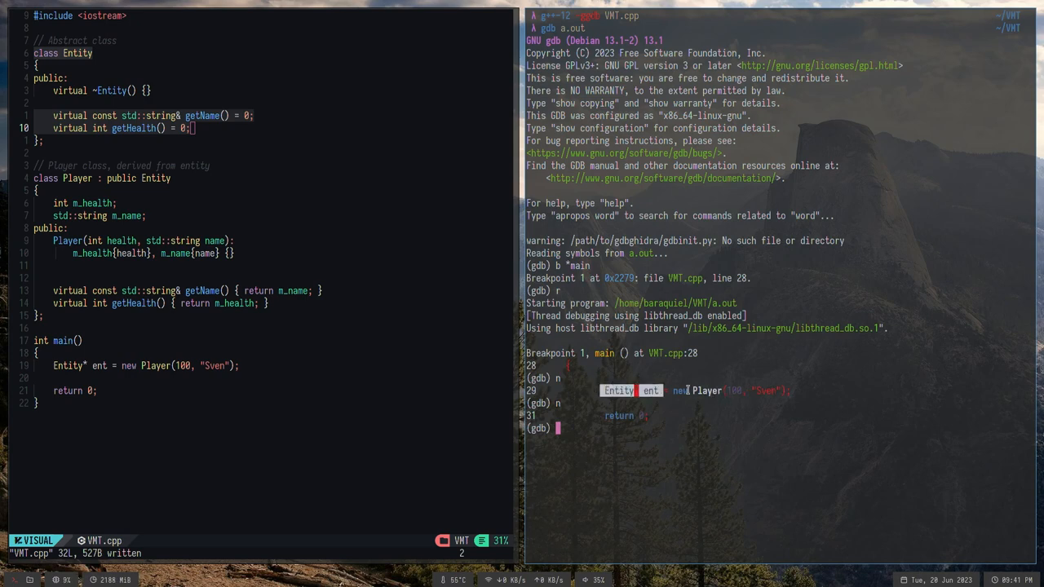
text(p)
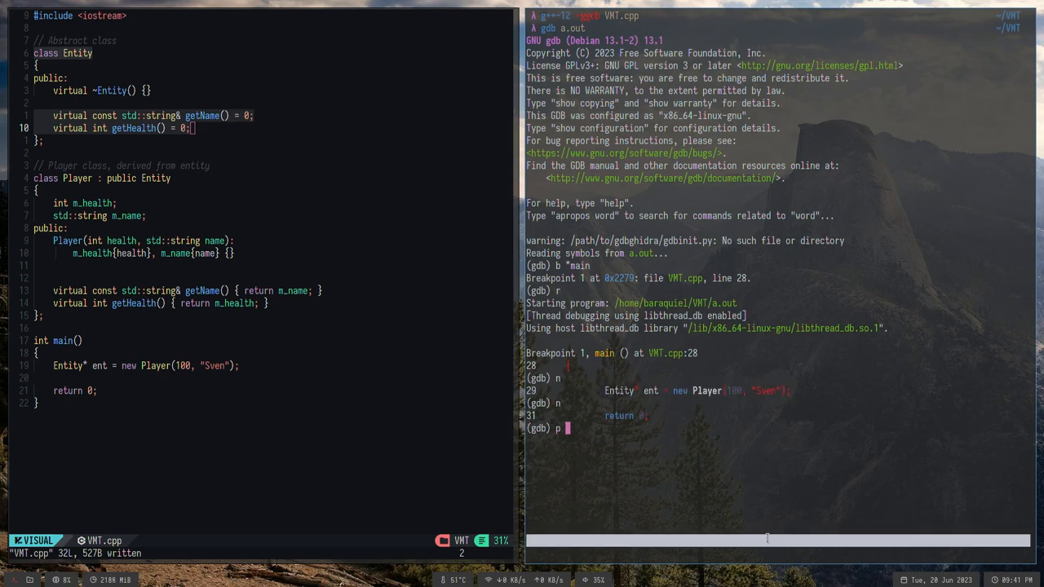
key(Return)
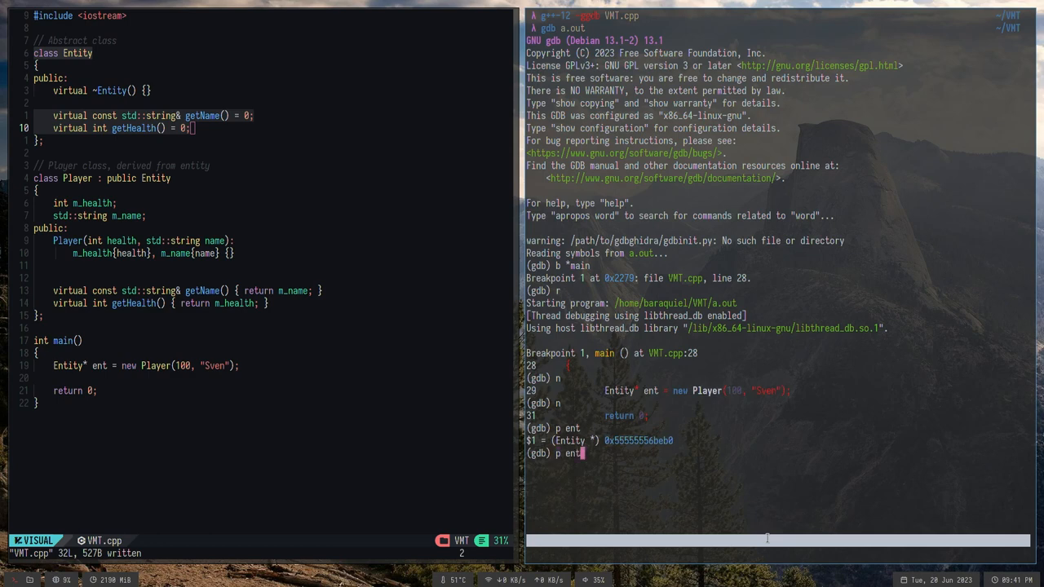
key(Return)
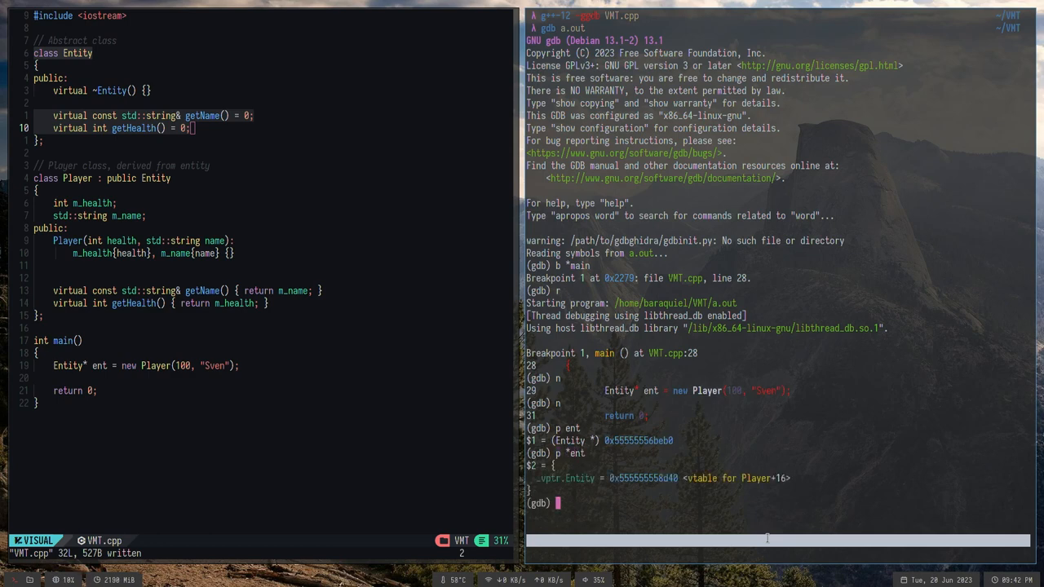
text(p *ent)
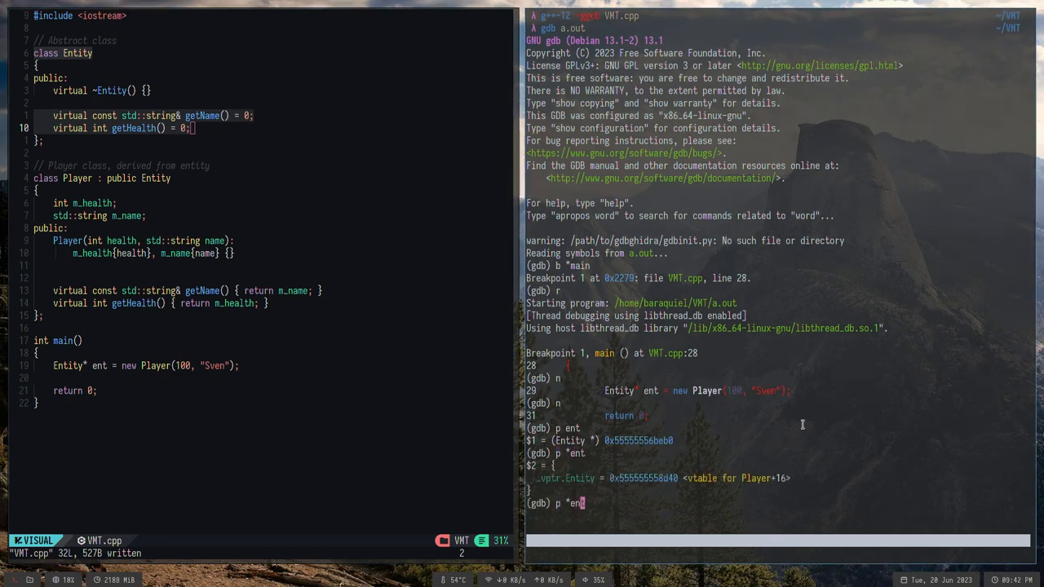
text((Player*)
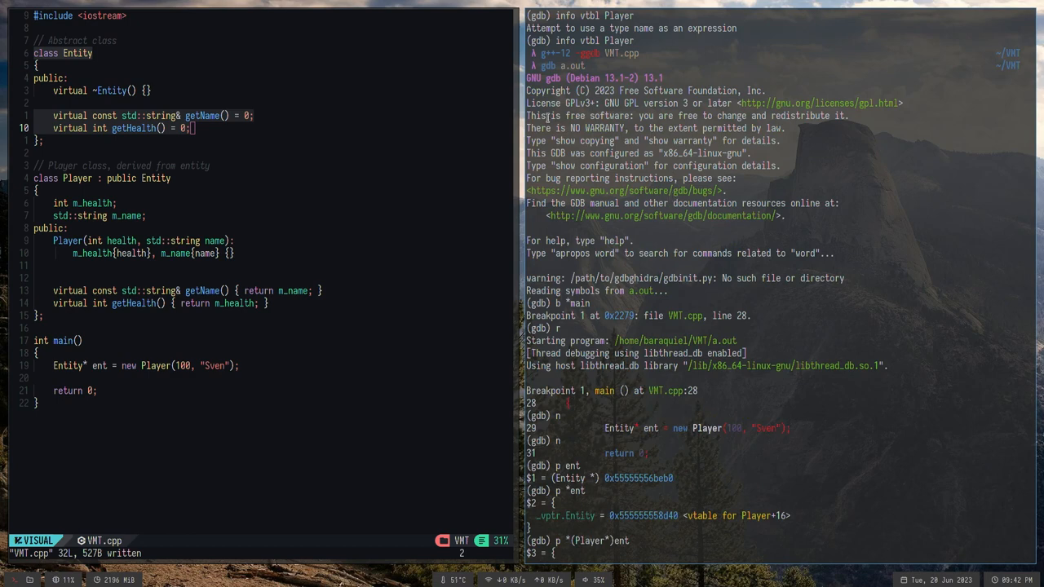
mouse_move(574, 370)
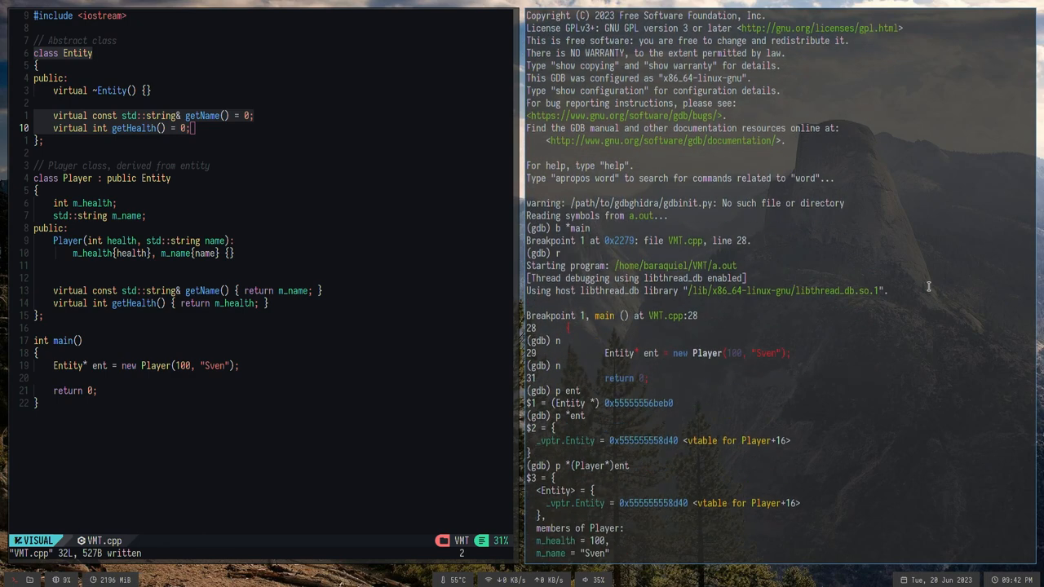
mouse_move(797, 488)
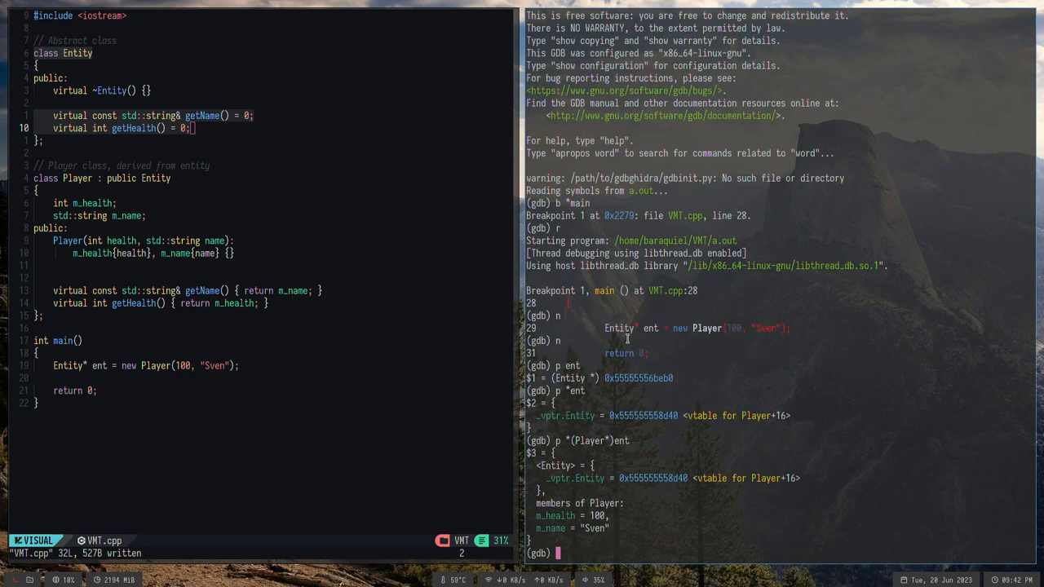
mouse_move(640, 388)
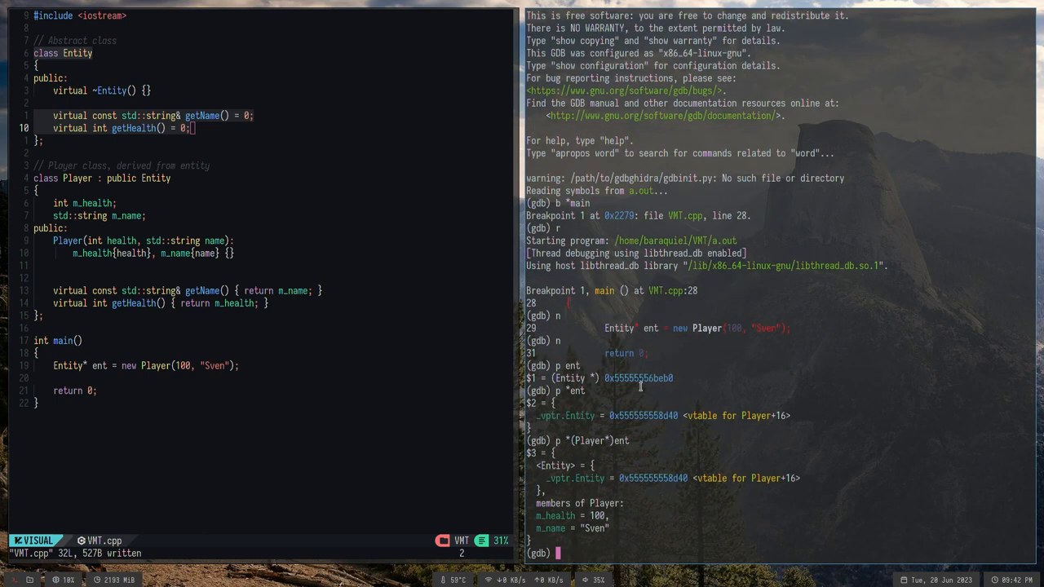
mouse_move(751, 514)
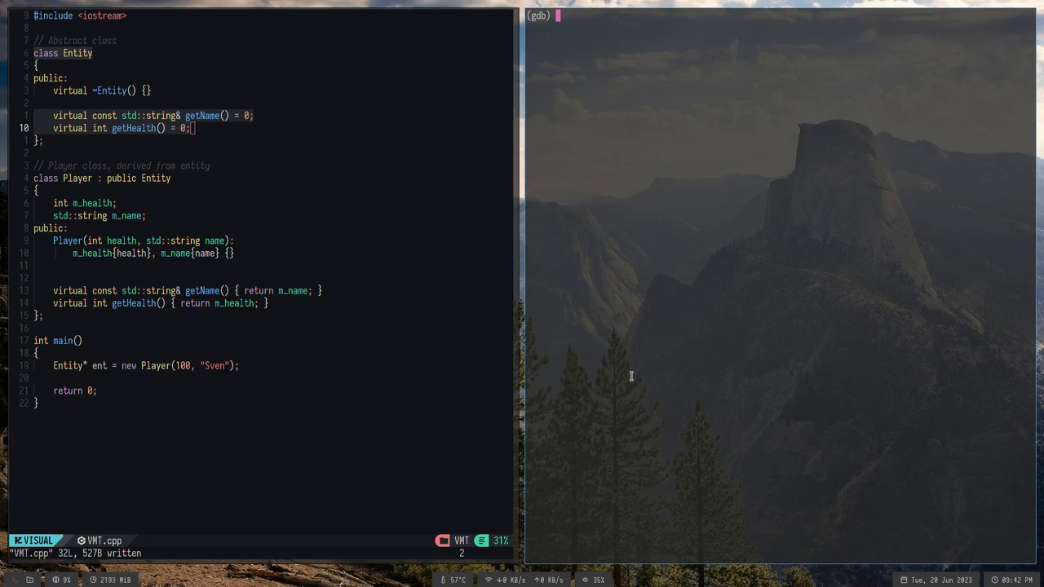
Evaluate ent->getHealth() in GDB, which returns 100.
text(info)
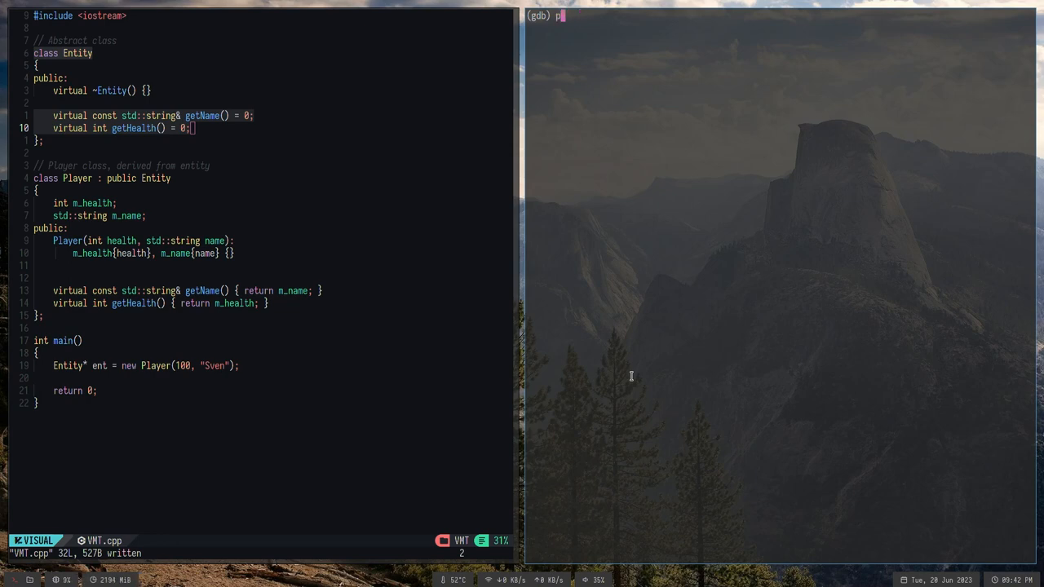
key(Backspace)
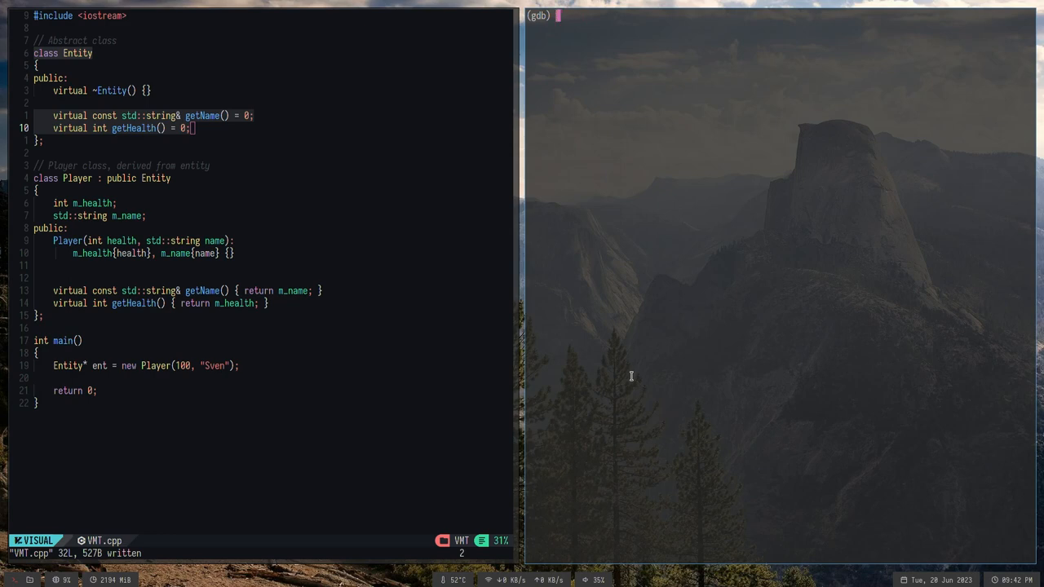
text(p-)
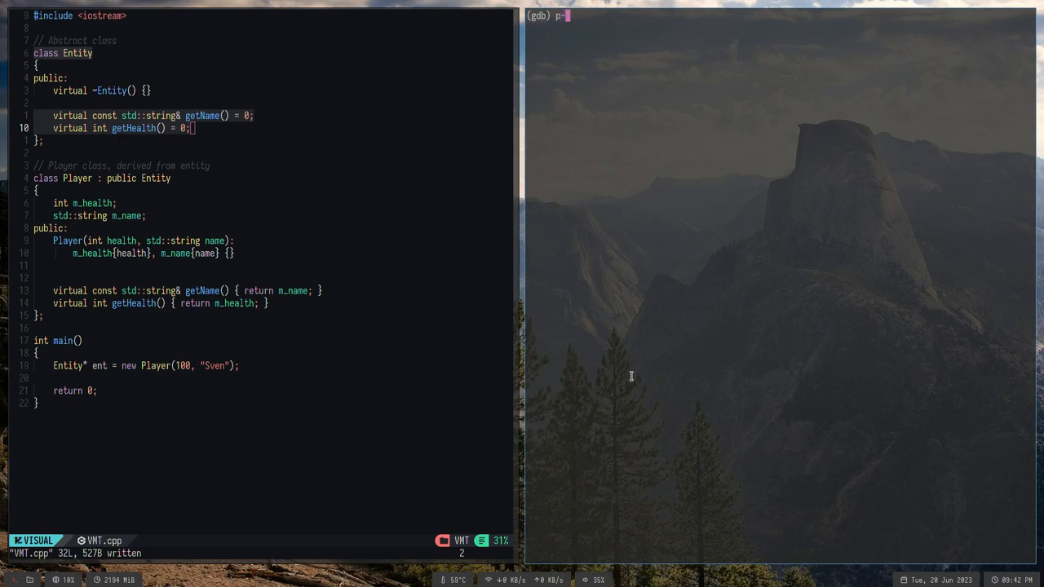
text(e)
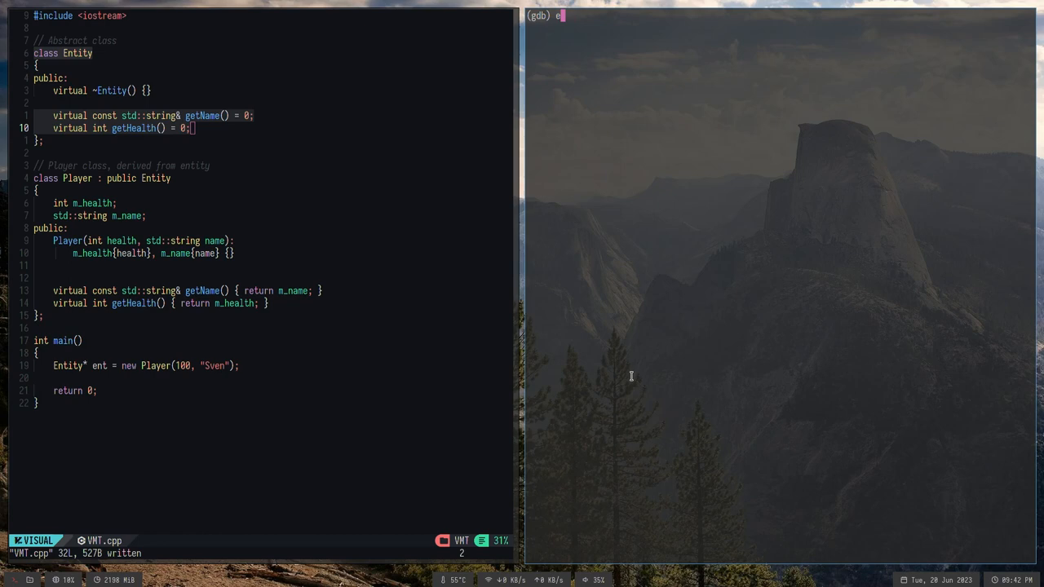
text(nt-)
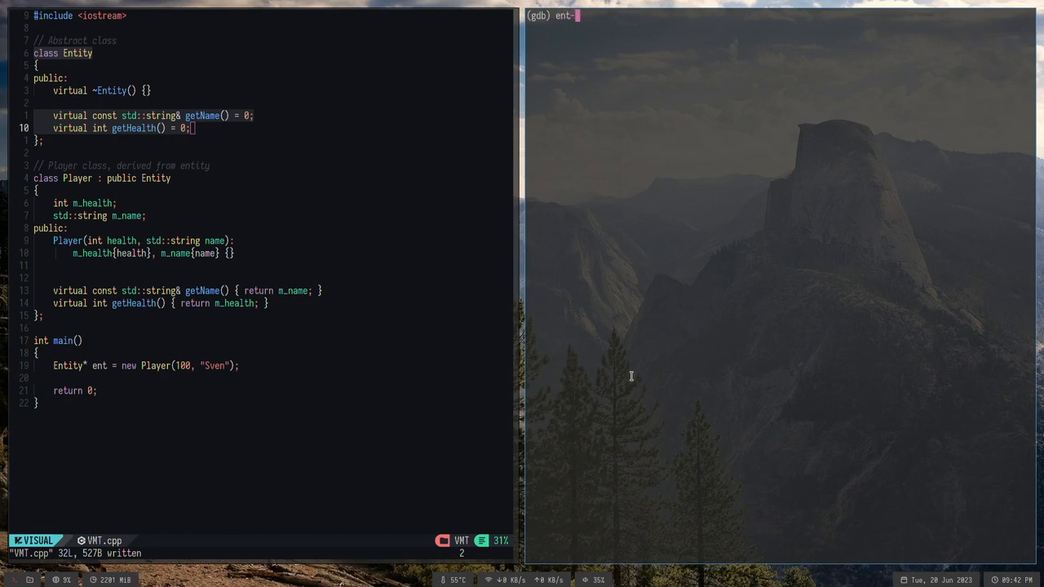
text(>)
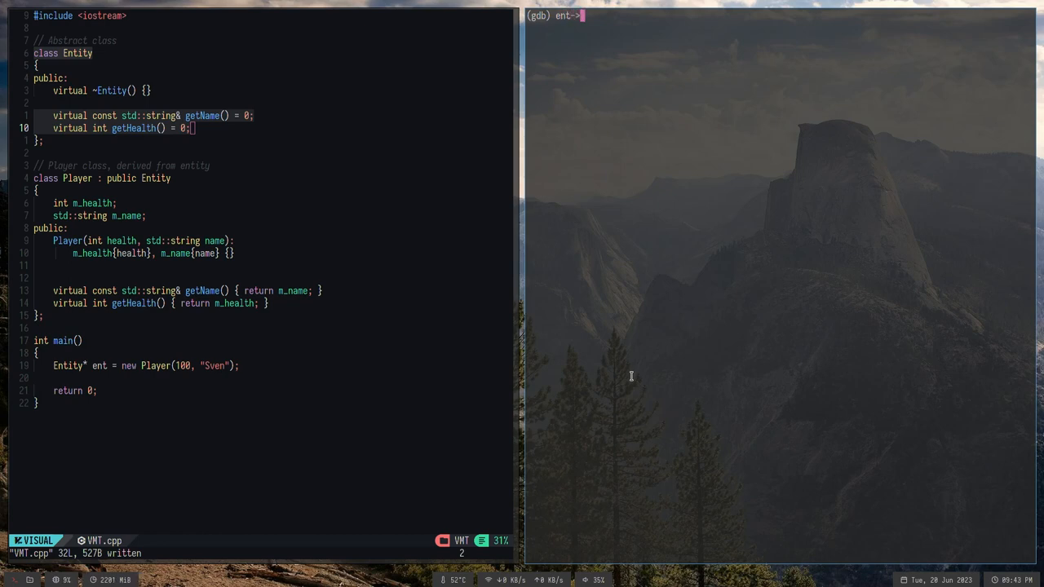
text(get)
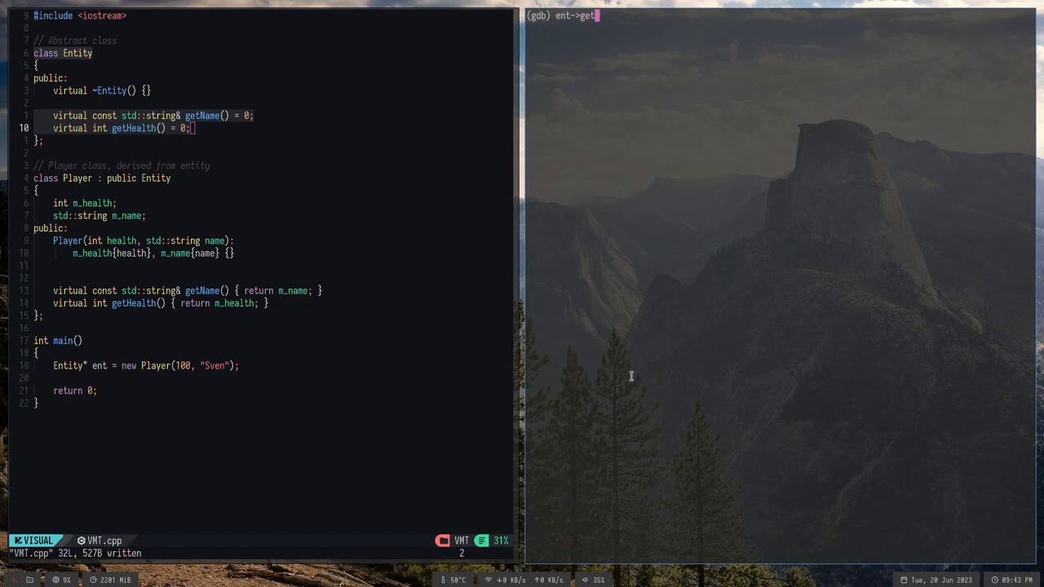
key(Return)
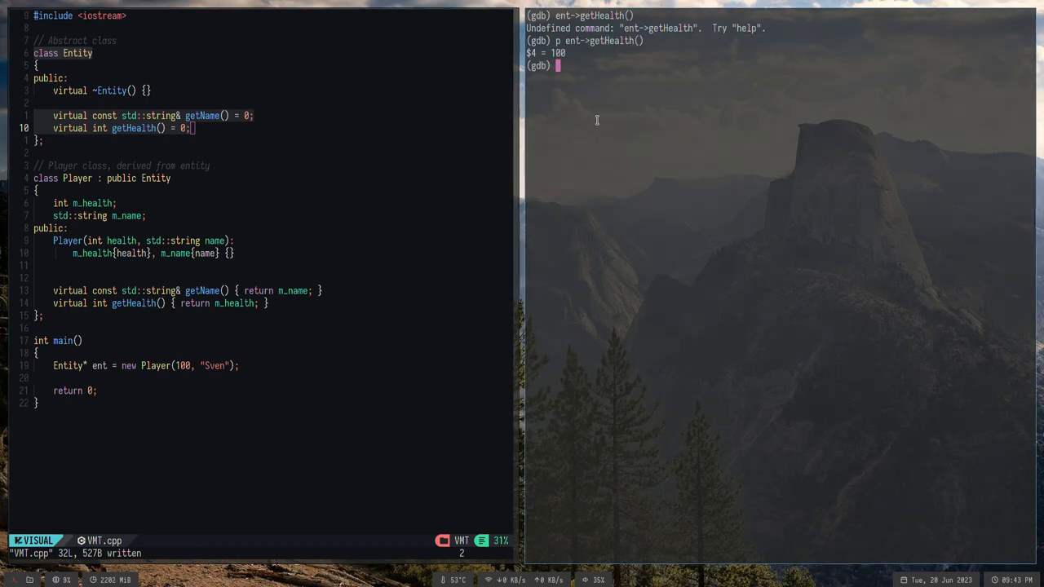
Print ent to show the Entity pointer address it holds.
text(p ent)
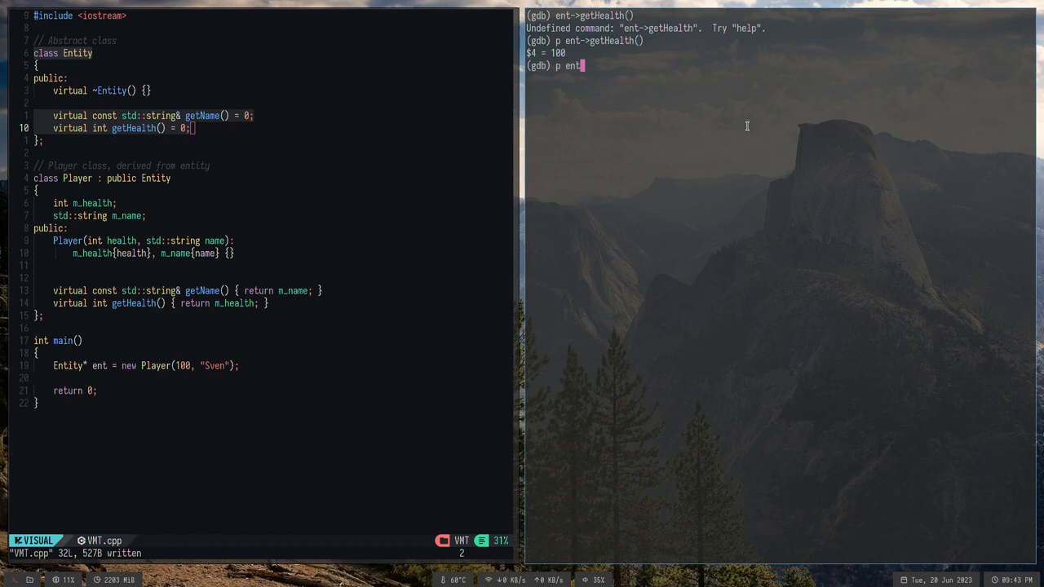
key(Return)
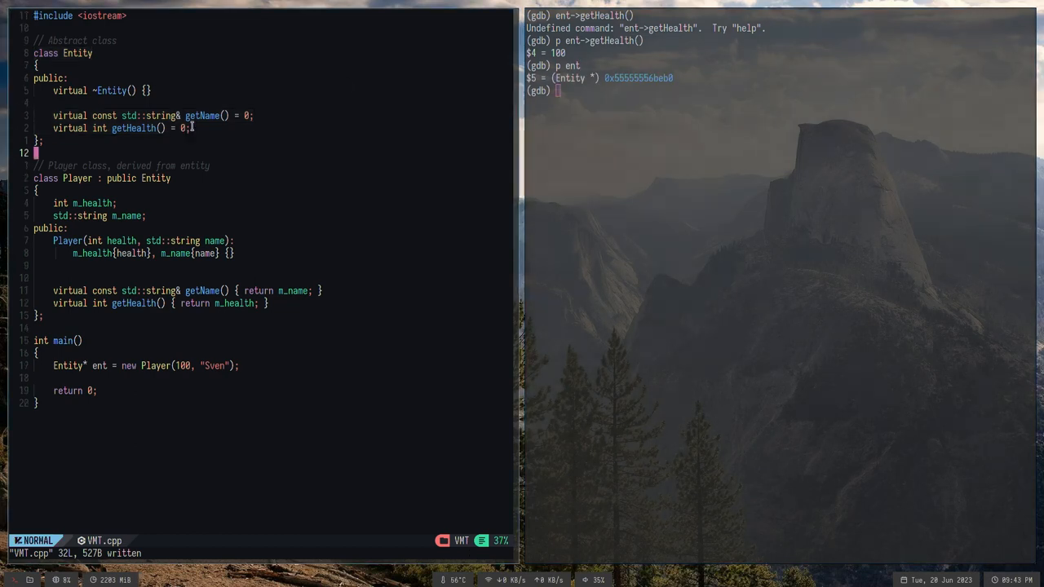
key(v)
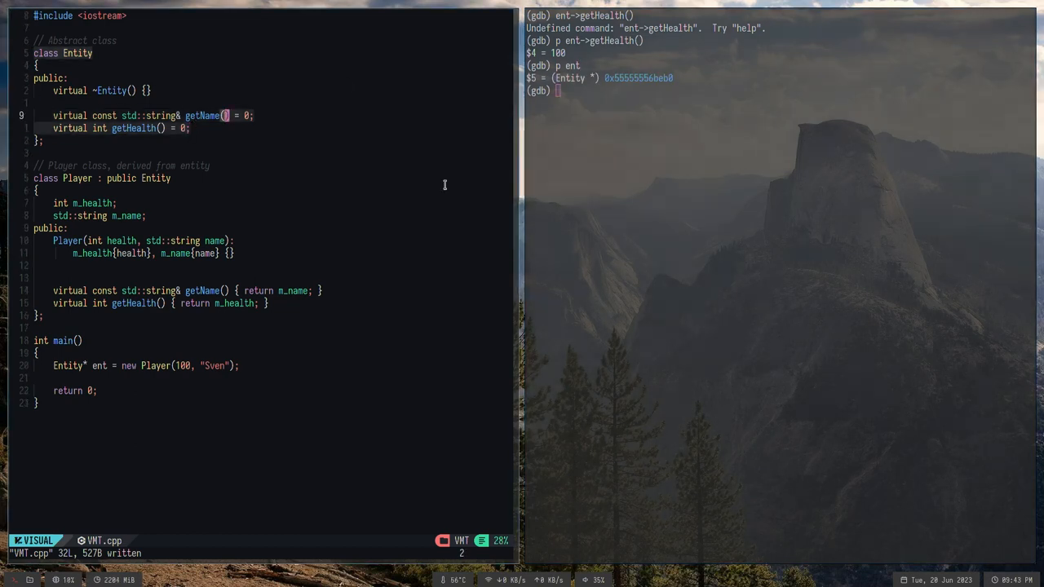
Run info vtbl ent to list Player's two destructors, getName and getHealth addresses.
text(in)
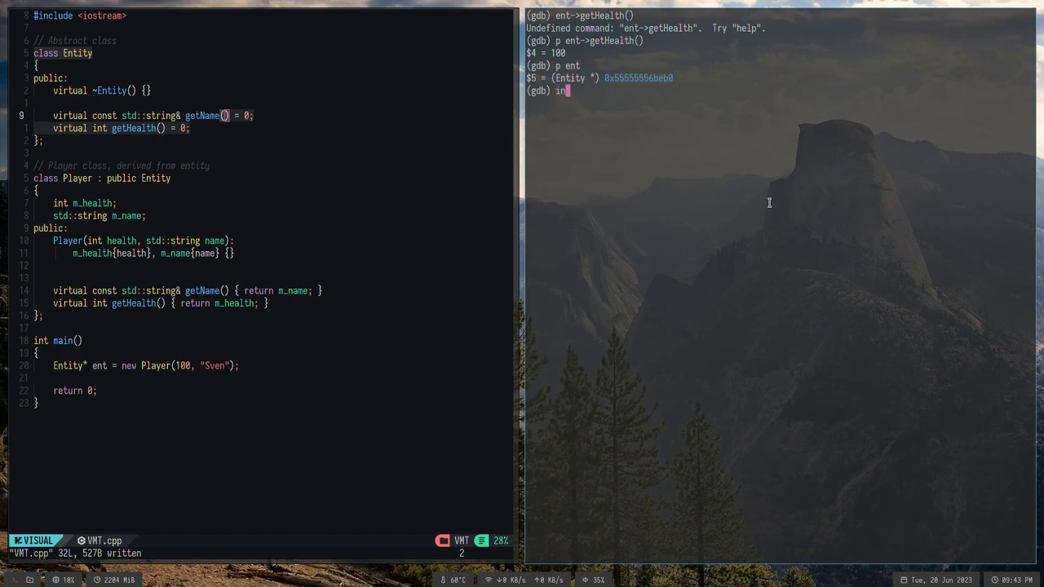
text(fo)
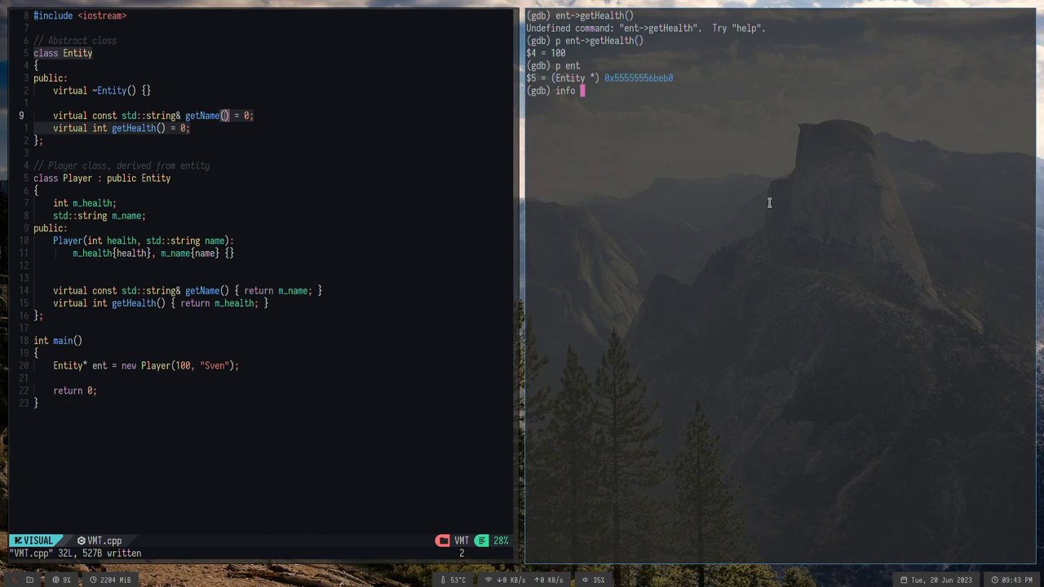
text(vt)
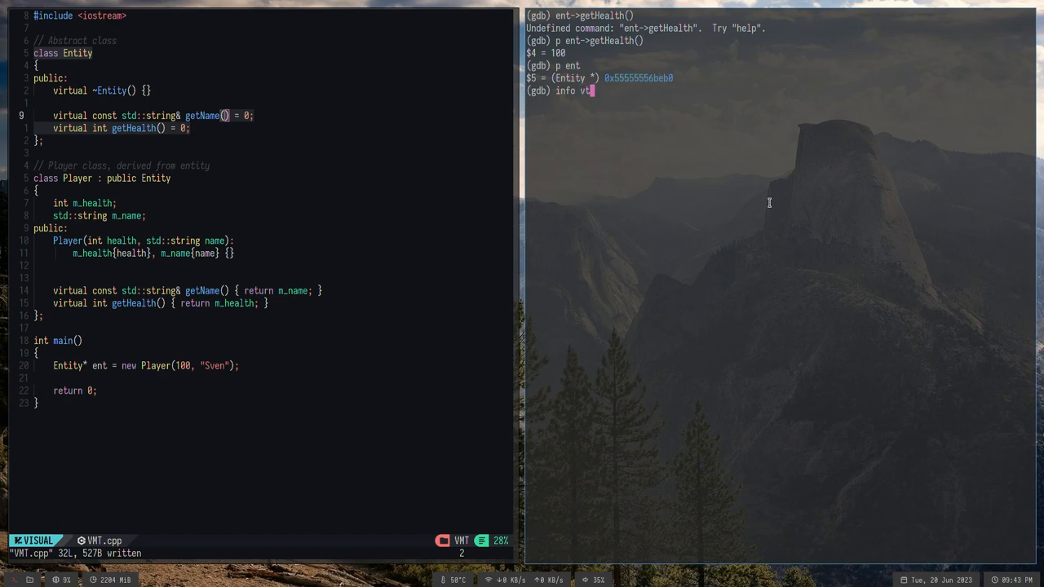
text(l)
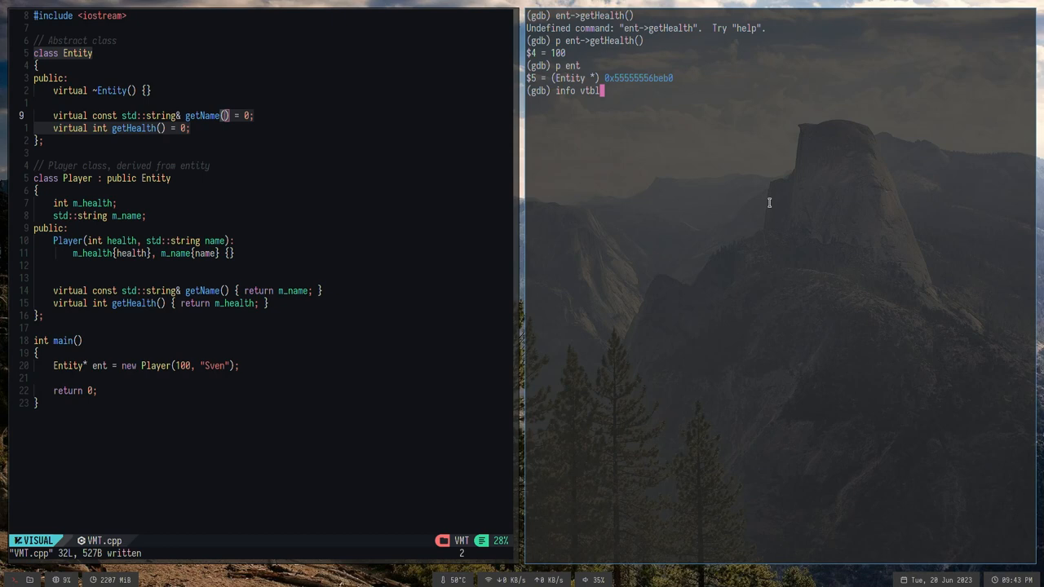
text(en)
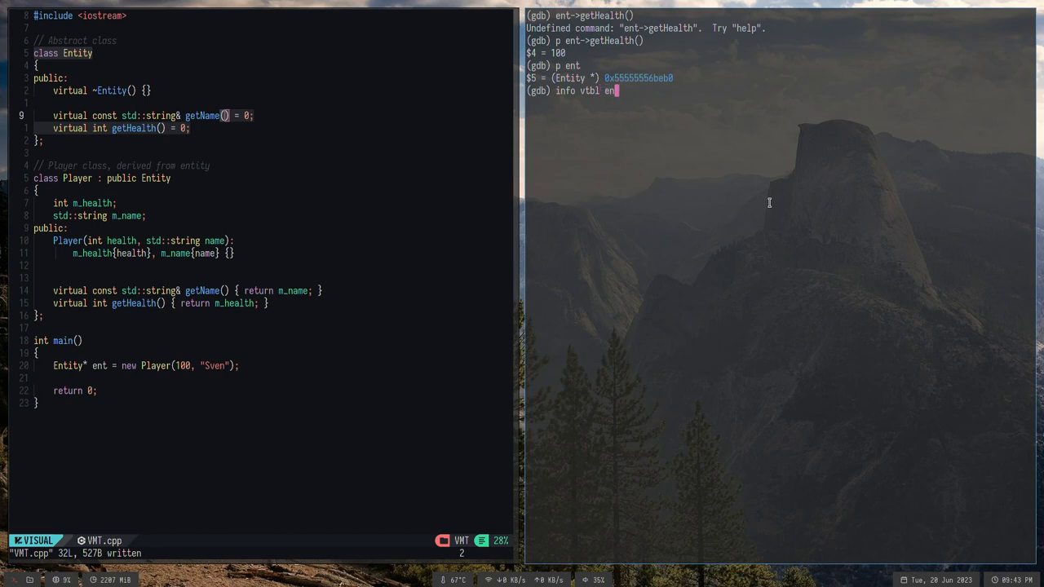
key(Return)
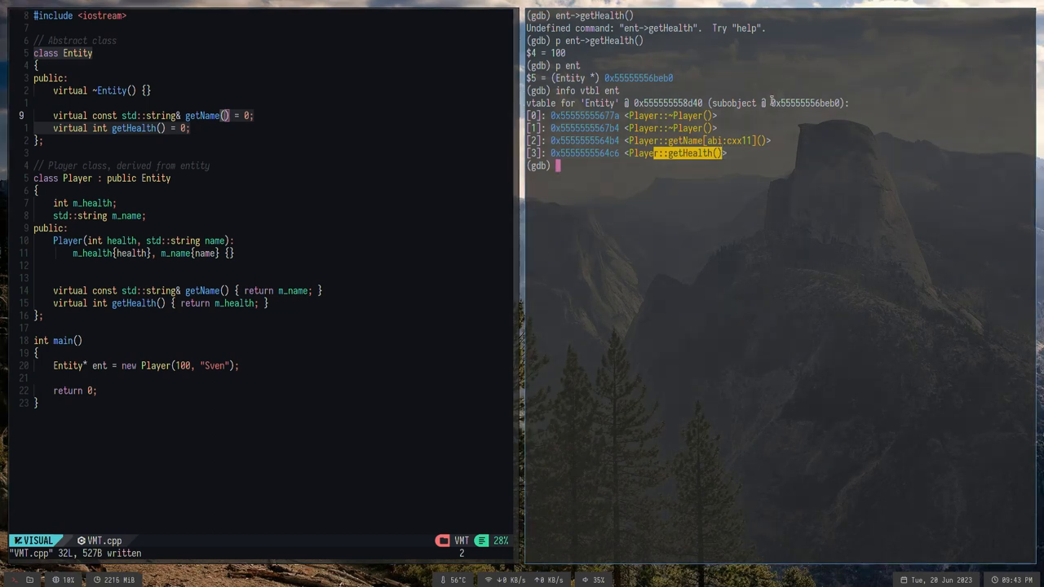
key(Escape)
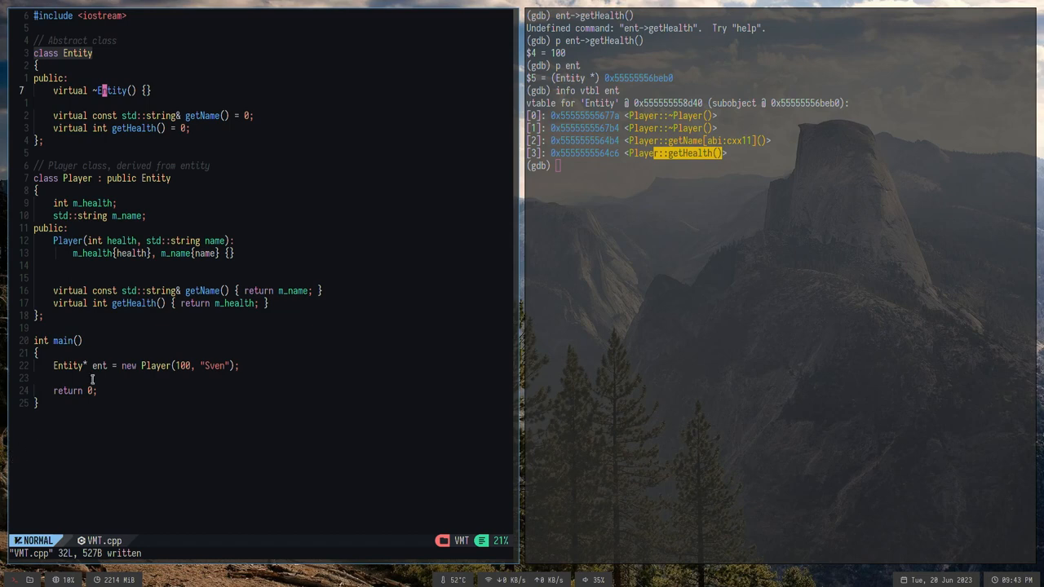
mouse_move(127, 356)
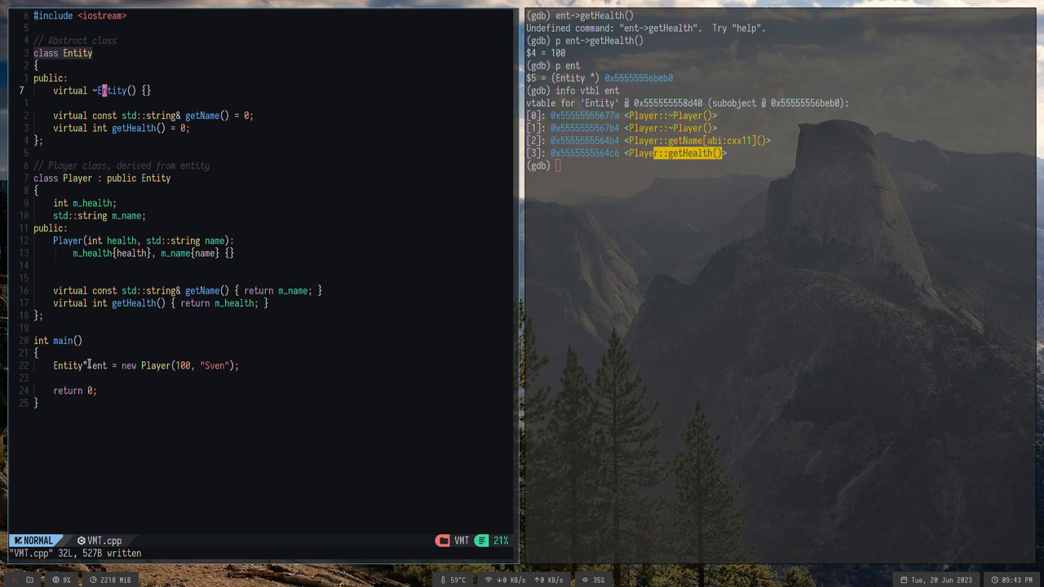
key(v)
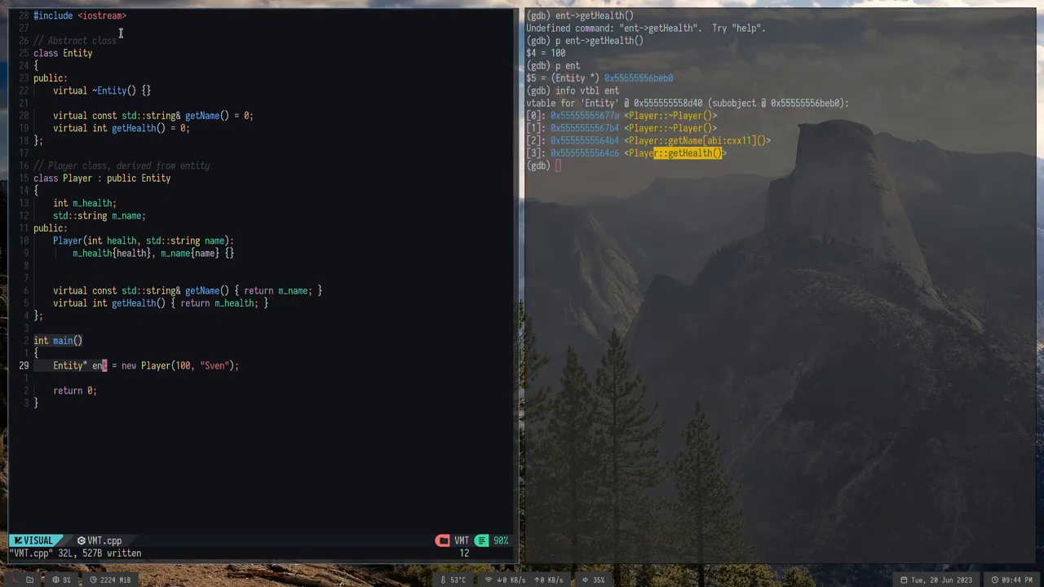
mouse_move(64, 325)
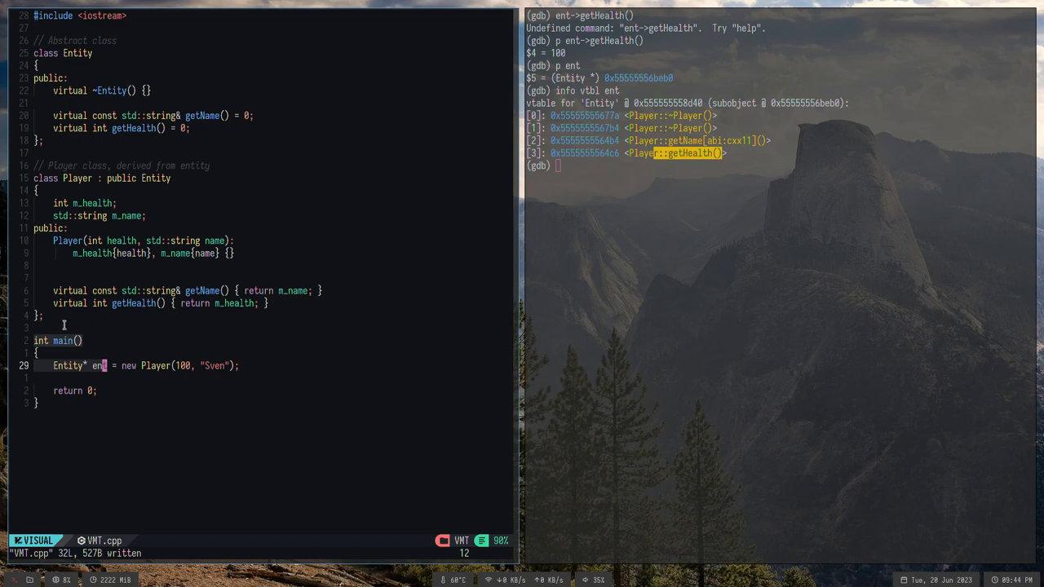
key(Escape)
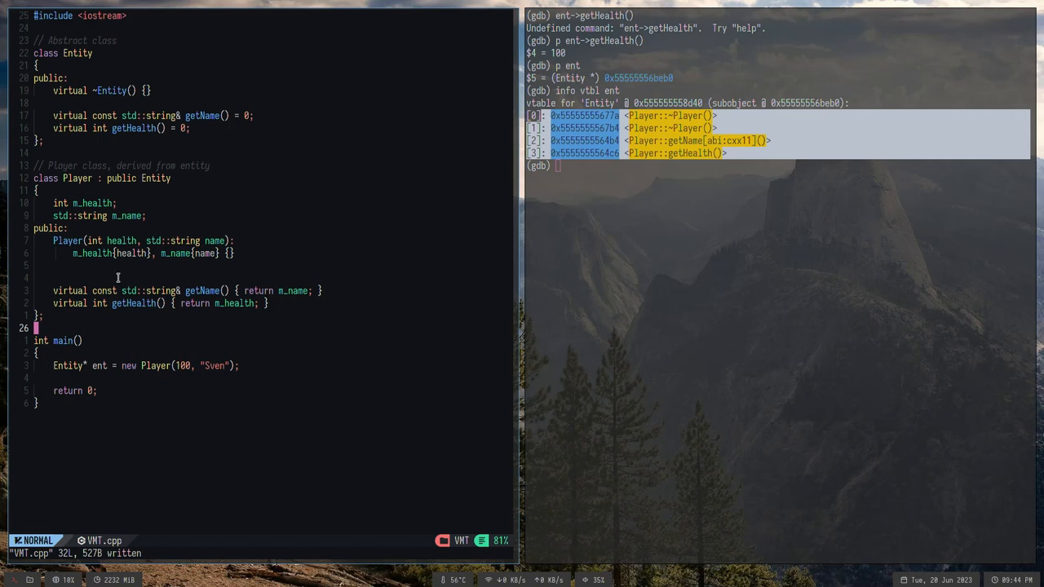
mouse_move(108, 364)
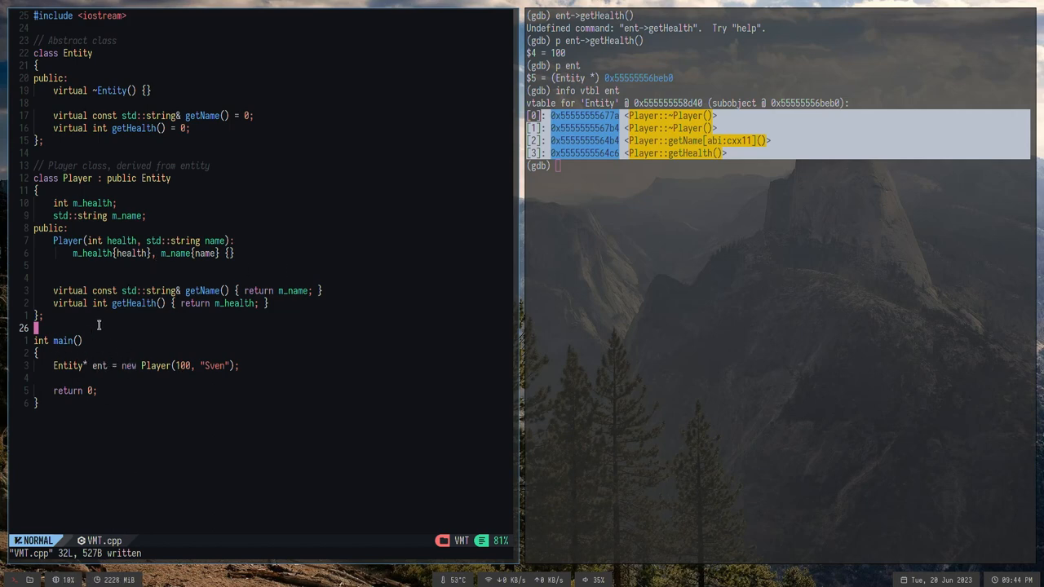
key(V)
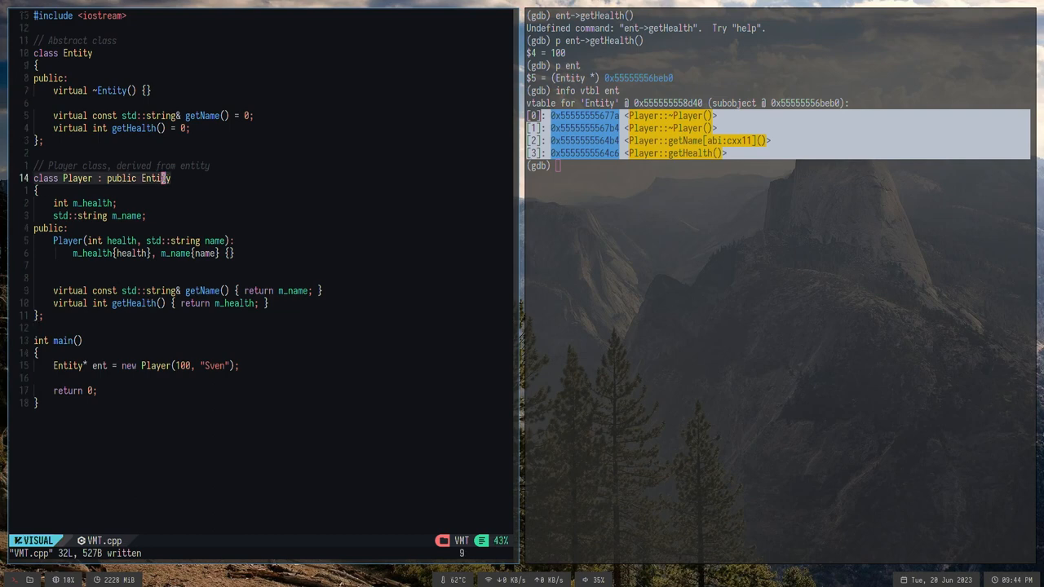
key(Escape)
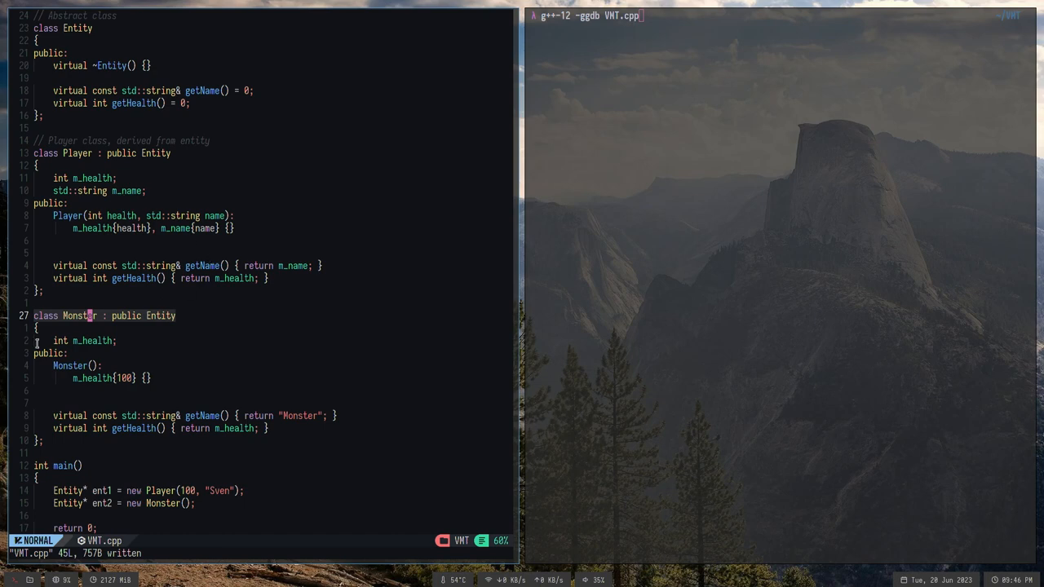
key(v)
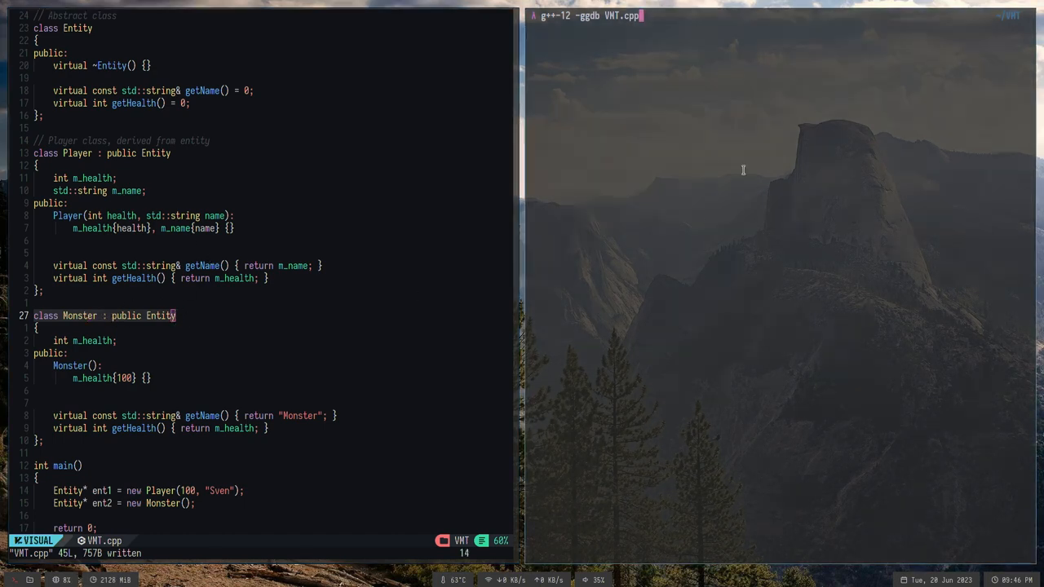
key(Return)
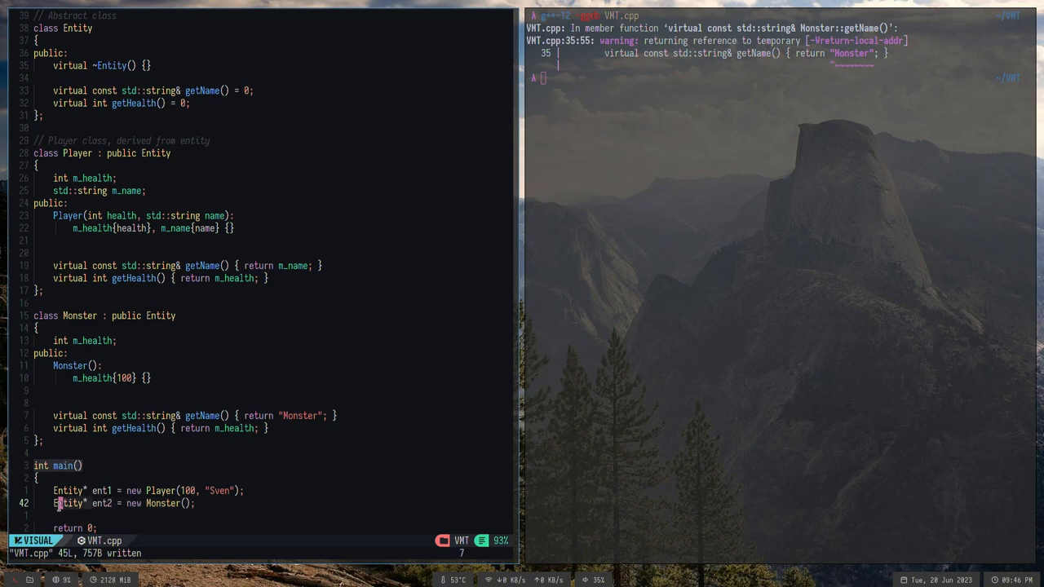
key(Escape)
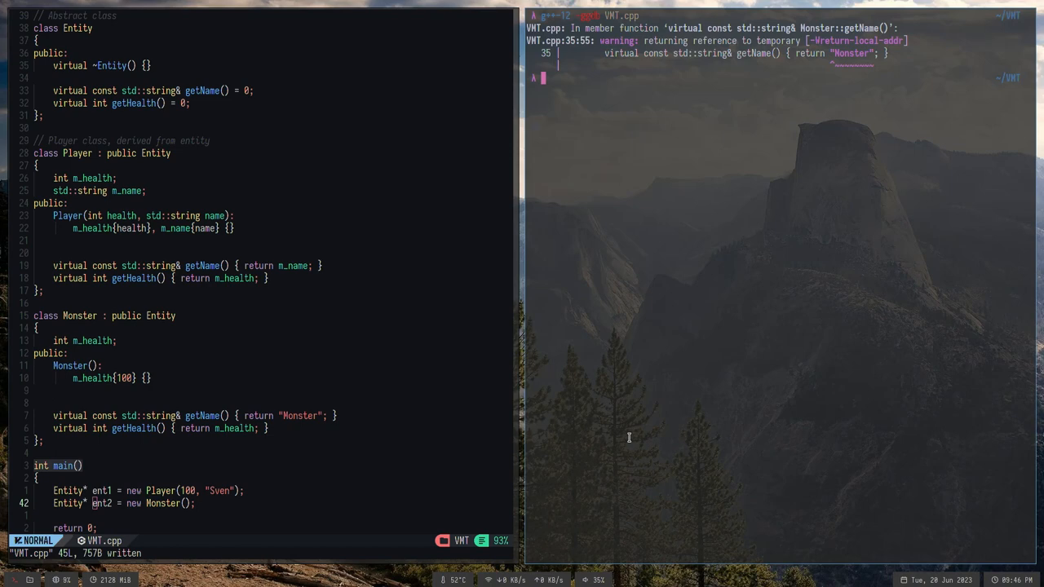
mouse_move(726, 22)
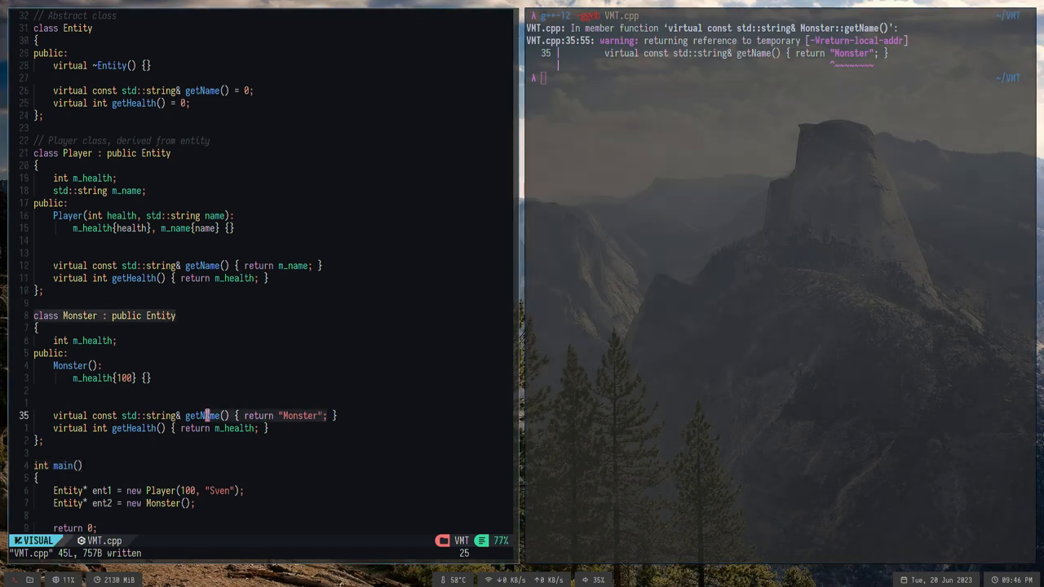
key(Escape)
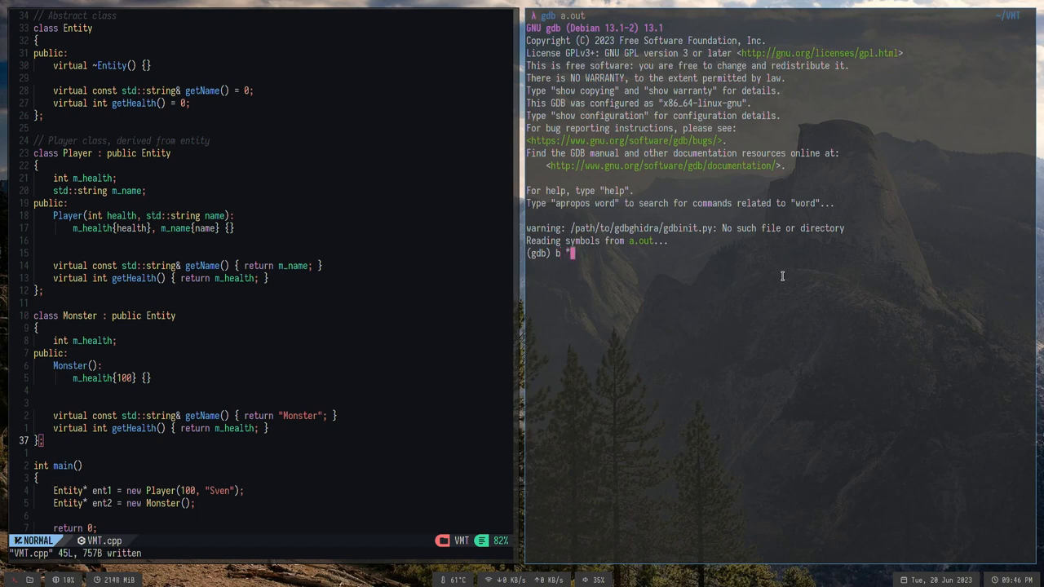
Stop in main after both allocations and print ent2, (Player*)ent2 and *(Player*)ent2.
key(Return)
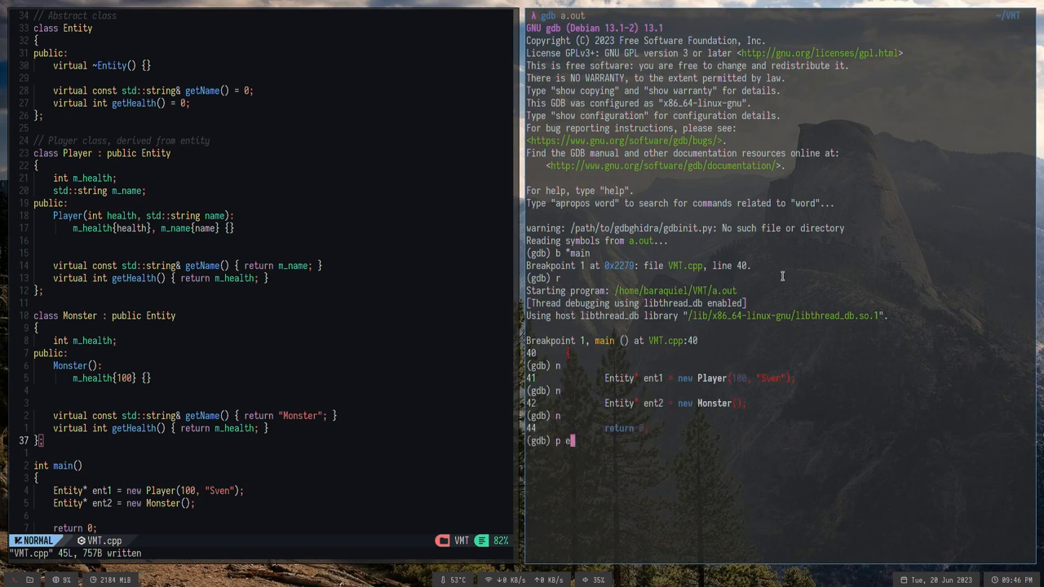
key(Return)
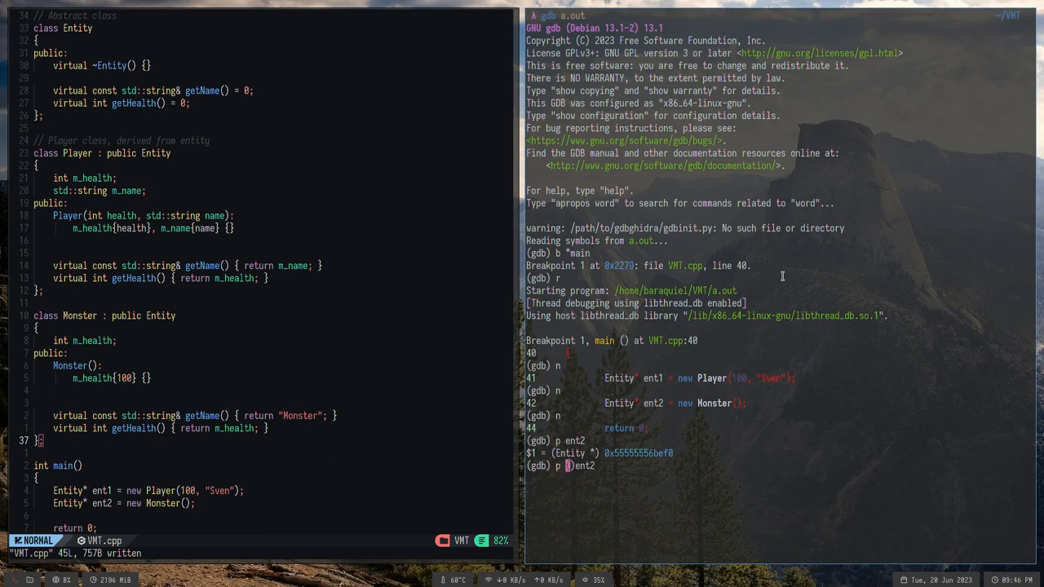
text((*)
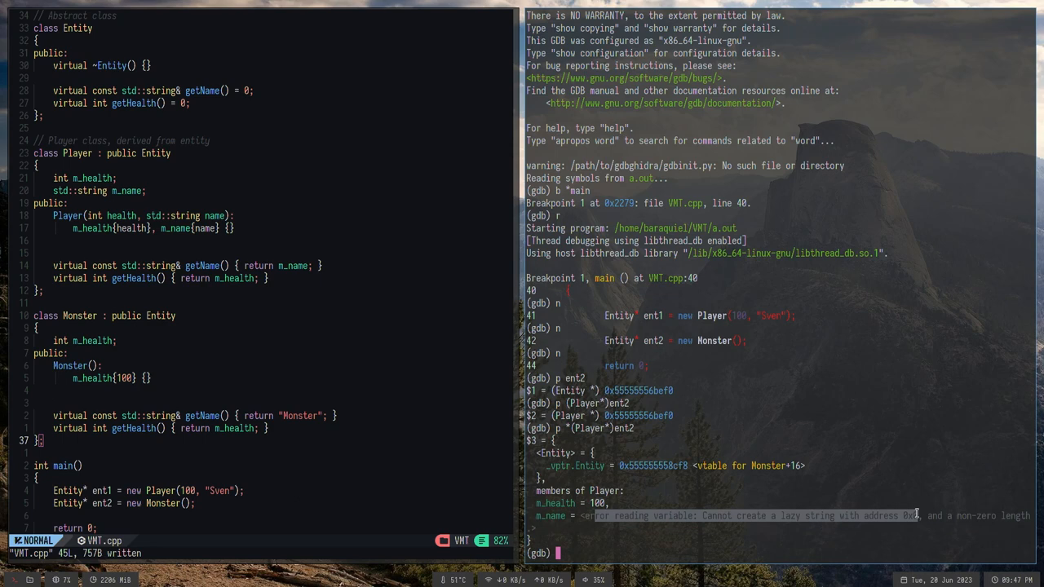
mouse_move(743, 507)
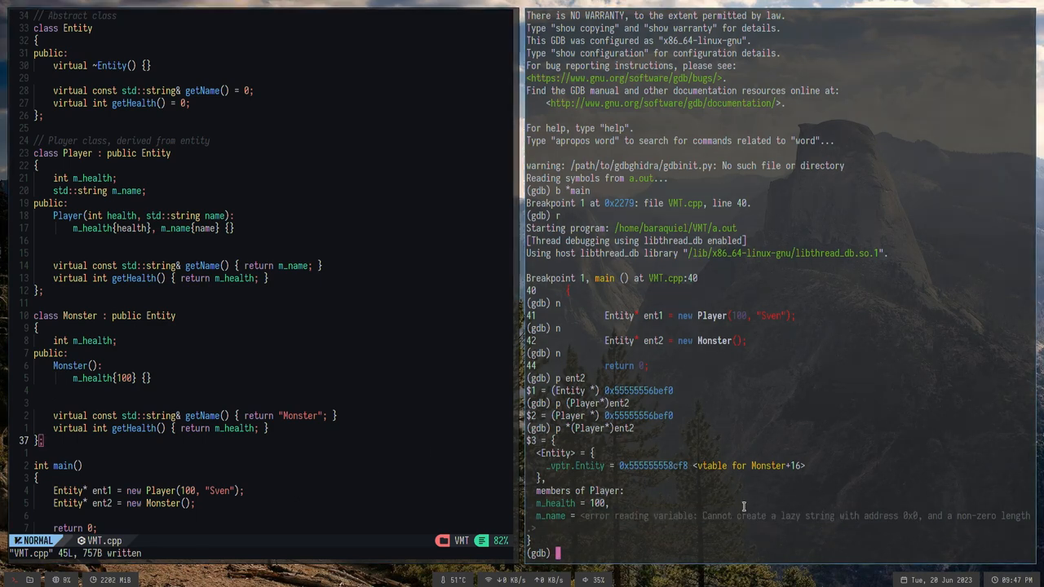
mouse_move(734, 506)
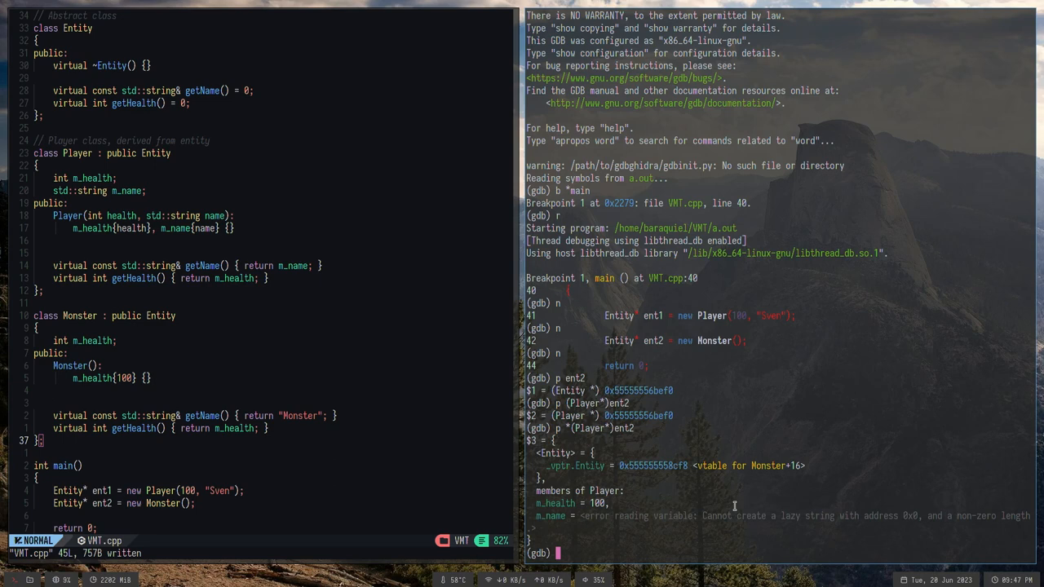
mouse_move(721, 516)
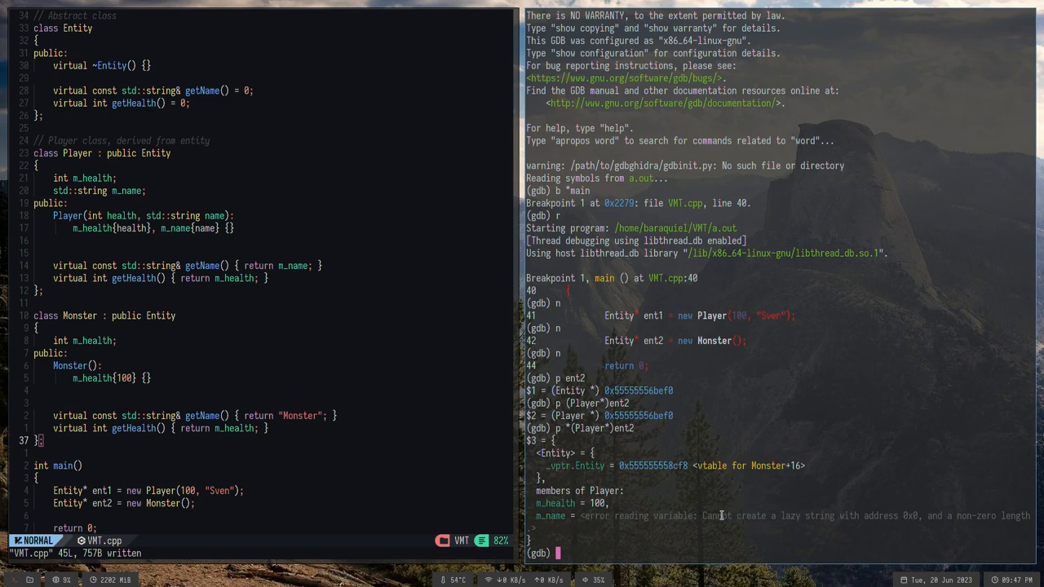
text(p *(Player*)ent2)
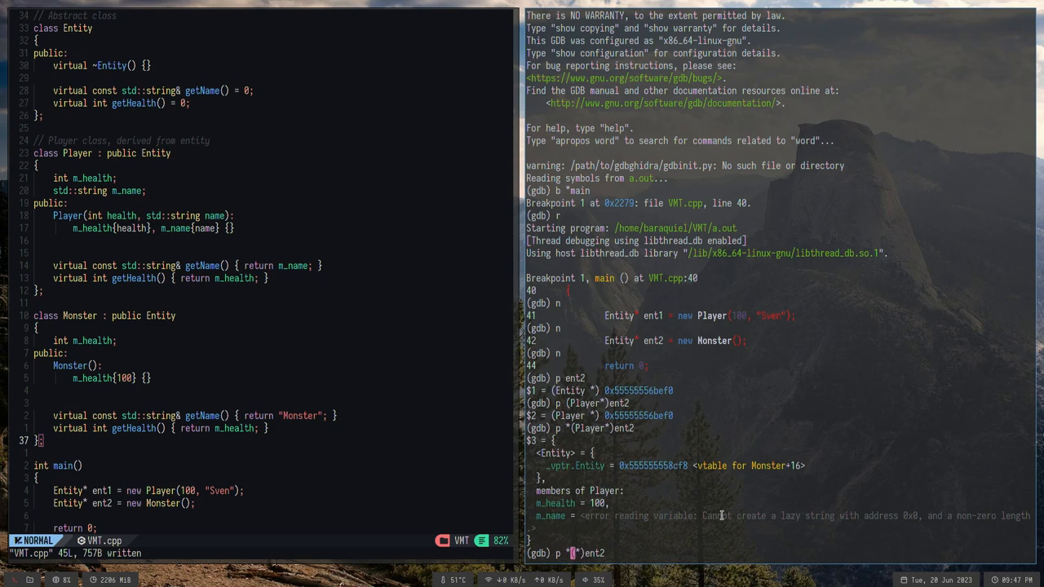
Print *(Monster*)ent2, showing health 100, and run info vtbl ent2.
text(Monster*)
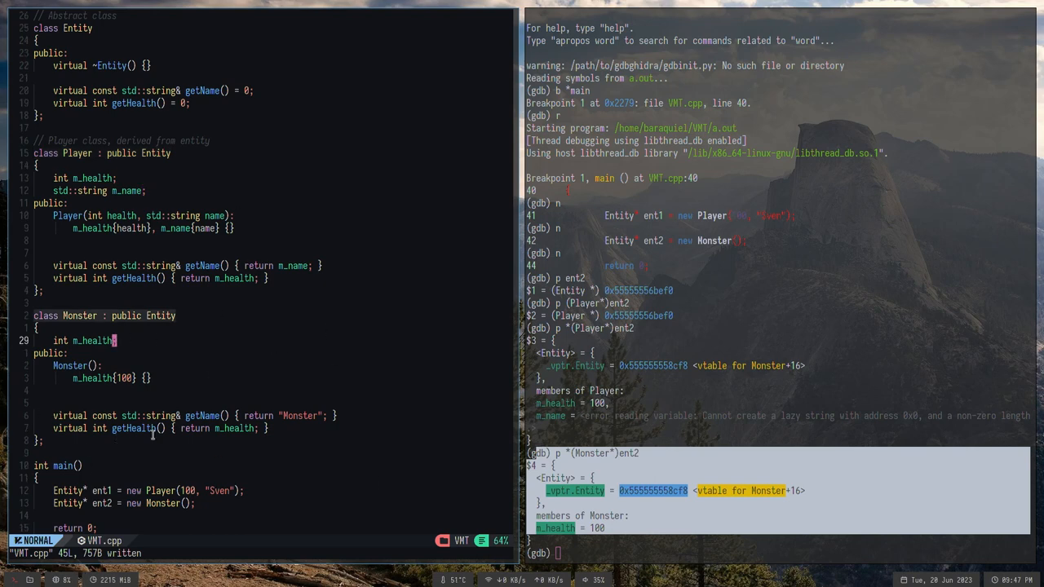
mouse_move(134, 328)
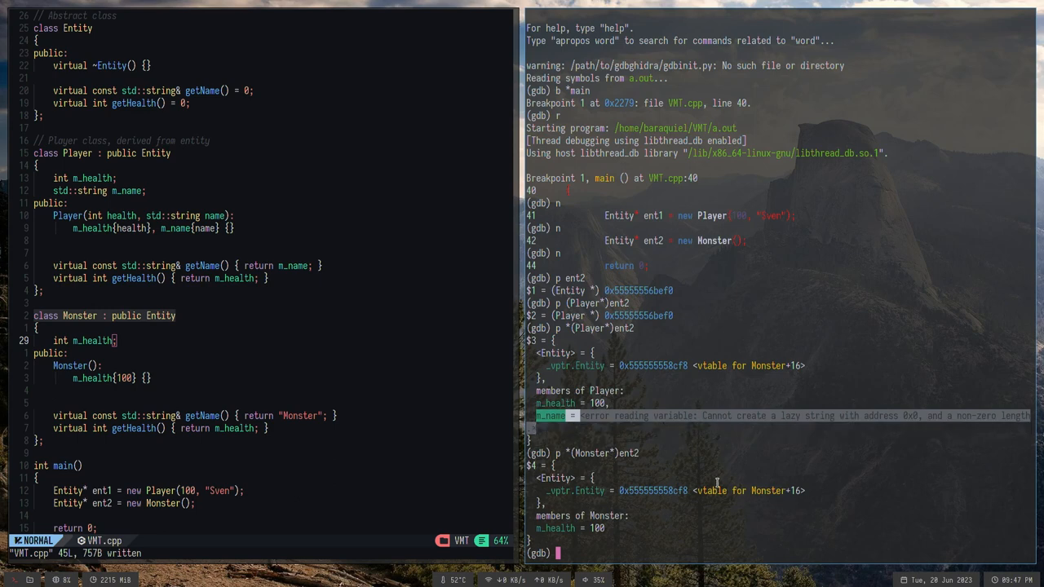
text(p *(Monster*)ent2Quit)
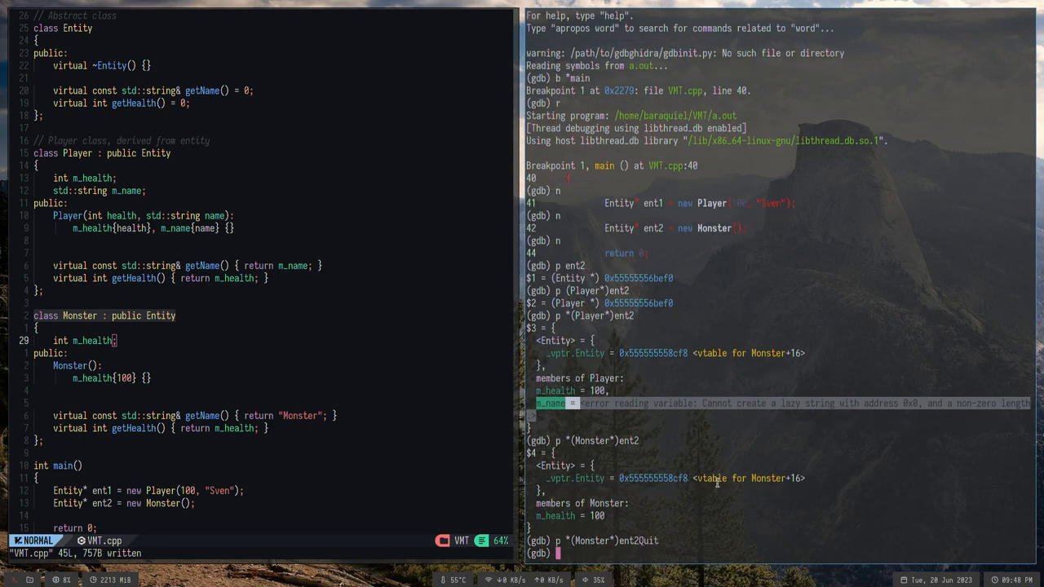
text(info vtbl ent2)
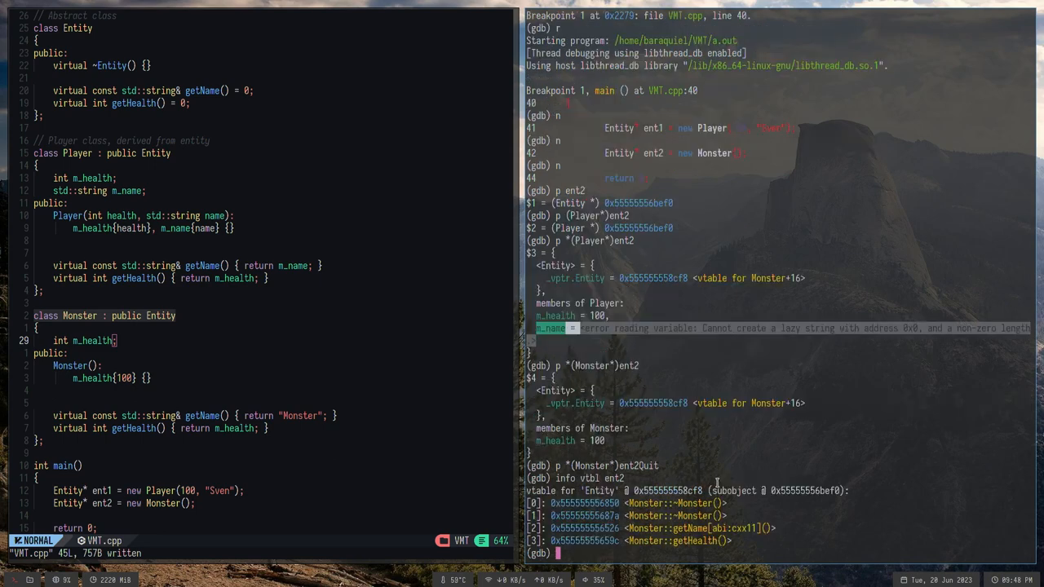
text(info vtbl ent2)
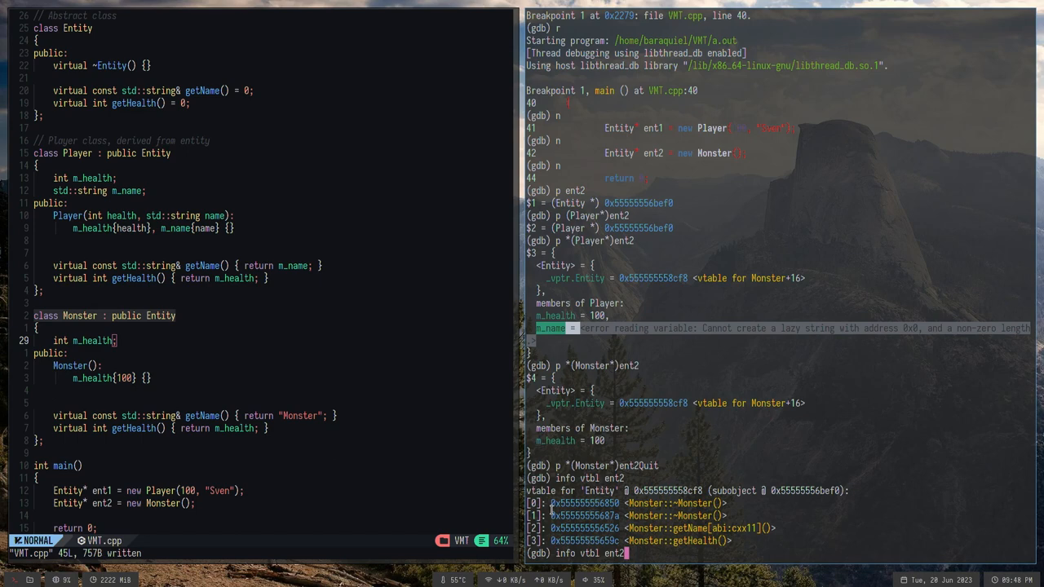
key(BackSpace)
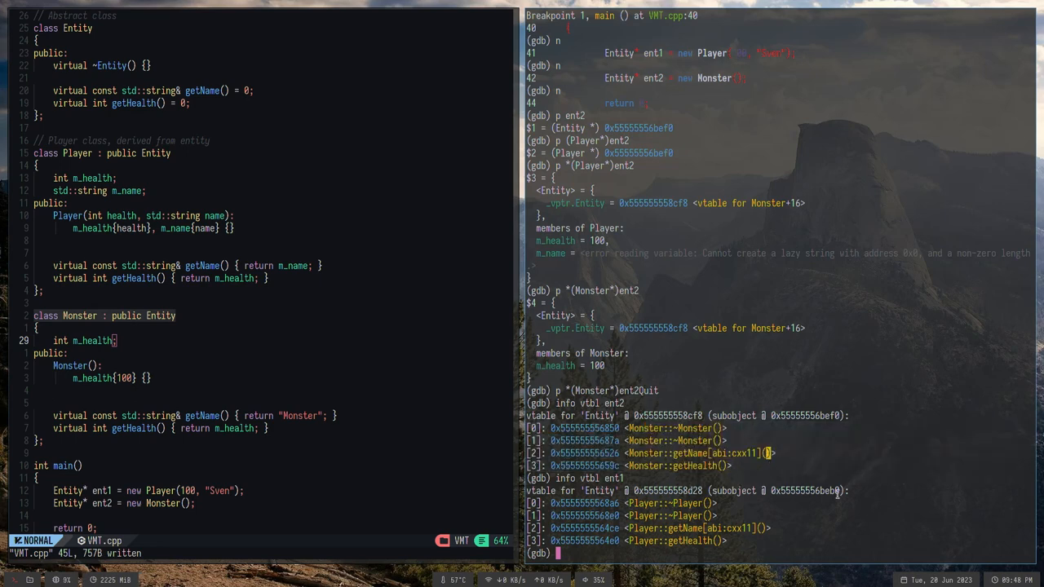
text(disas M)
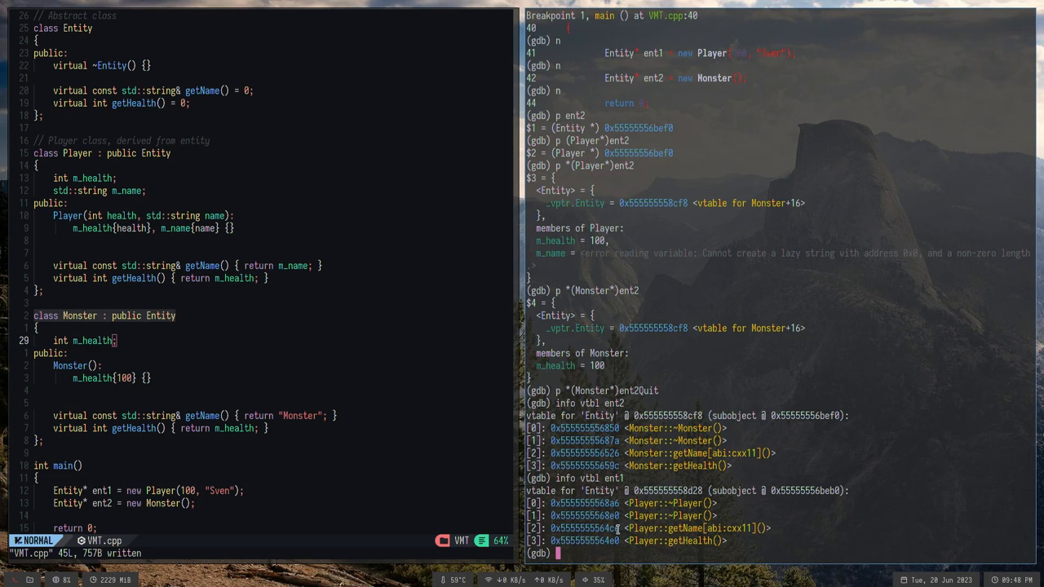
double_click(583, 528)
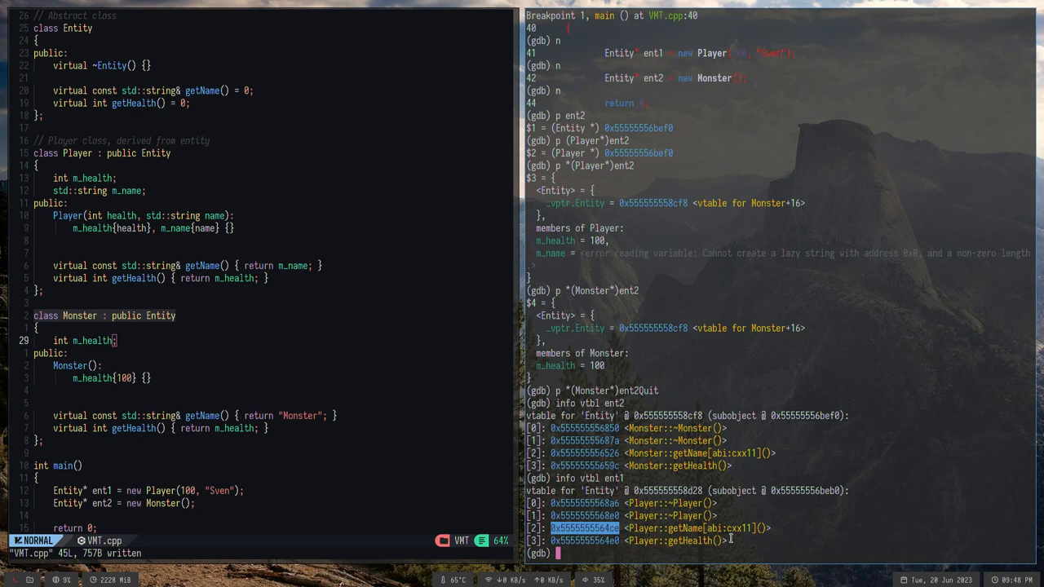
text(disas)
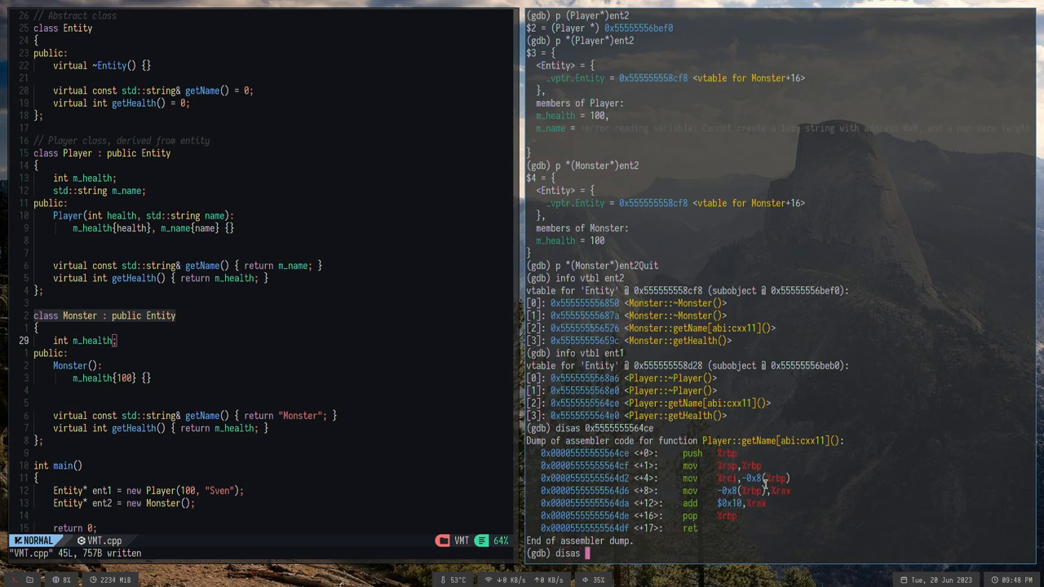
text(0x555555556526)
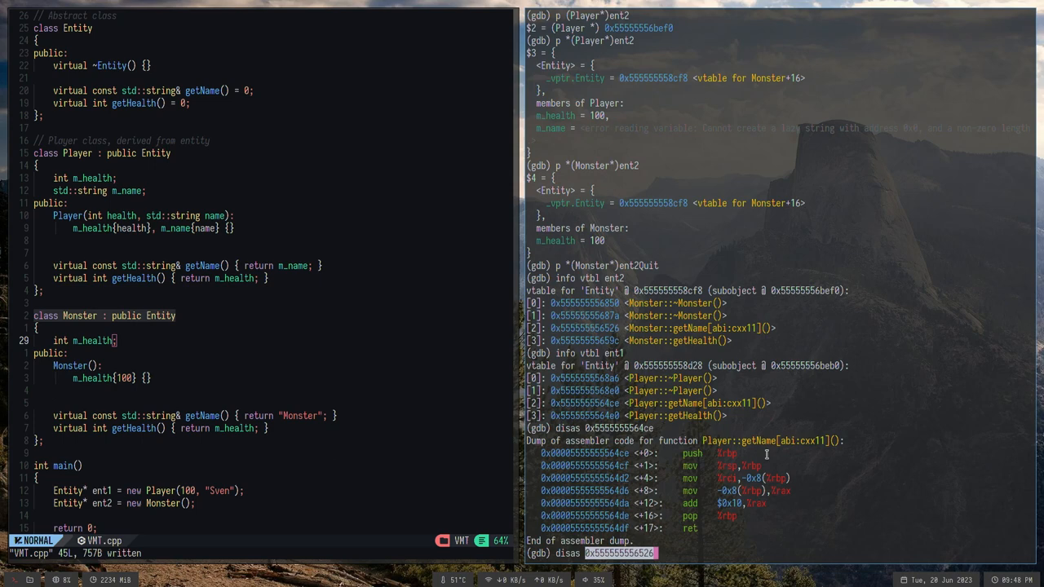
key(Return)
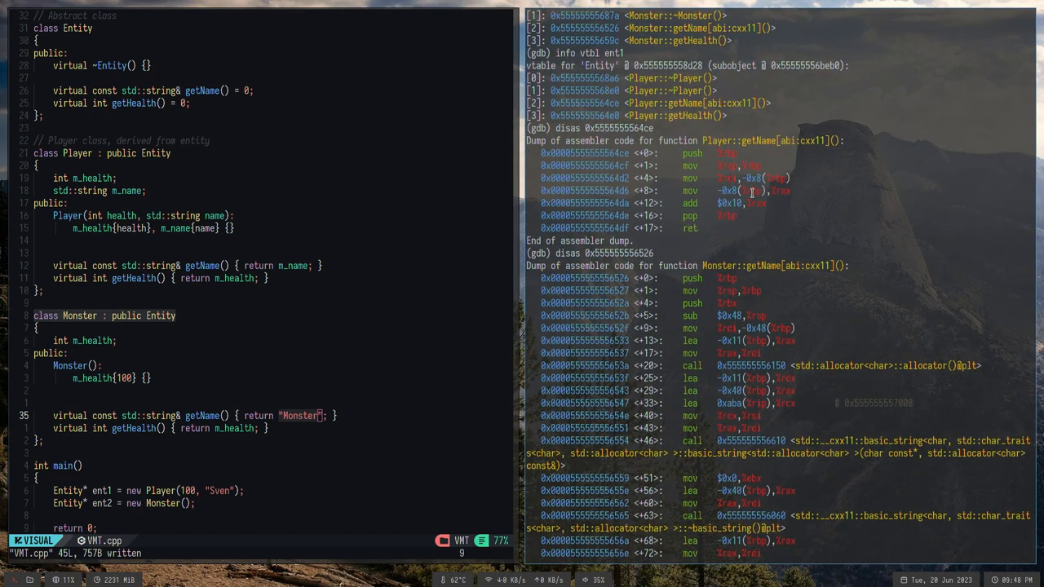
mouse_move(728, 175)
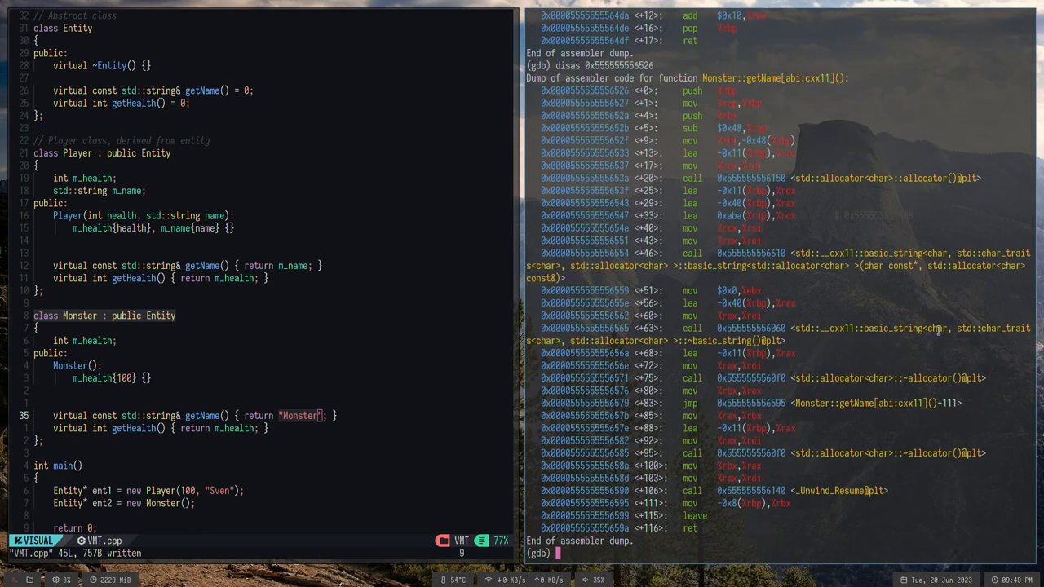
text(disas 0x555555556526)
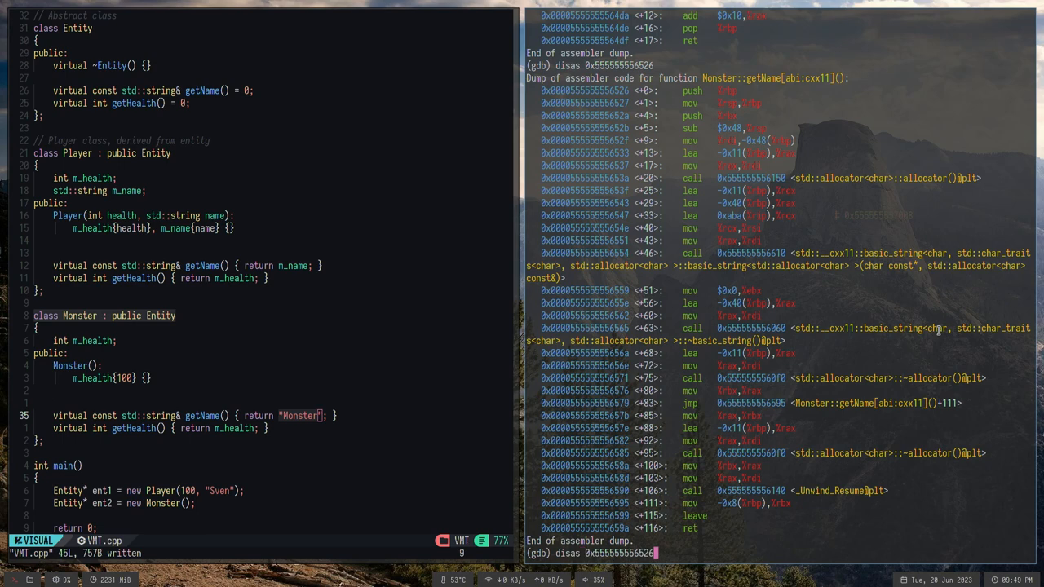
key(Return)
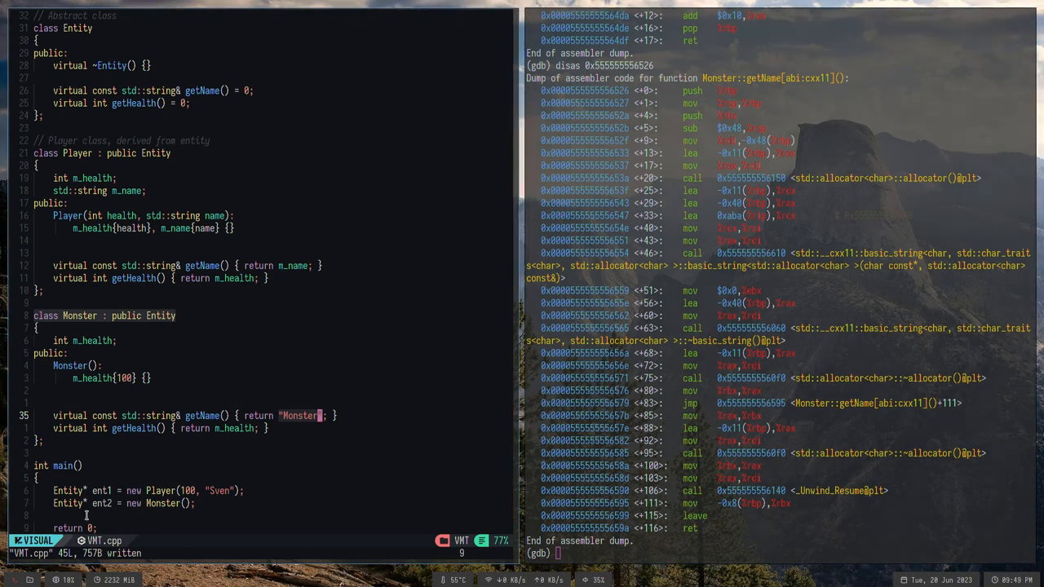
mouse_move(206, 257)
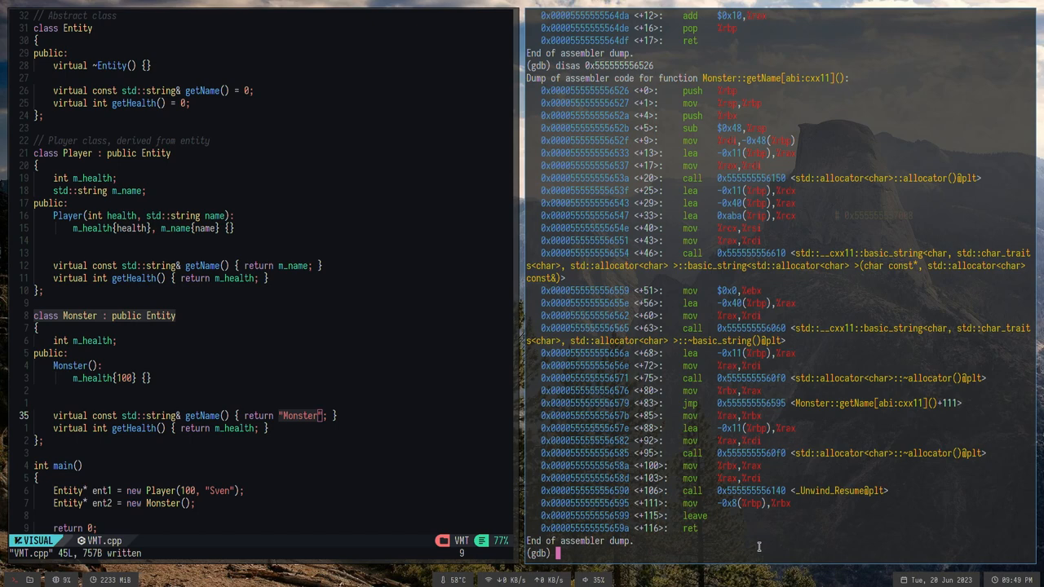
Print ent1 and ent2 cast to Entity, exposing the Player and Monster vtable pointers.
text(p a)
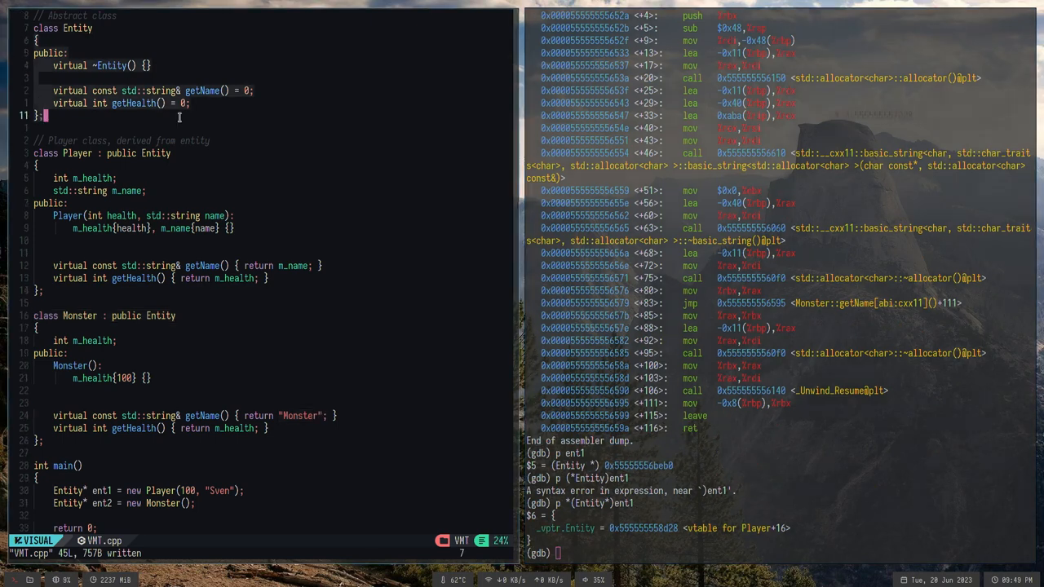
key(Escape)
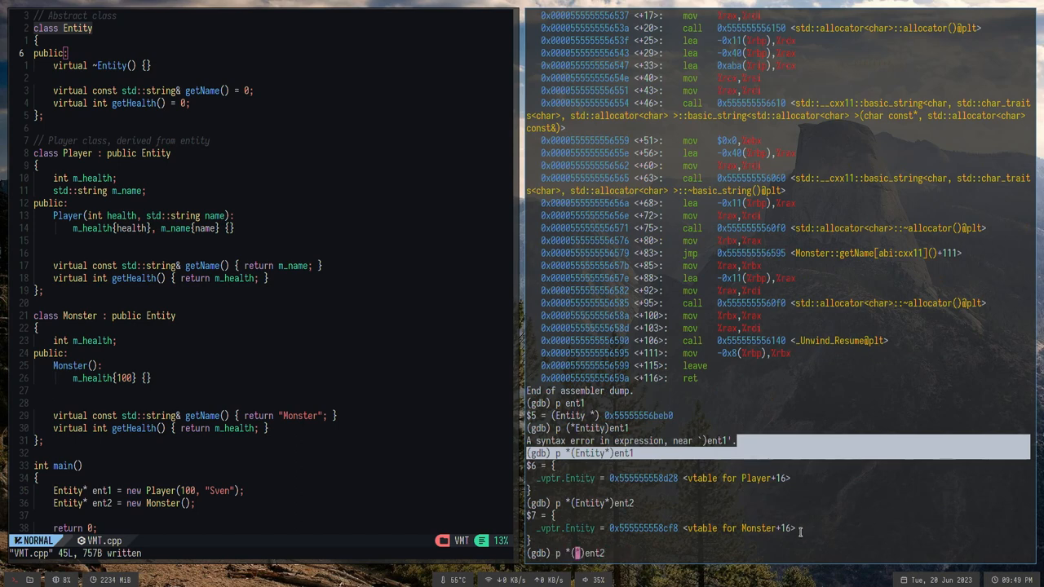
text(Monster*)
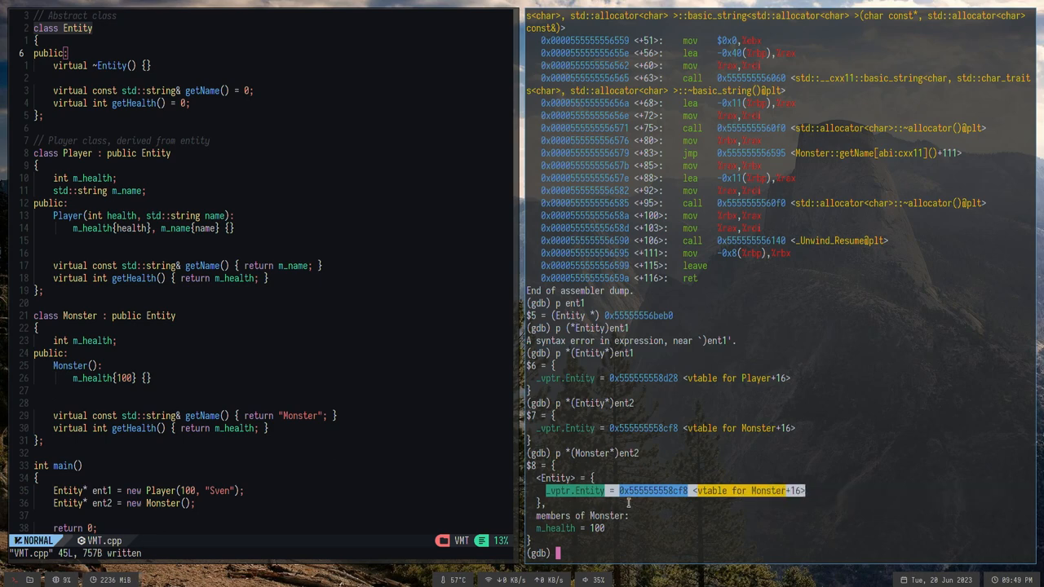
mouse_move(710, 481)
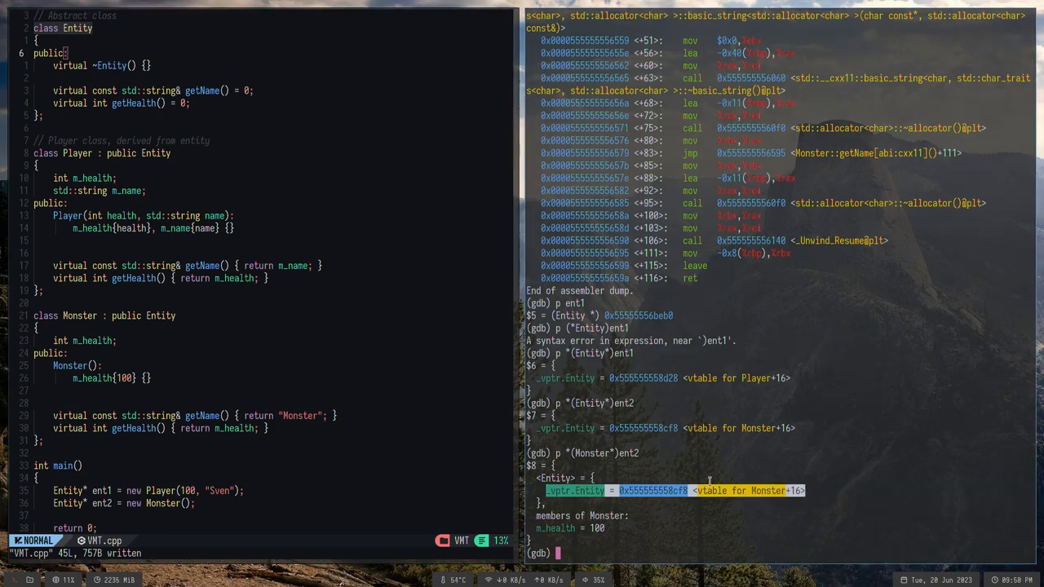
mouse_move(726, 475)
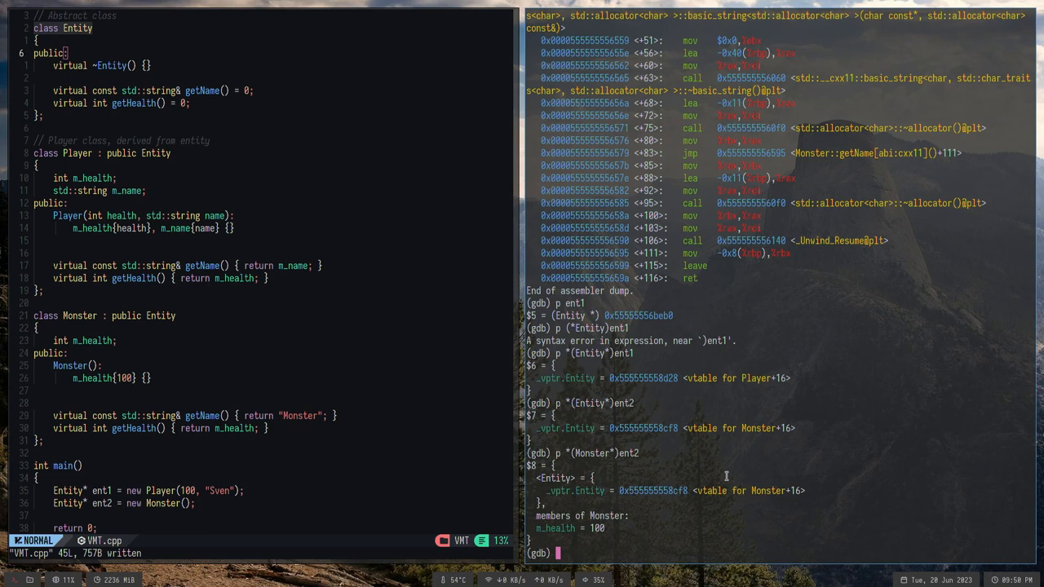
Relist ent2's vtable, copy Monster's vtable address, and clear the GDB output.
text(info vtbl ent2)
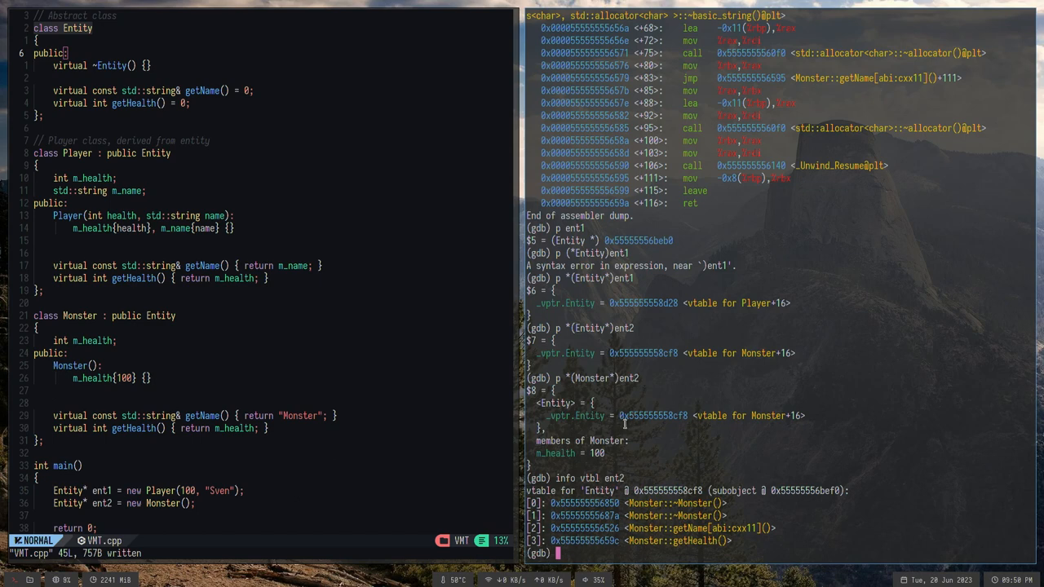
double_click(652, 415)
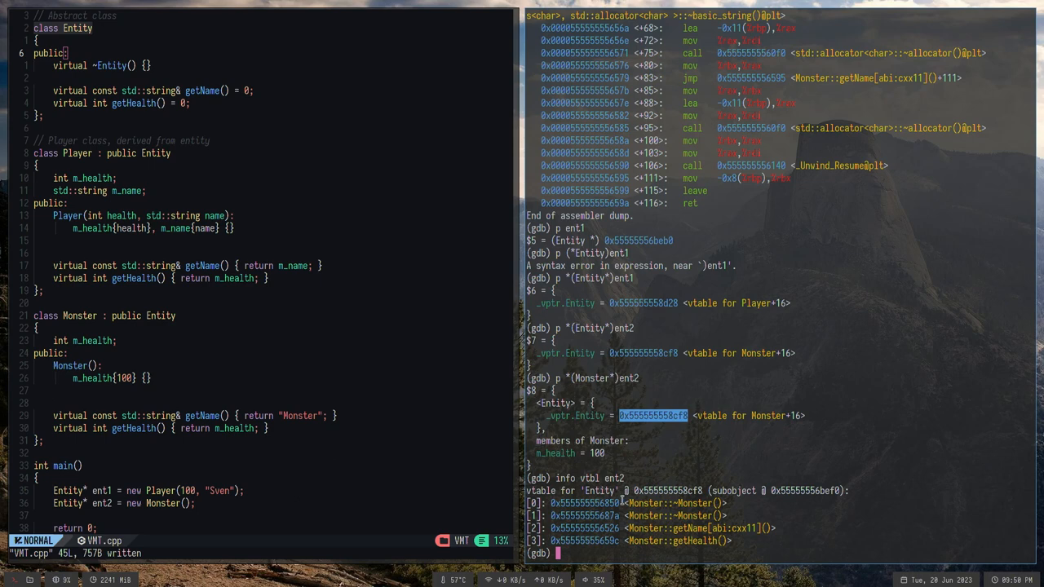
text(p)
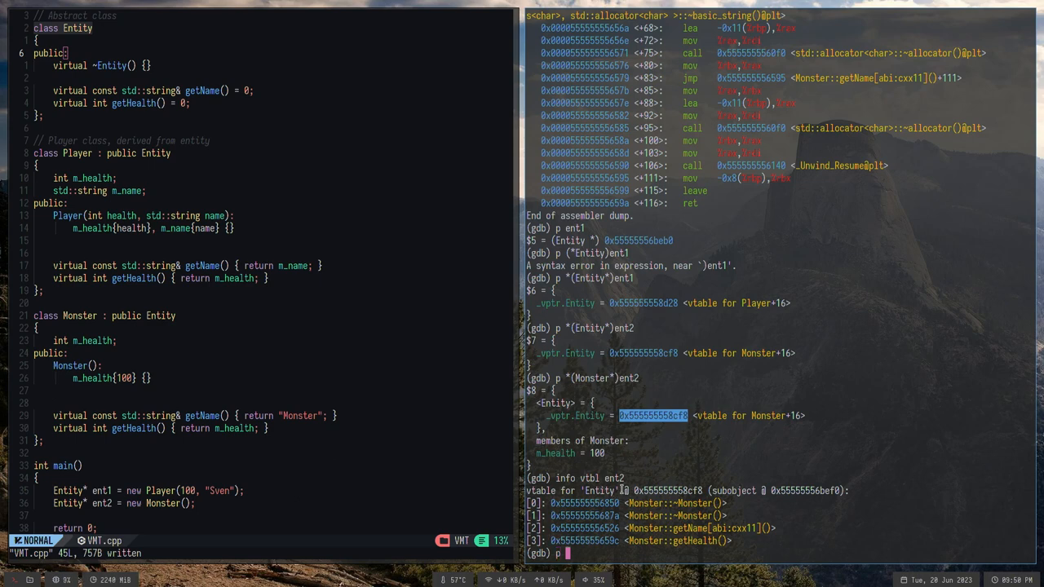
key(Return)
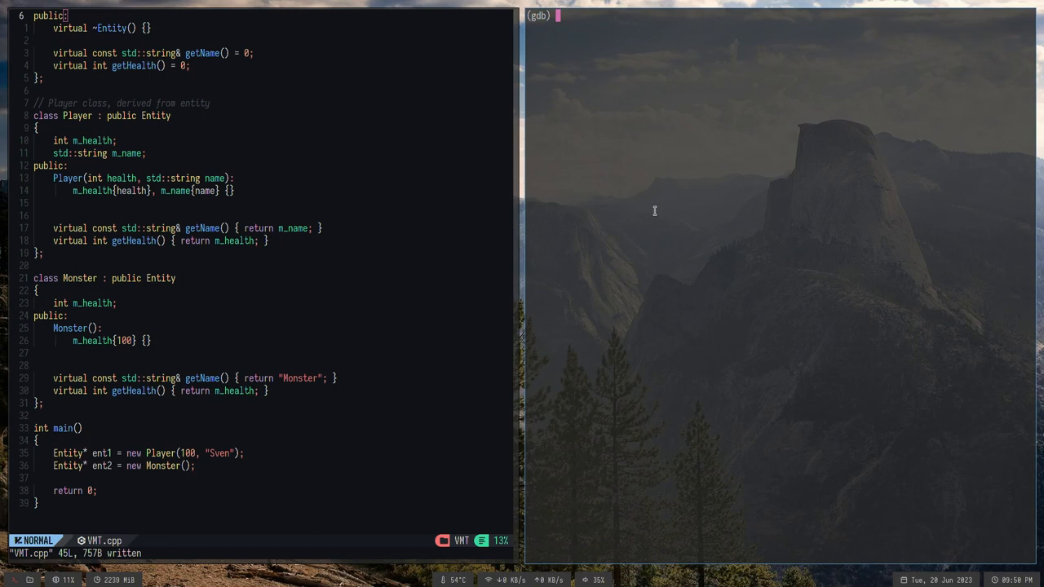
Make Monster's getHealth return m_health*2, then relaunch gdb a.out on the rebuilt program.
text(entQuit)
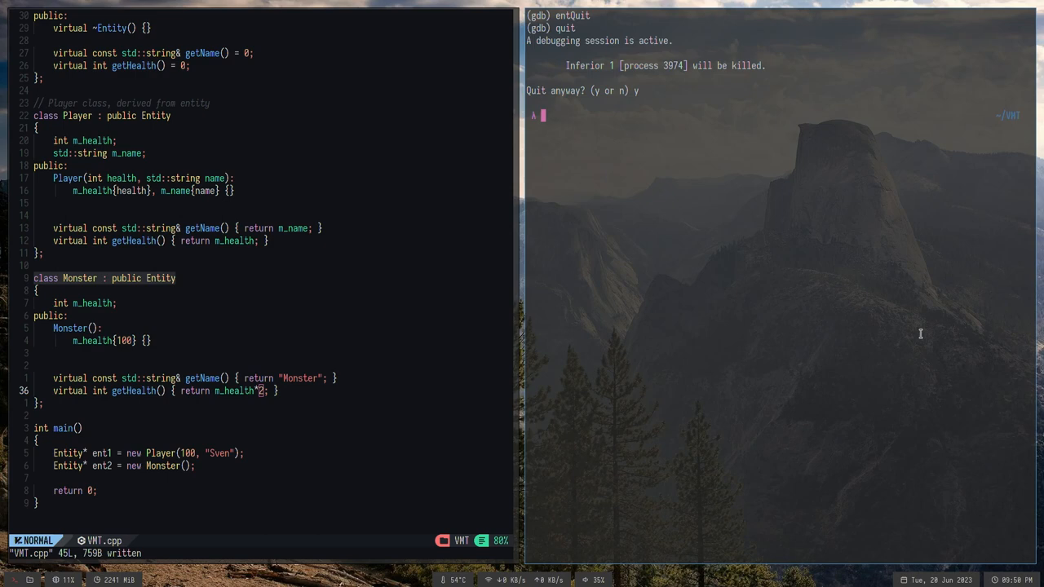
text(gdb a.out)
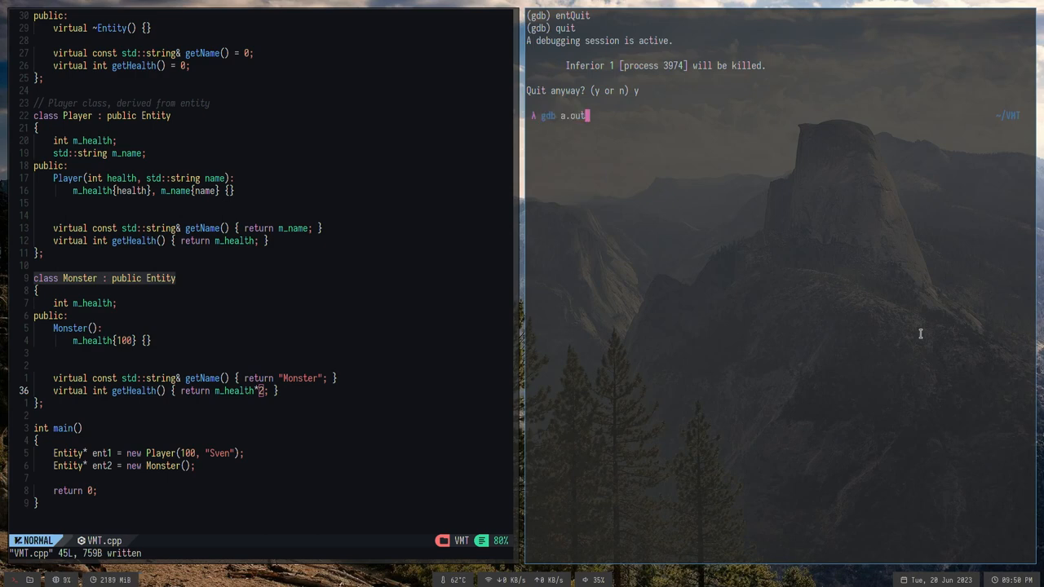
key(Return)
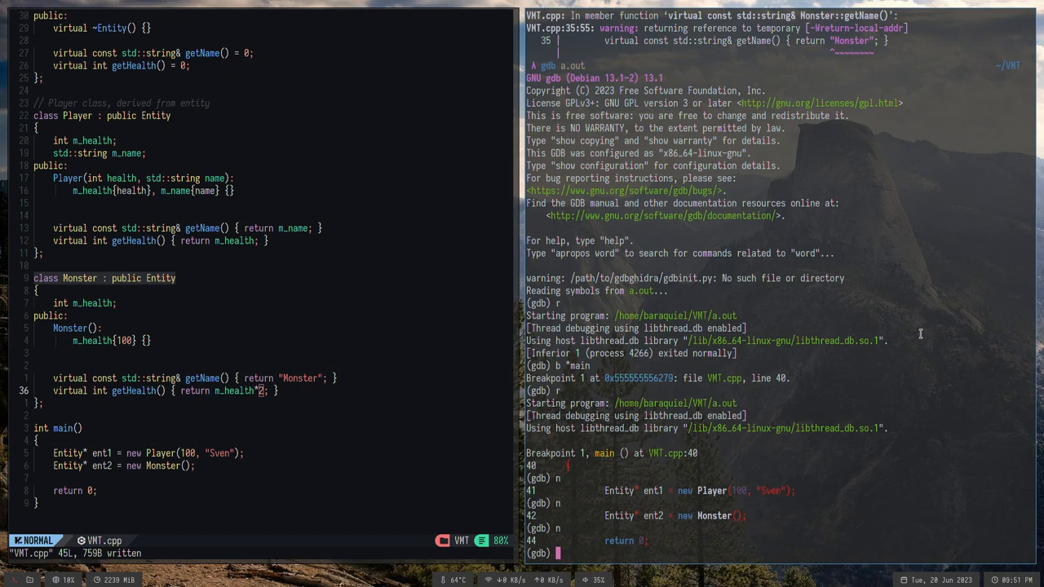
Print ent2->getHealth() and *(Monster*)ent2 in GDB to confirm Monster's health of 200.
text(ent2->getHealth()
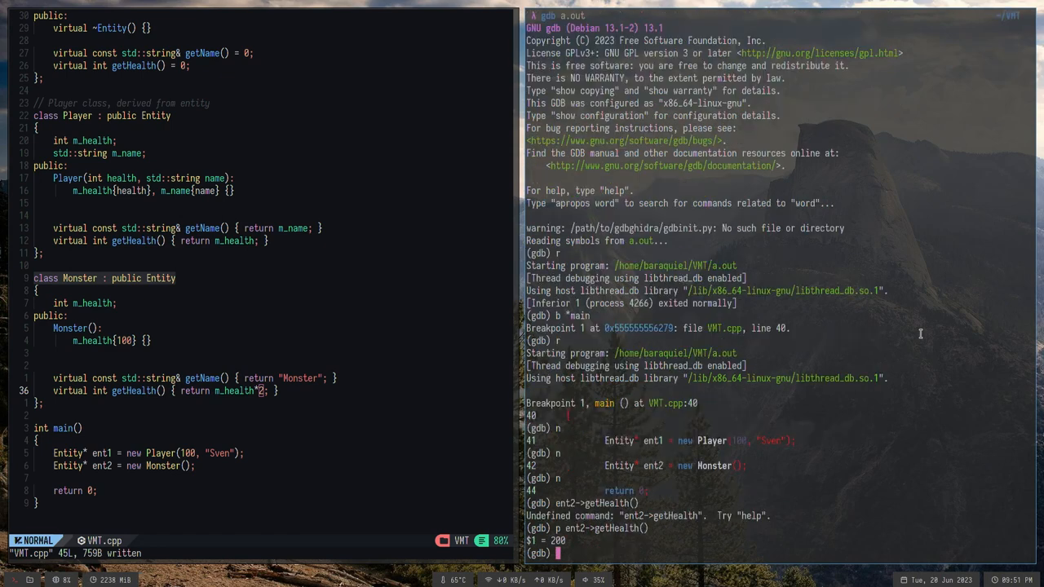
text(p ent2->getHealth())
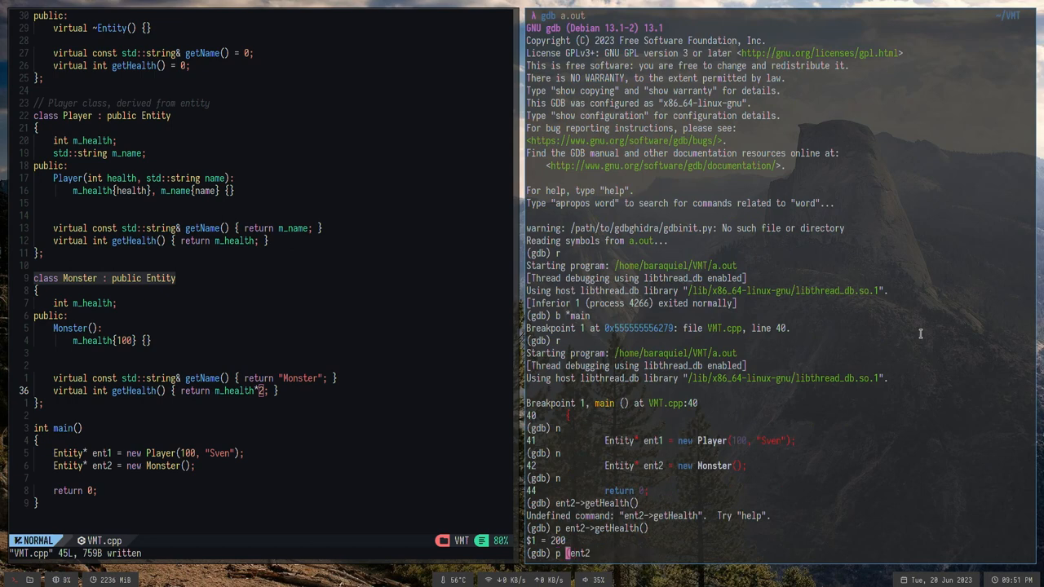
text(*(Monster*)
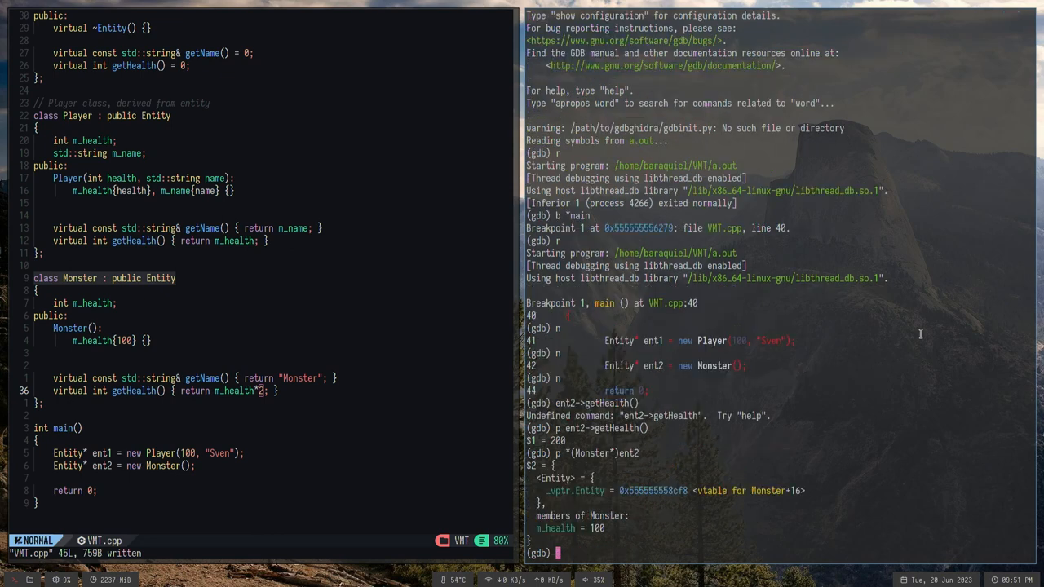
mouse_move(787, 230)
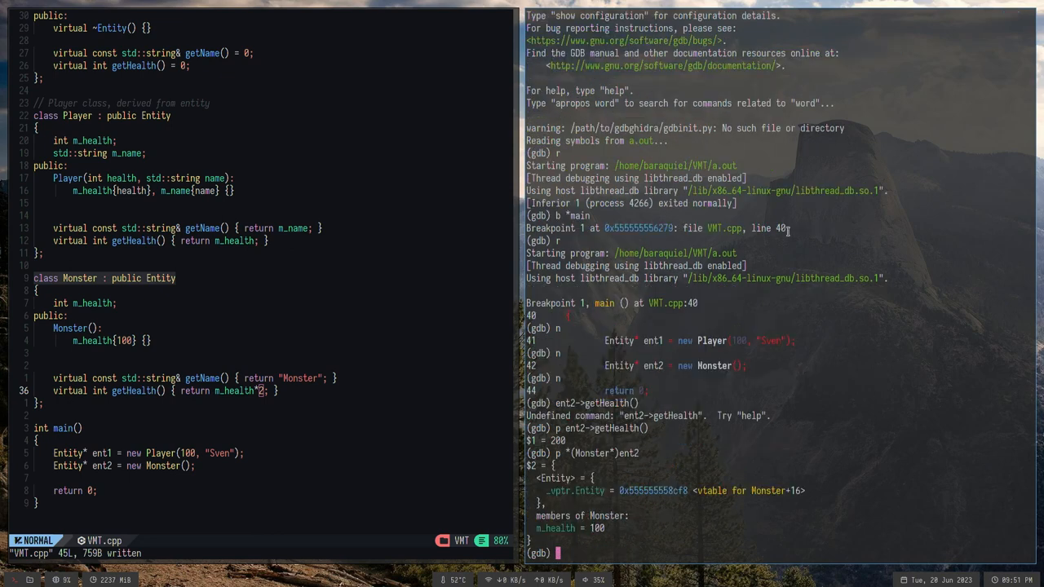
mouse_move(820, 304)
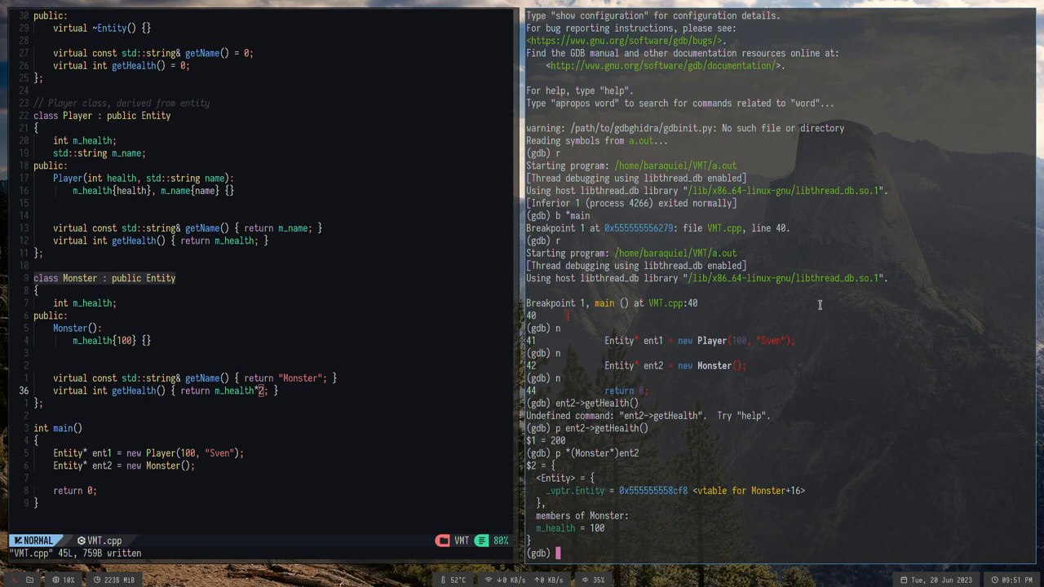
text(p ent2->getHealth())
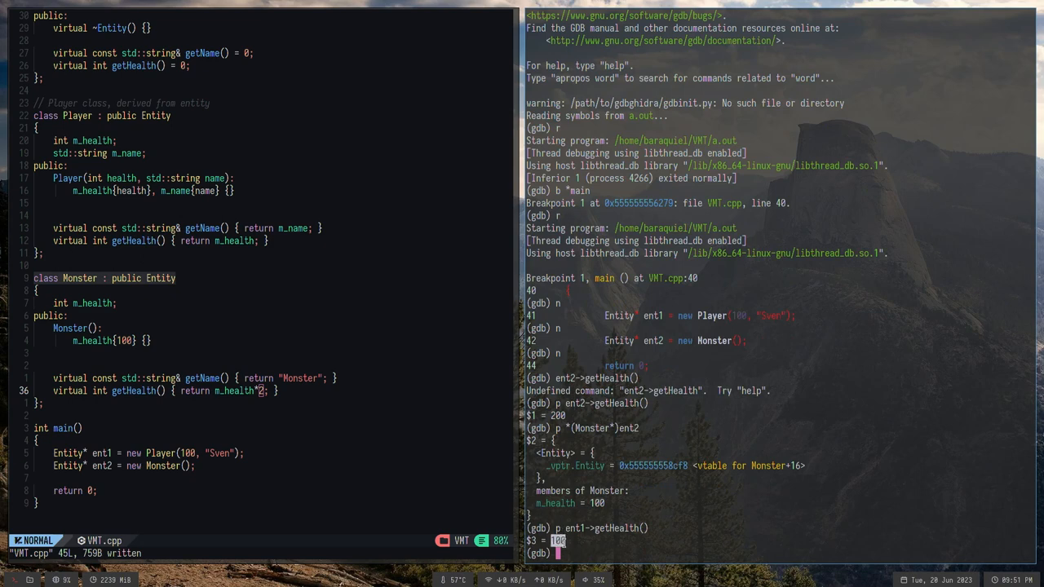
key(v)
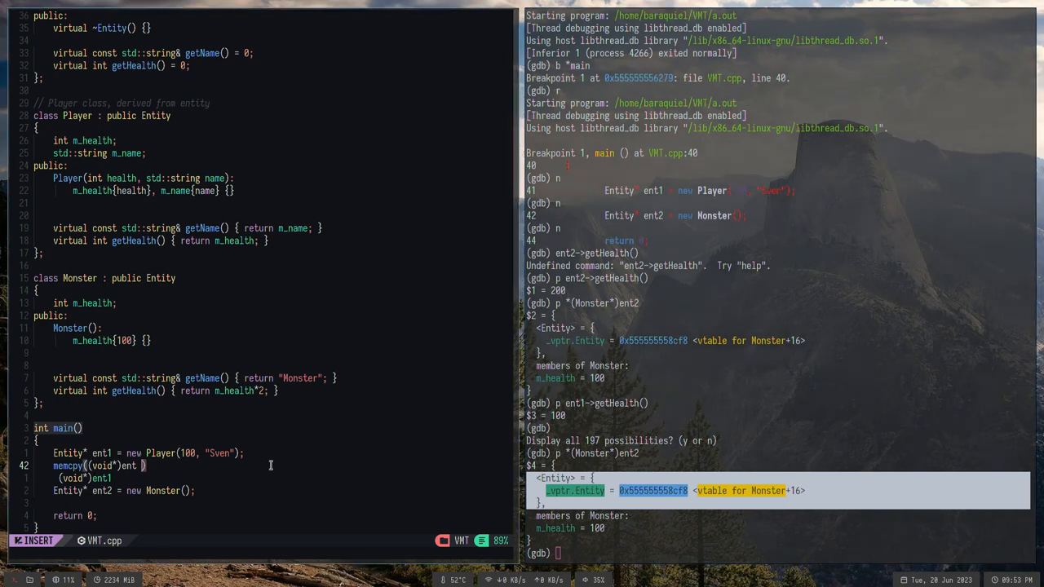
Complete memcpy((void*)ent1, (void*)ent2, 8), add #include <cstring>, and relaunch gdb a.out.
text(1,)
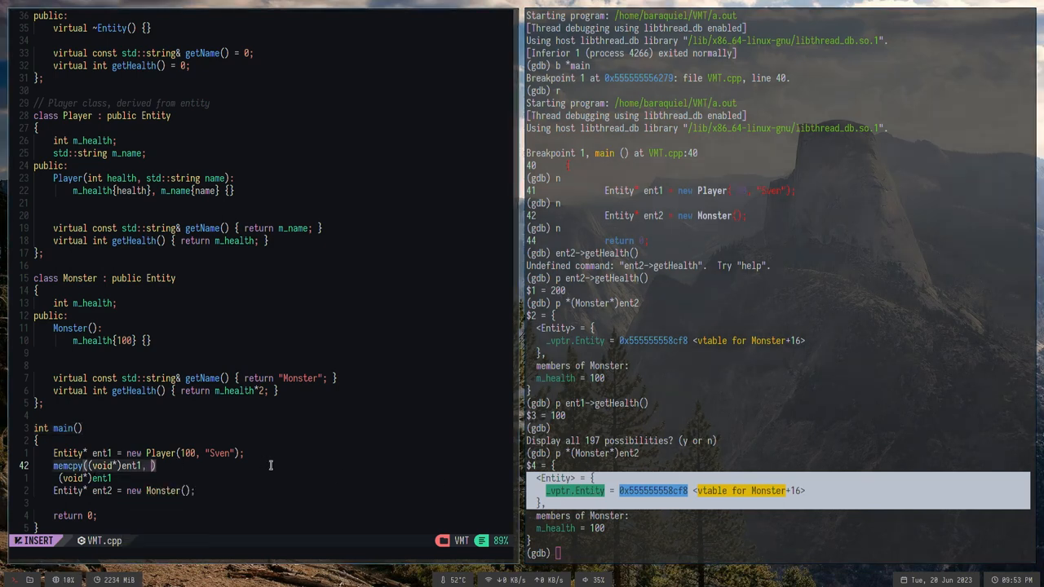
text((void*))
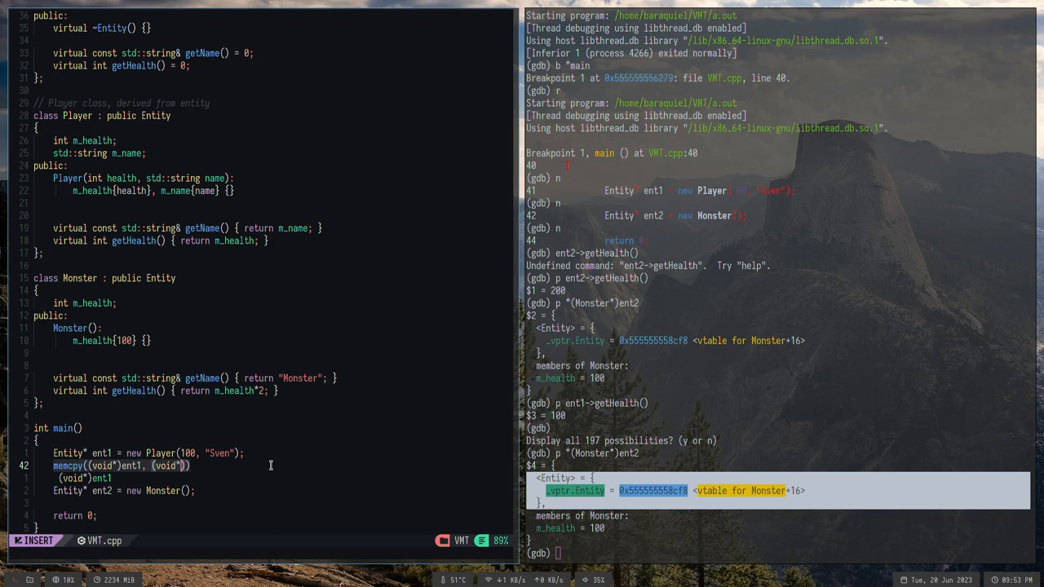
text(ent2,)
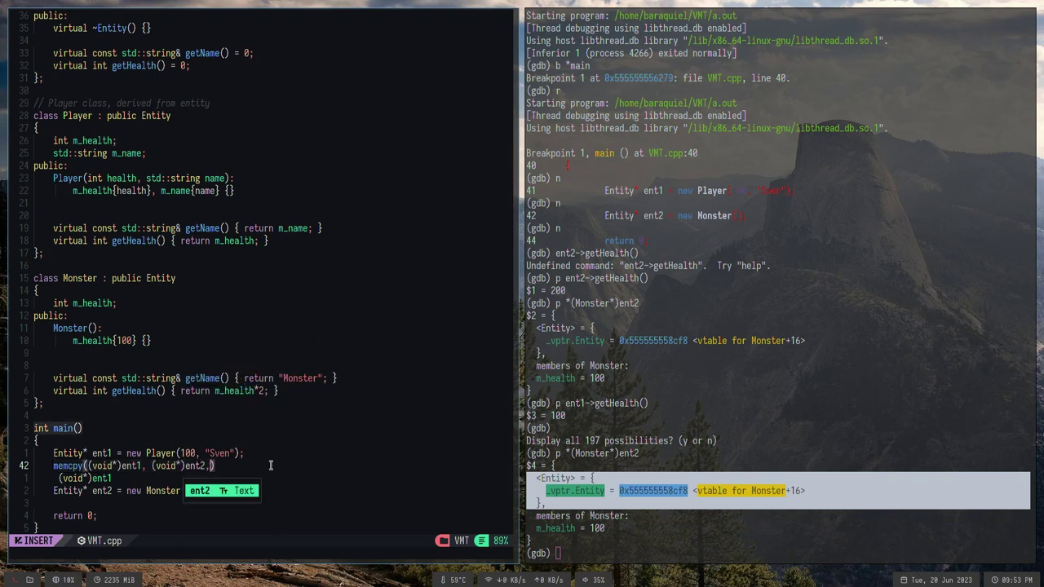
key(Escape)
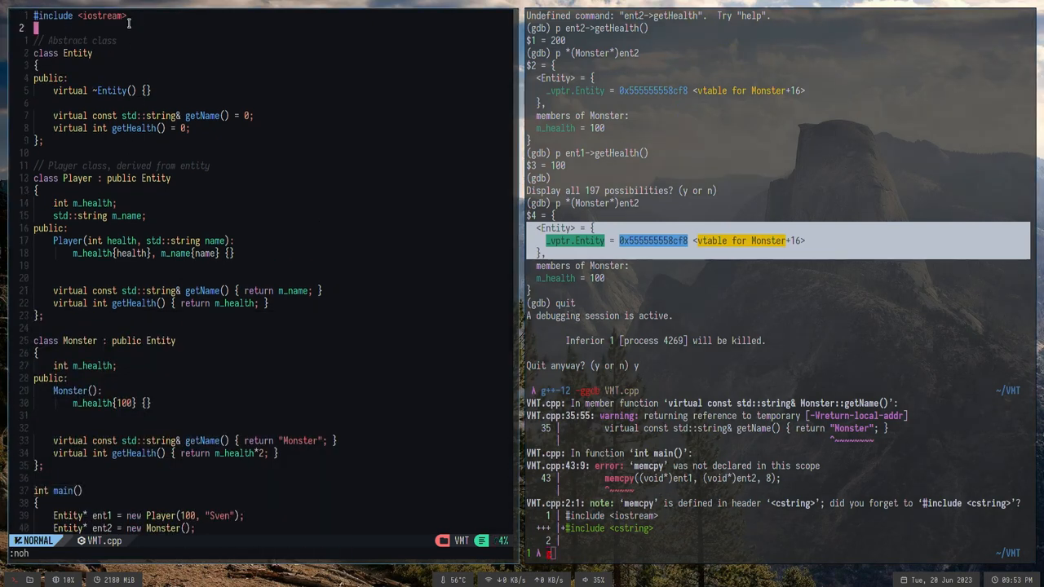
text(#include <cstring>)
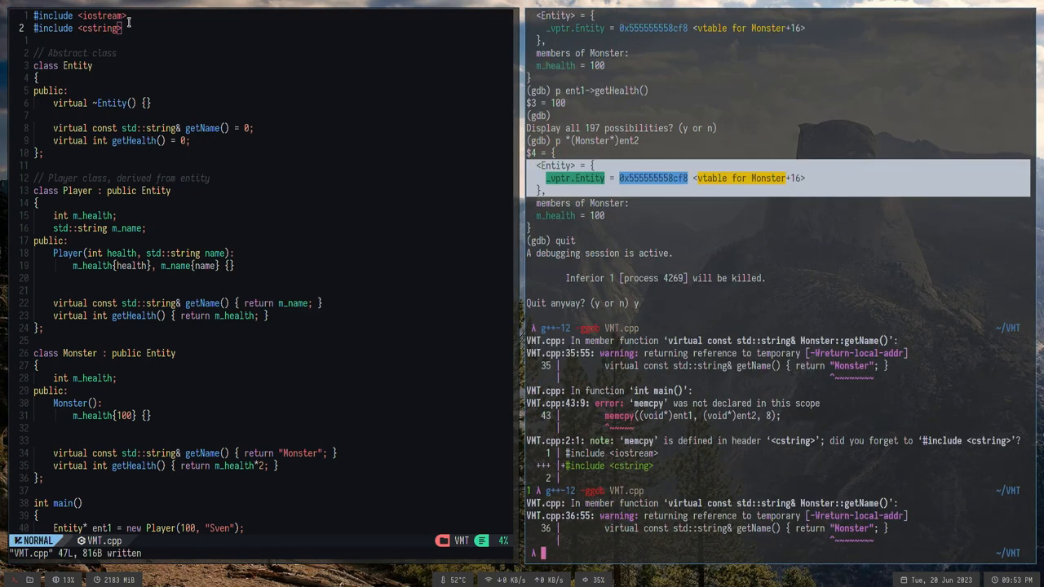
text(gdb a.out)
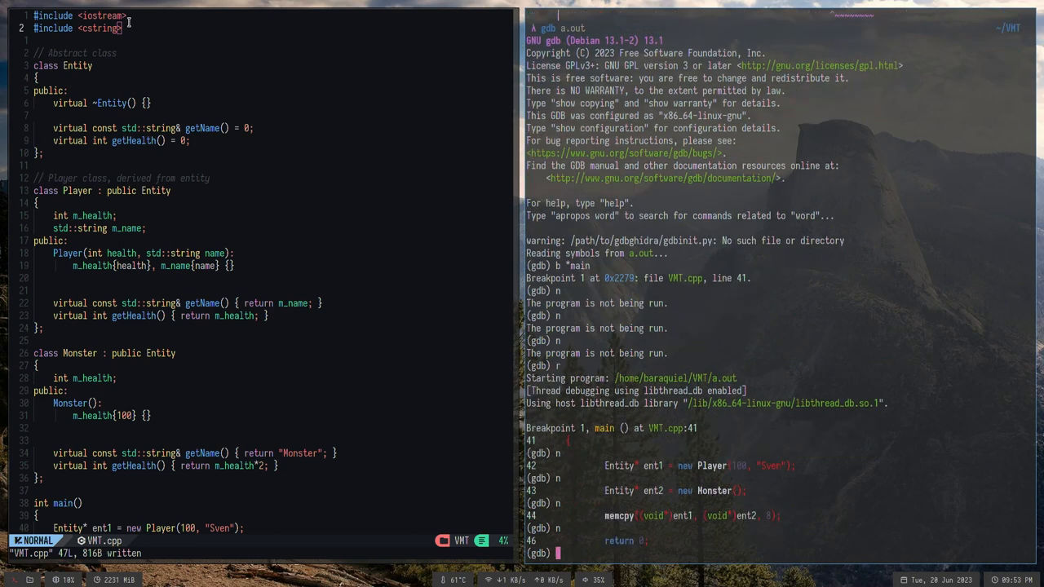
Print *(Monster*)ent1 and select ent1's vtable address in the output.
text(p *()
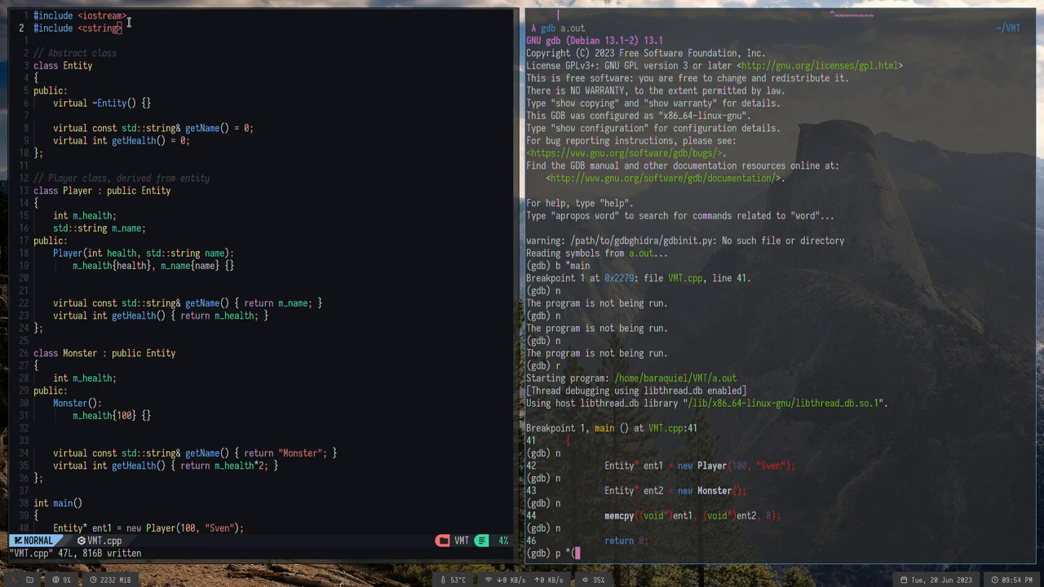
text(Monster*)
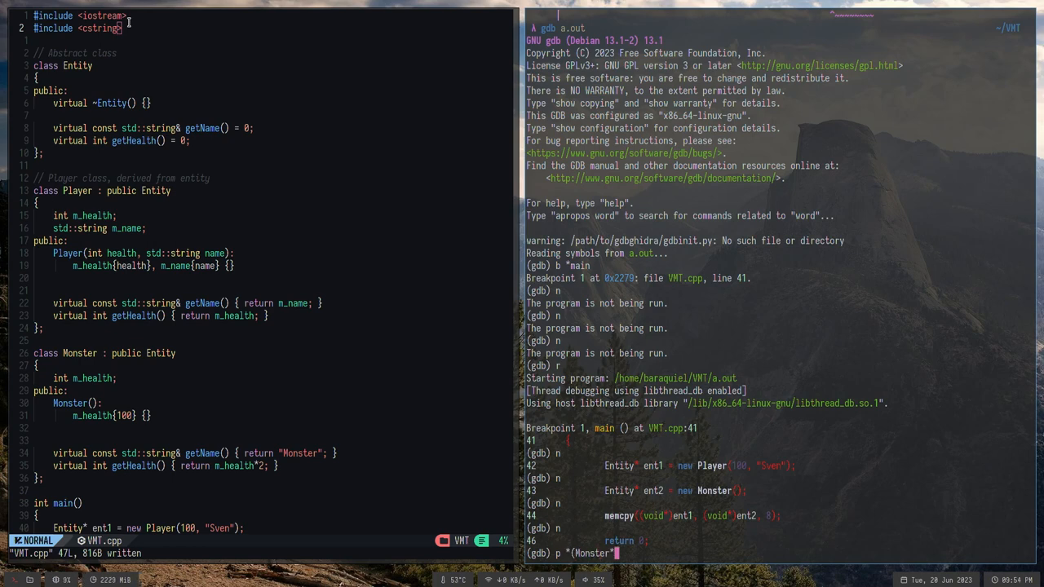
text(en)
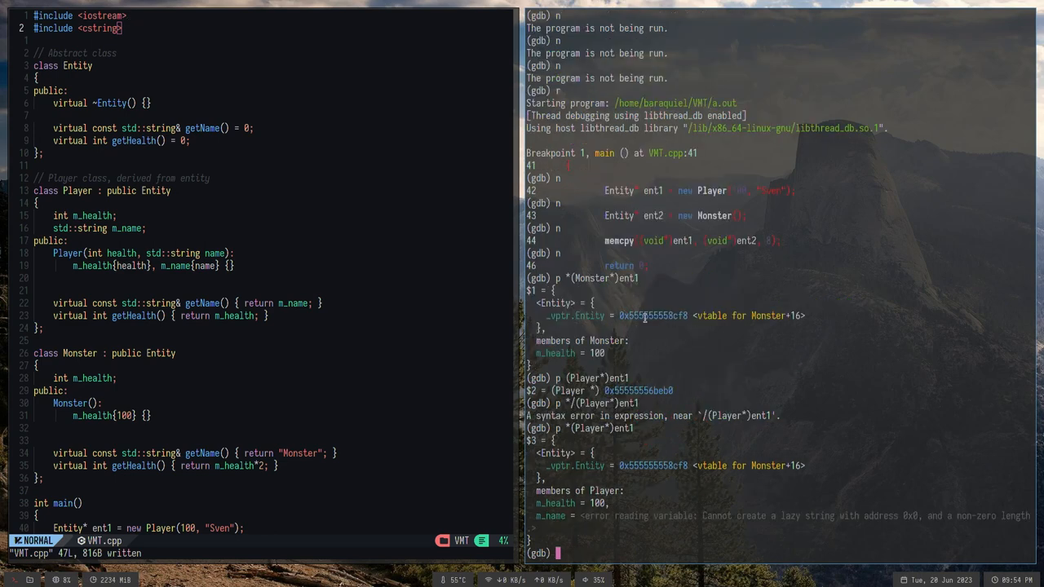
double_click(653, 315)
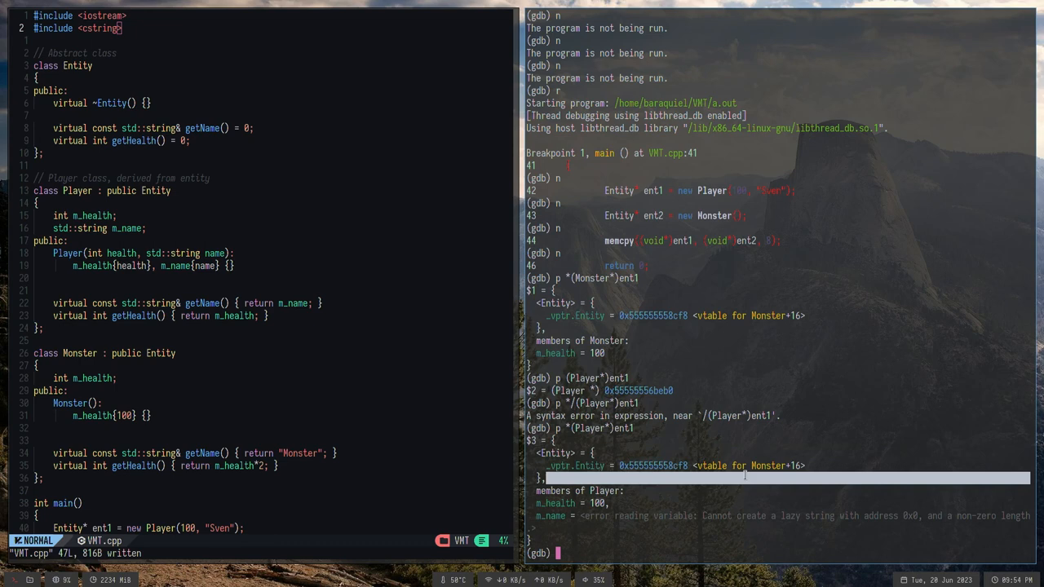
Call ent1->getHealth() in GDB, which now returns Monster's doubled health of 200.
text(ent)
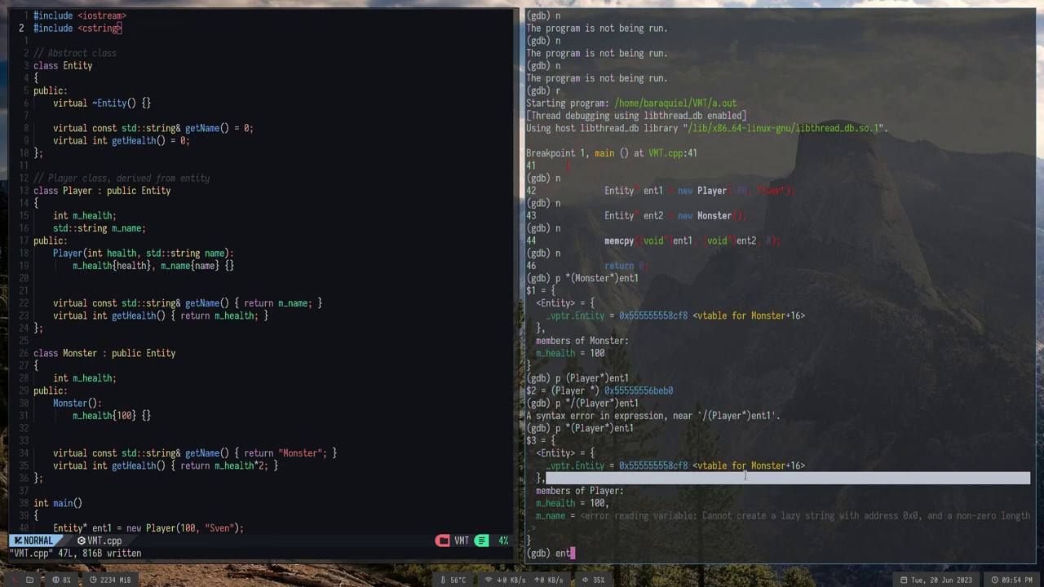
text(1)
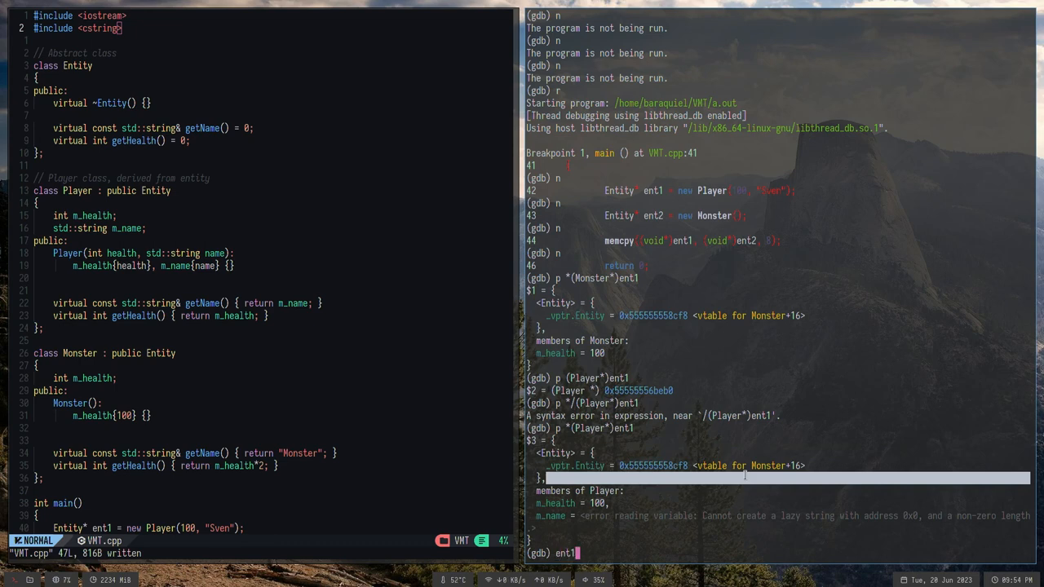
text(->)
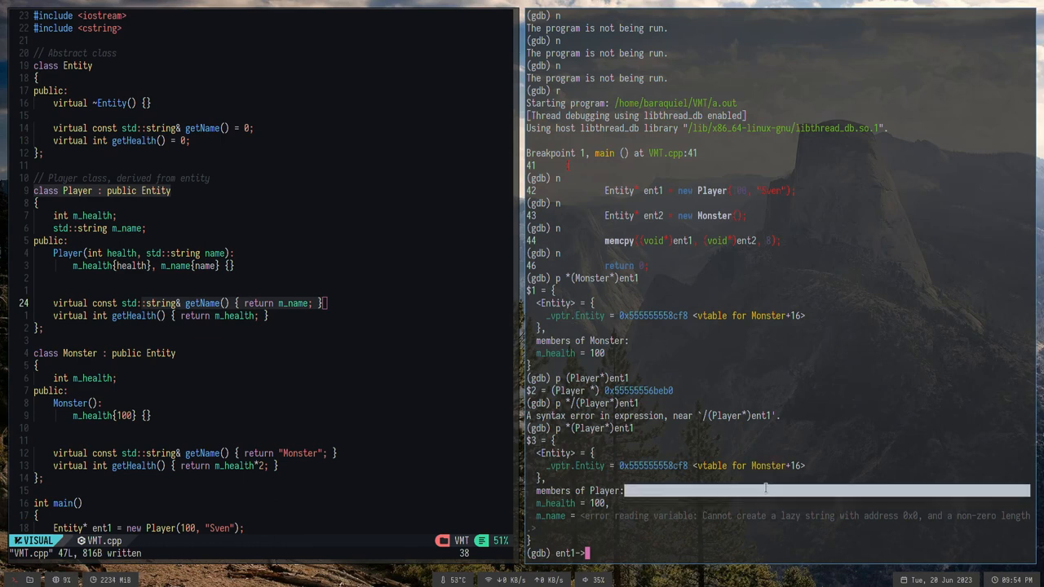
text(getH)
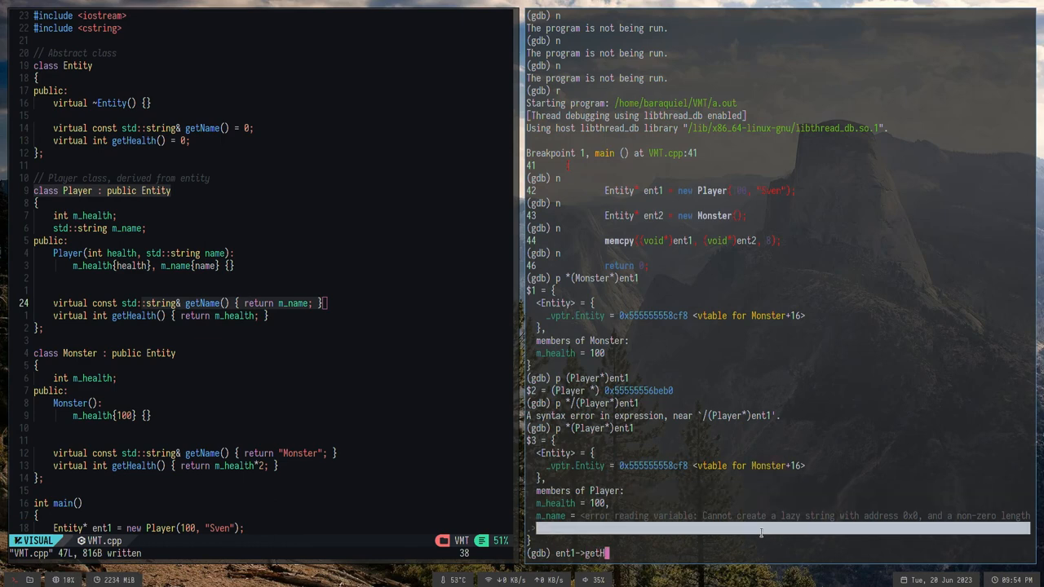
key(Return)
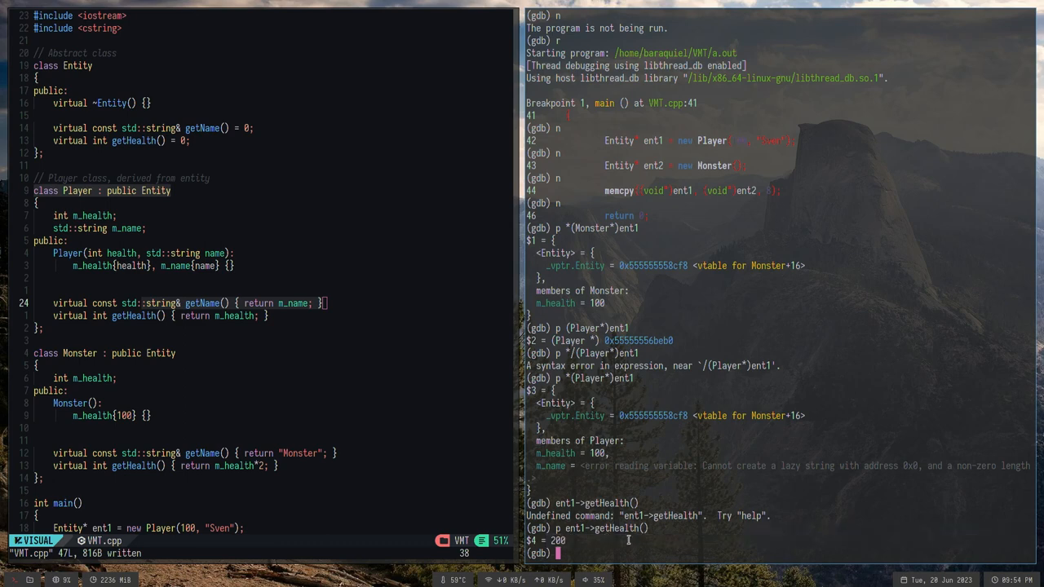
Set ent1's Player m_health to 10 with p (*(Player*)ent1).m_health = 10.
text(ent1->getHealth()
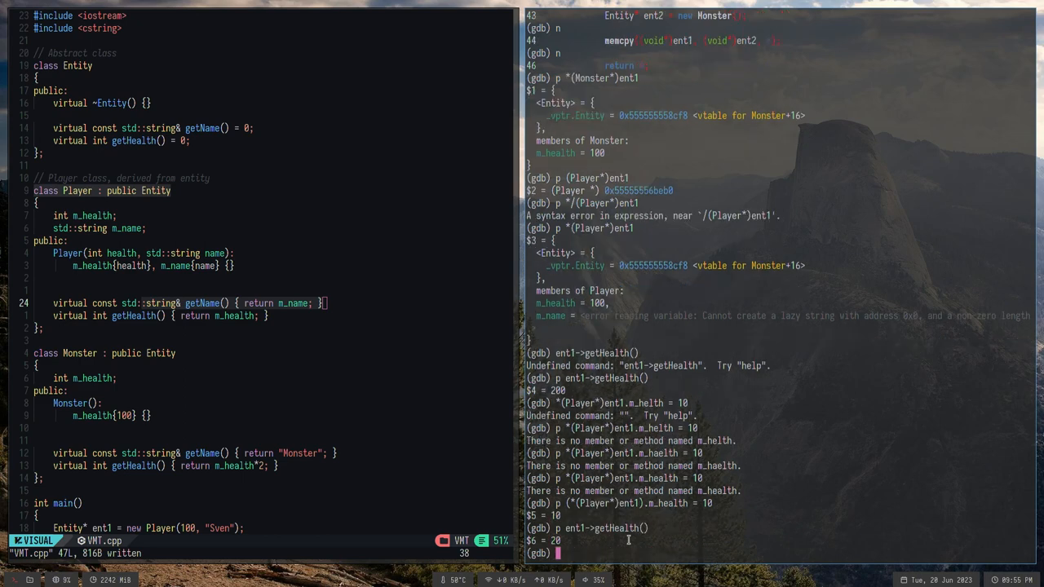
mouse_move(579, 296)
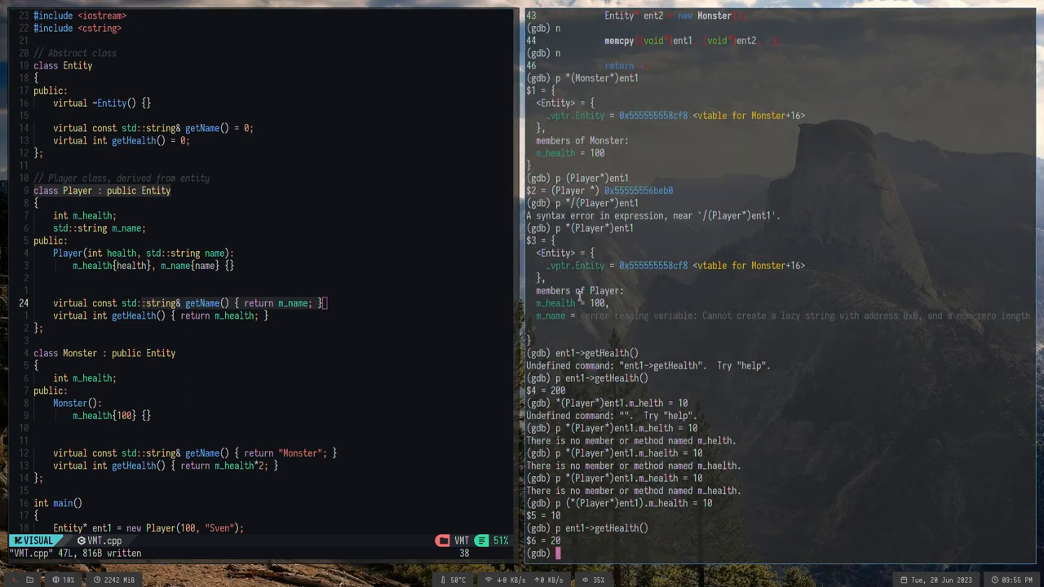
text(p (*(Player*)ent1).m_health = 10)
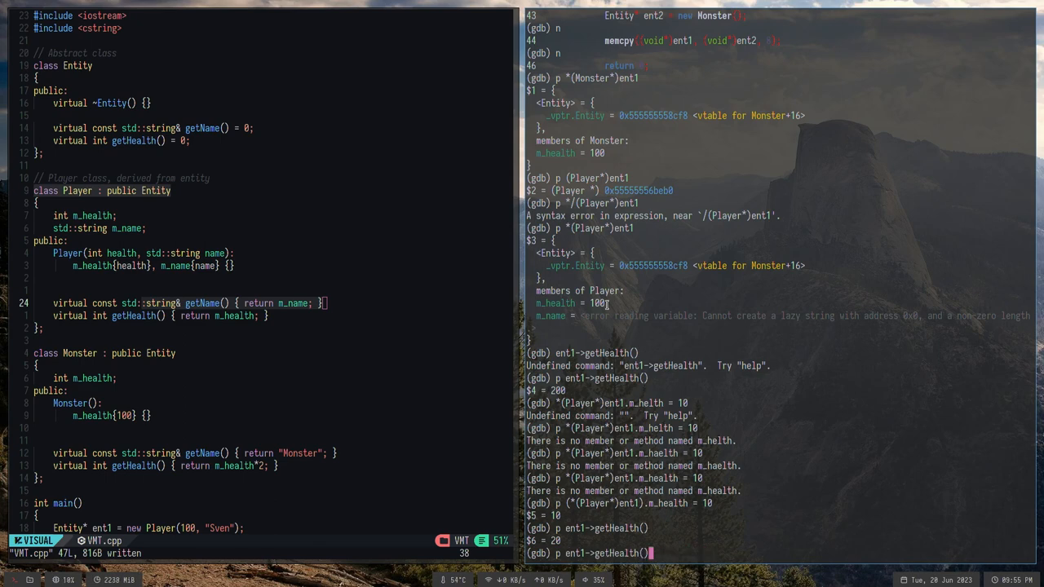
key(Return)
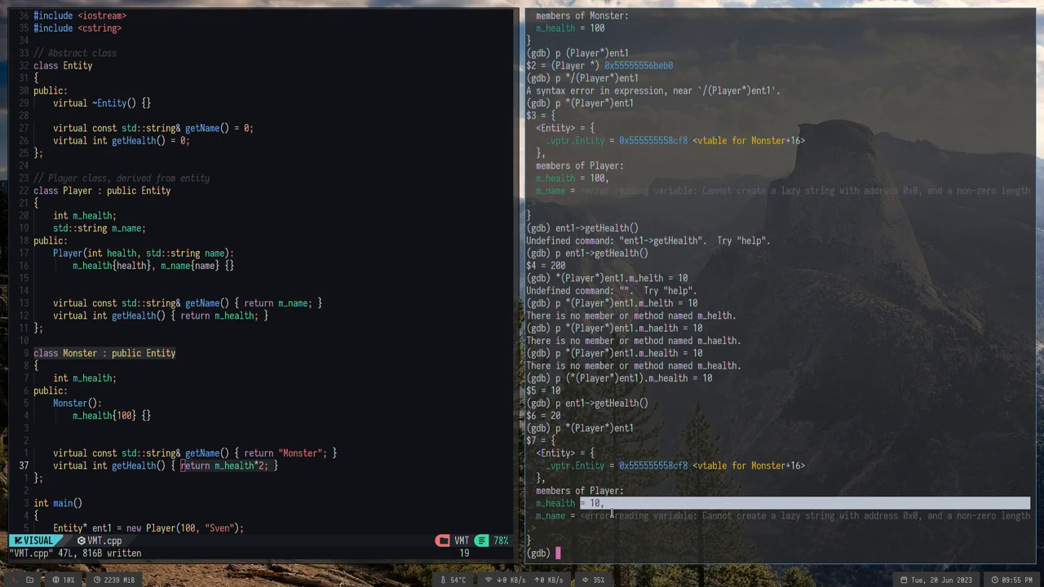
Scroll through the VMT.cpp source and clear the current text selection.
scroll(down, 3)
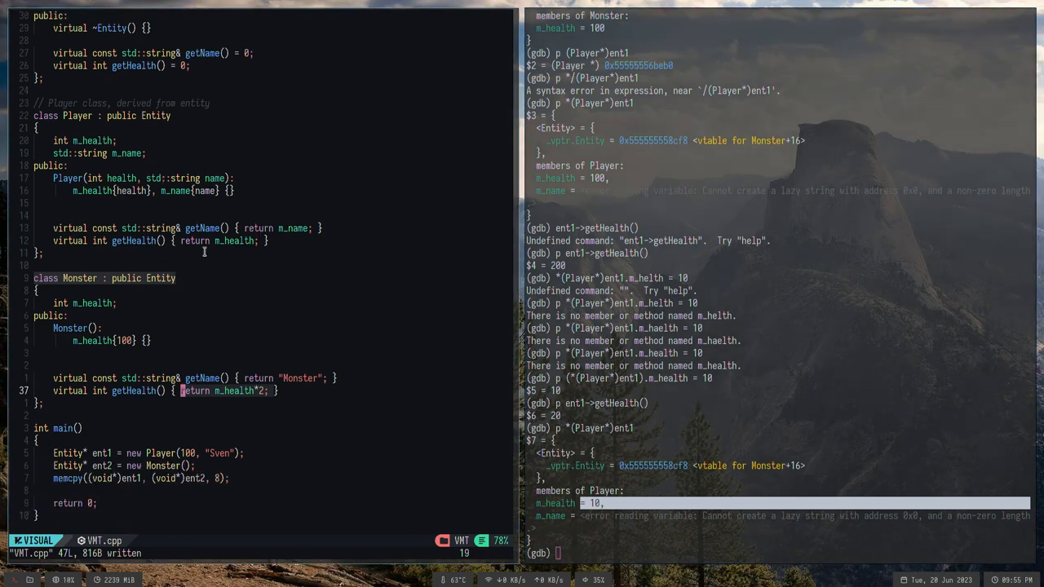
scroll(up, 3)
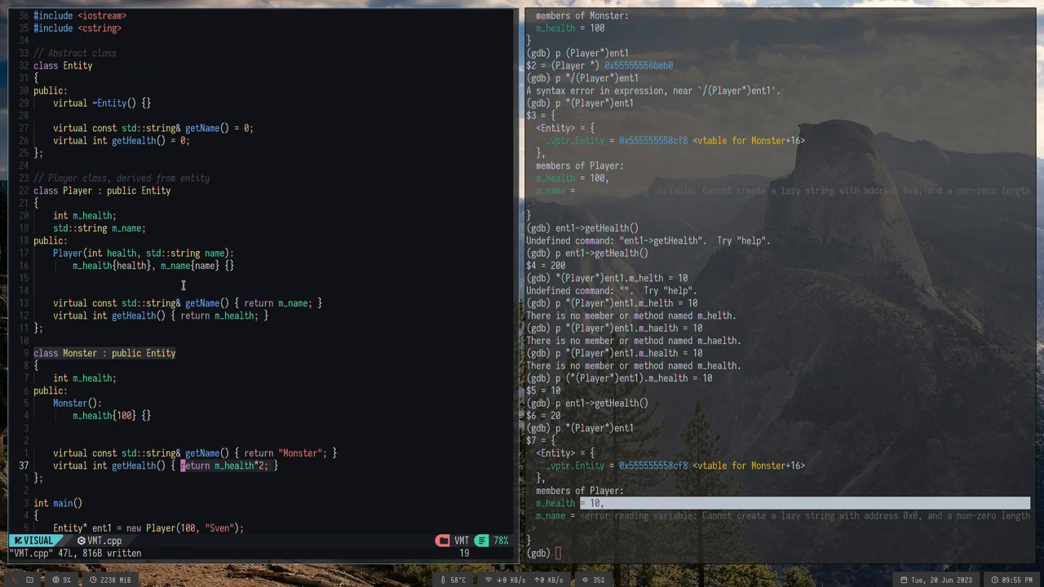
mouse_move(252, 326)
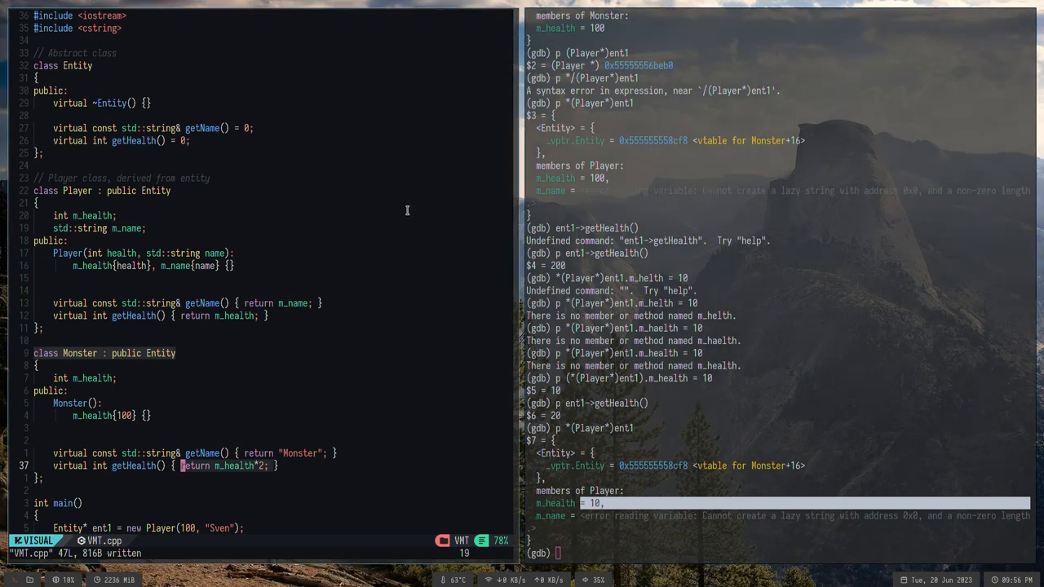
mouse_move(204, 222)
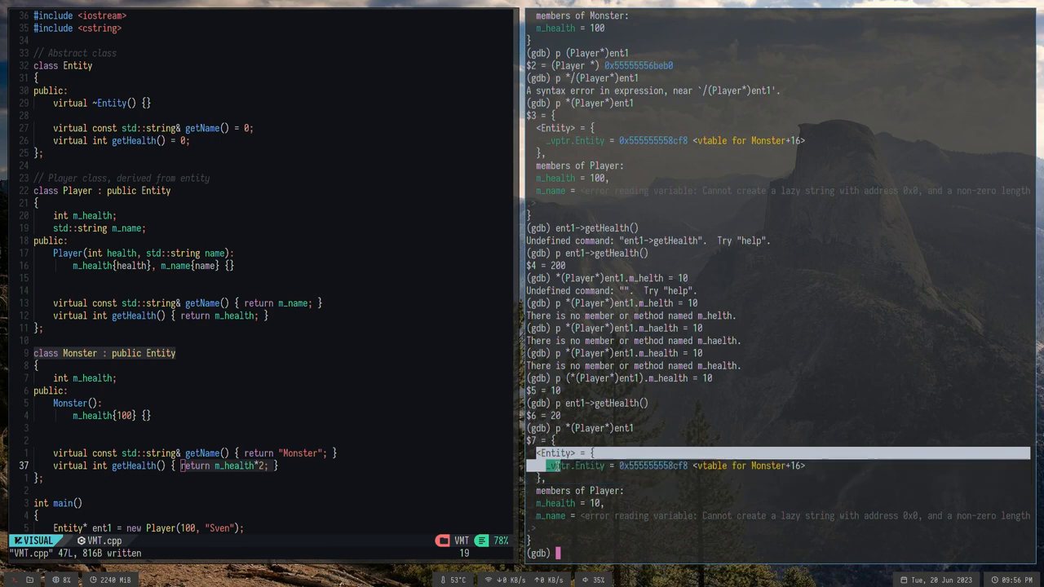
scroll(down, 3)
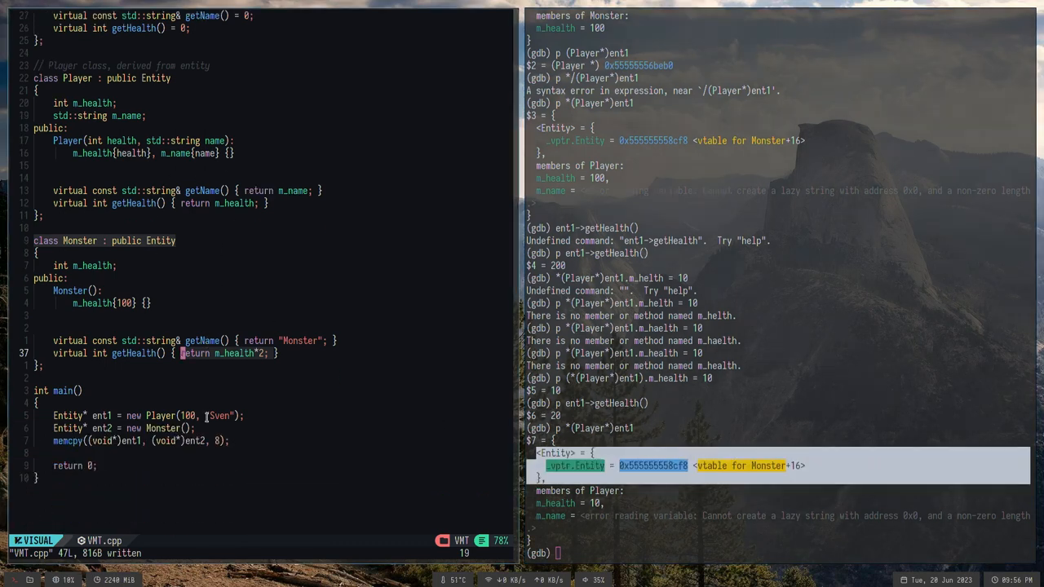
scroll(up, 3)
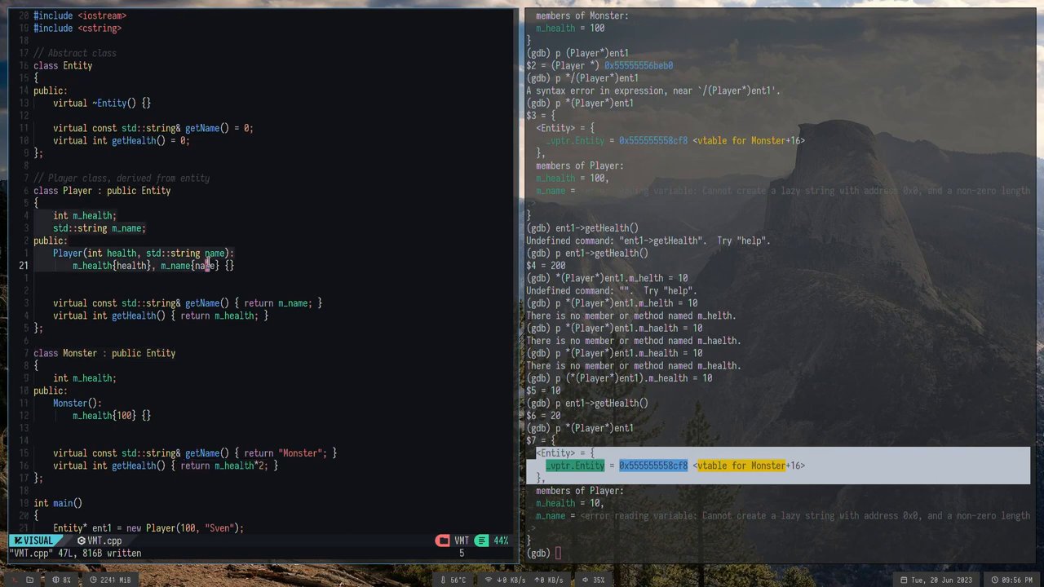
key(Escape)
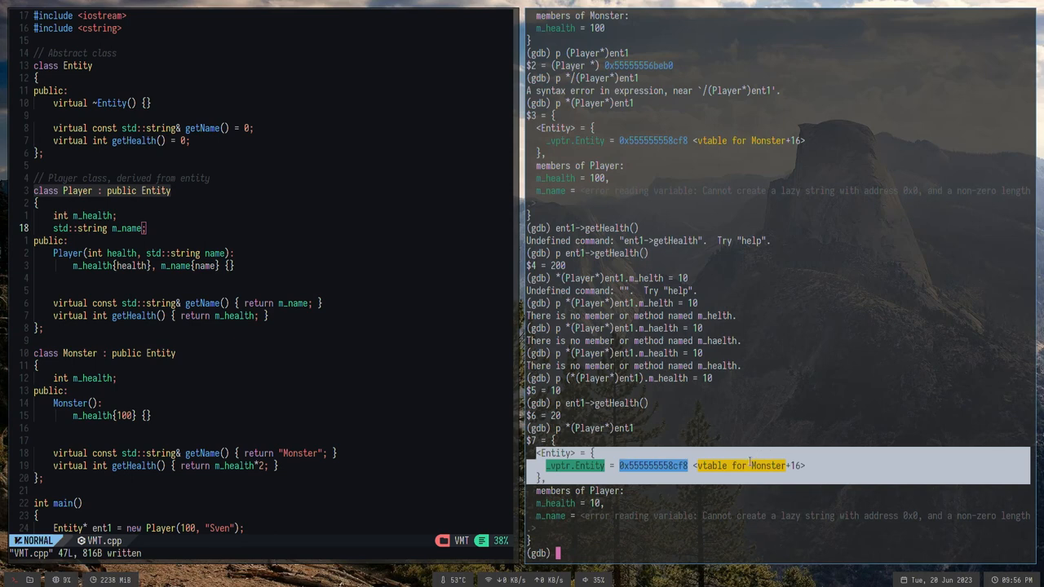
mouse_move(636, 407)
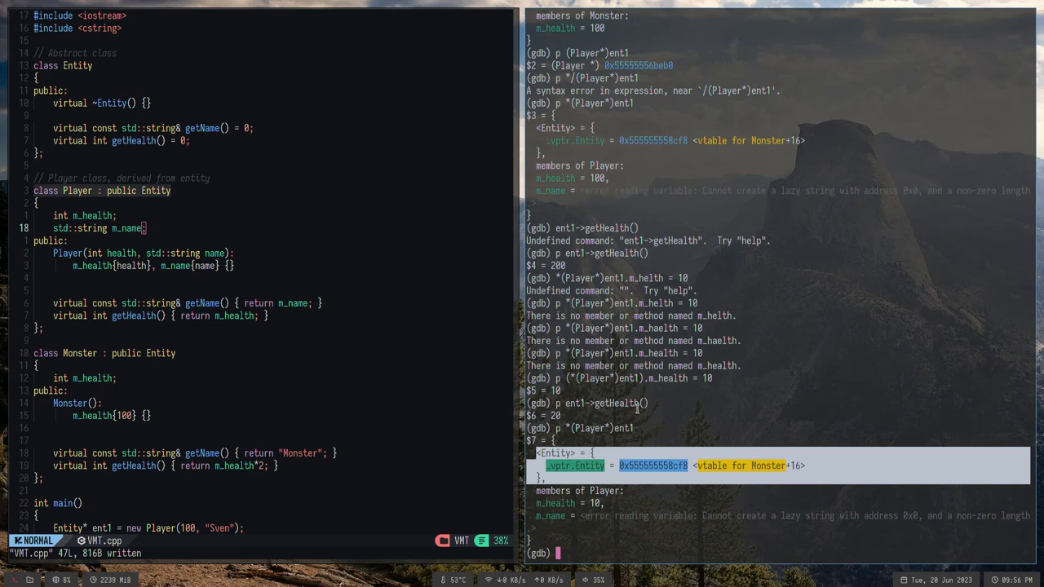
mouse_move(480, 376)
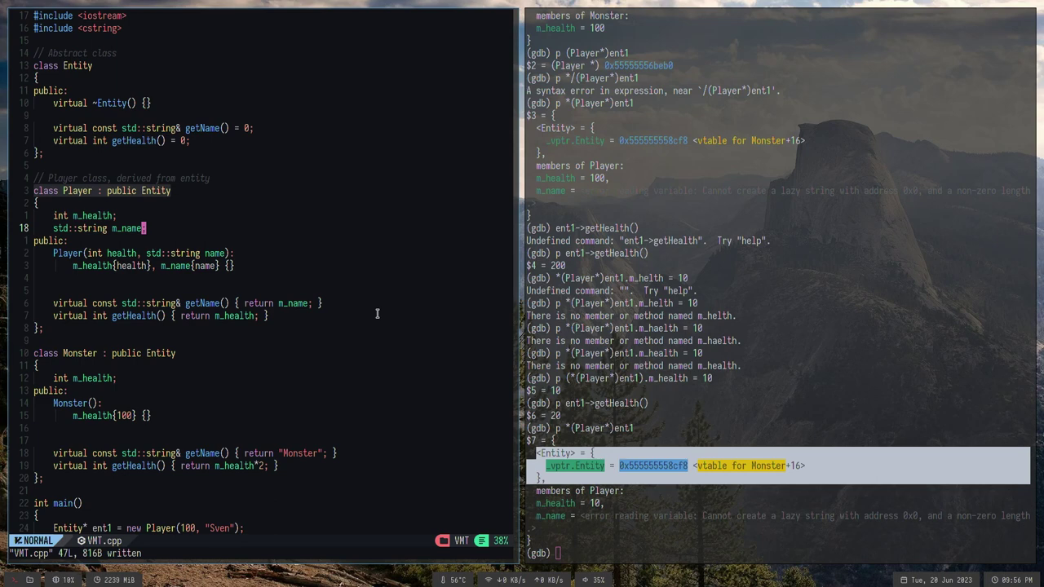
scroll(down, 3)
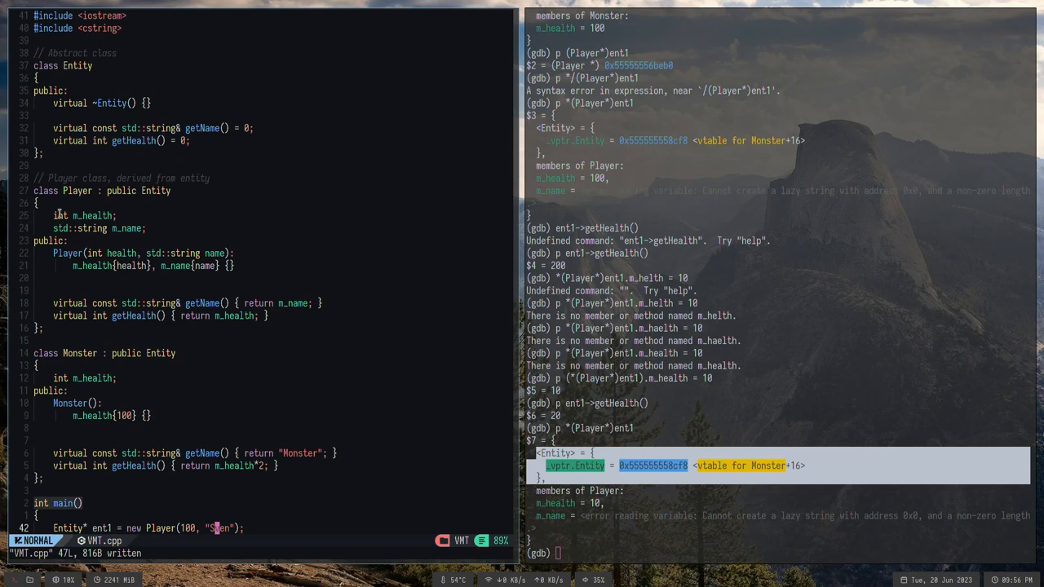
scroll(down, 3)
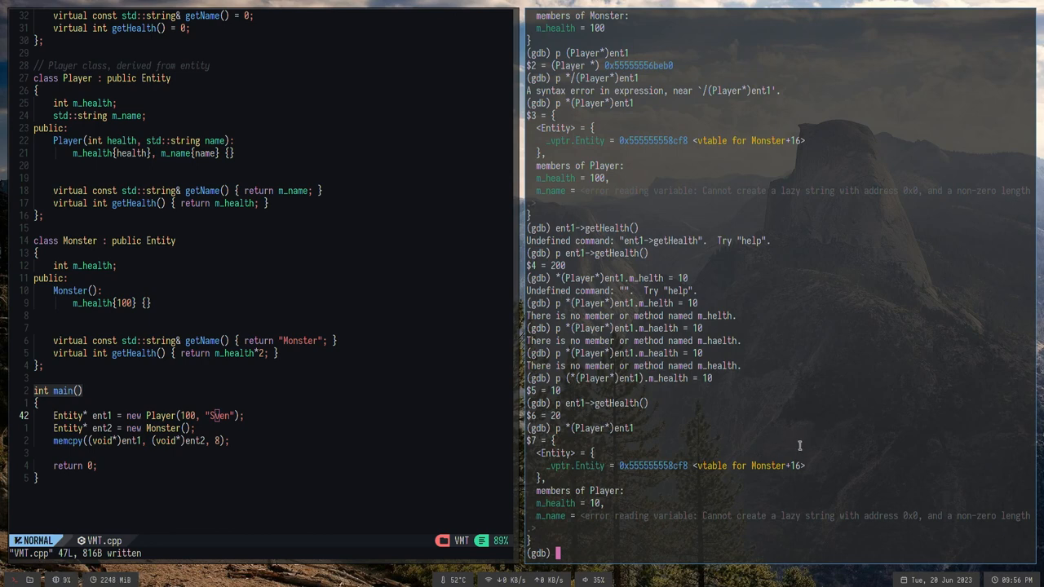
mouse_move(787, 364)
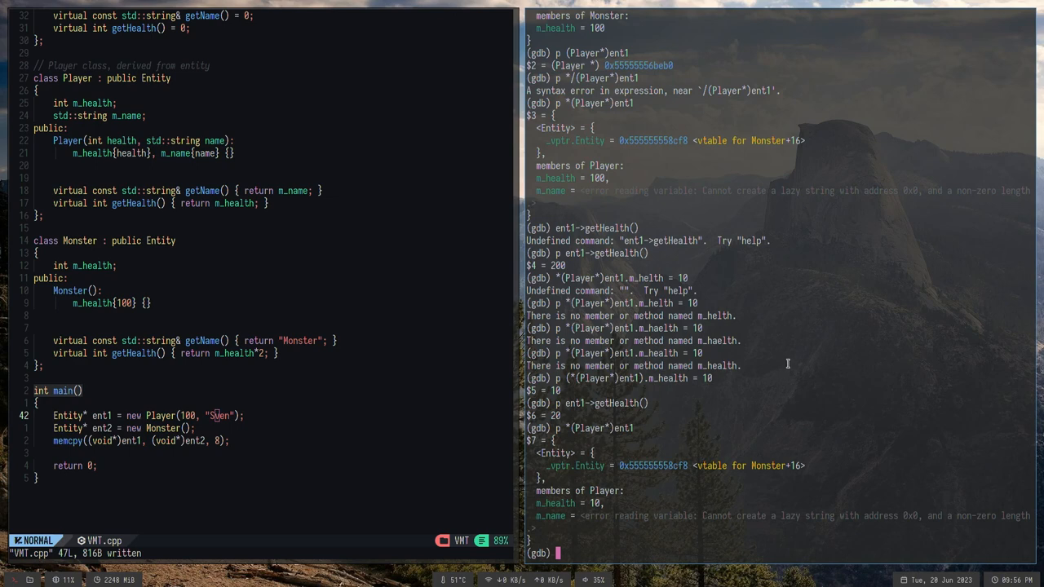
mouse_move(958, 448)
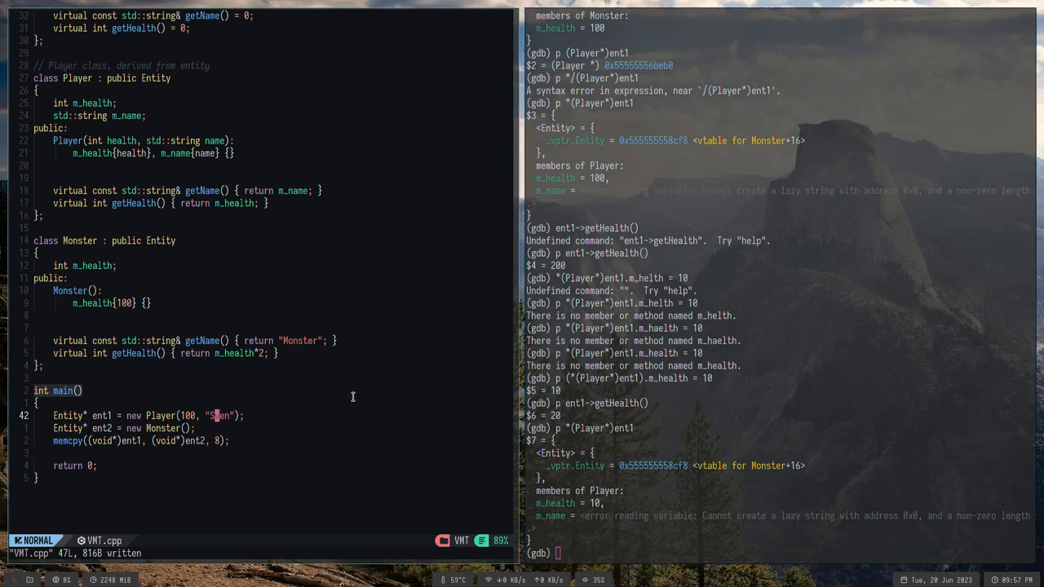
mouse_move(263, 571)
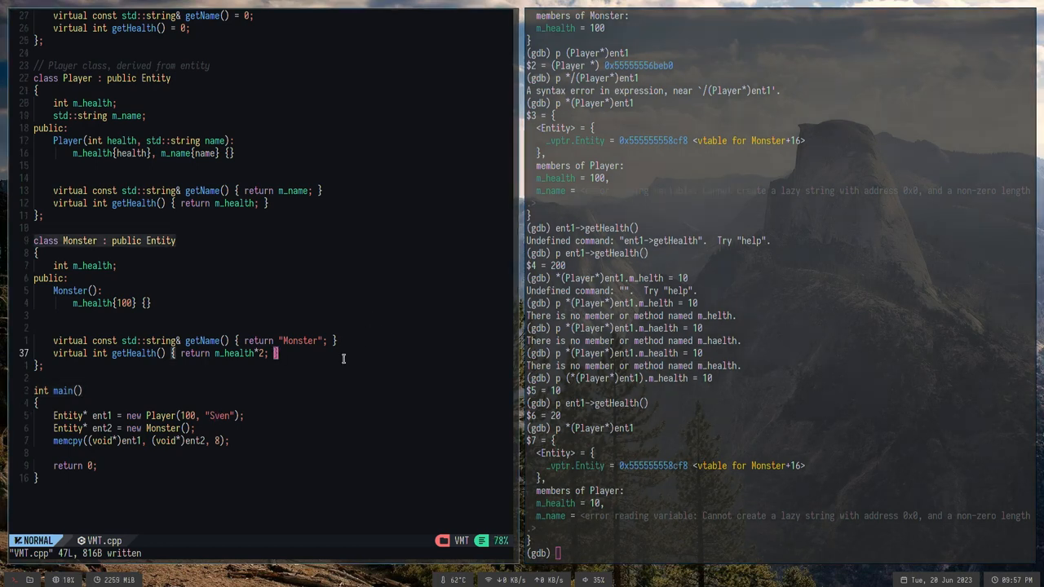
mouse_move(261, 353)
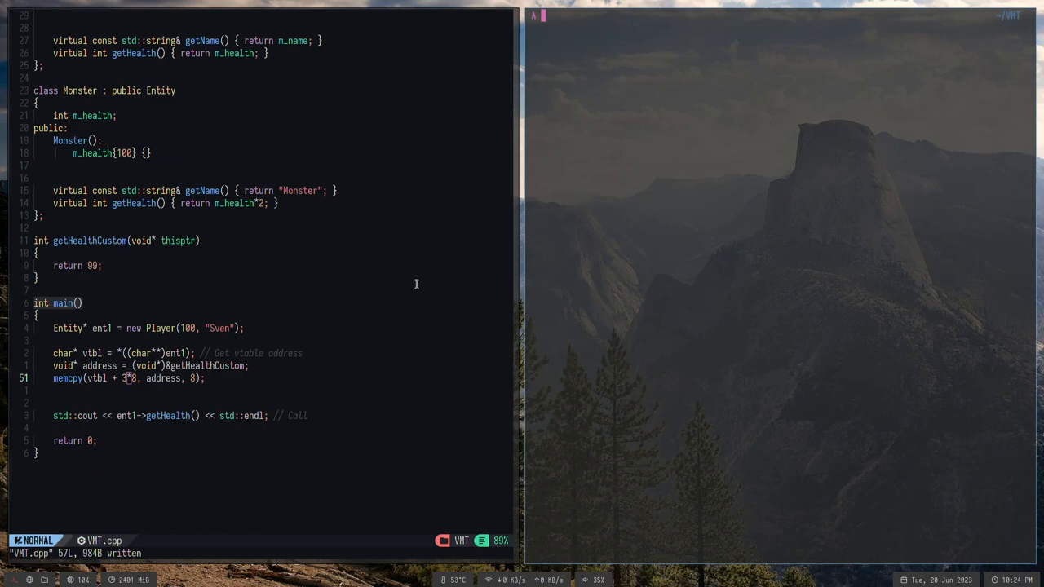
mouse_move(160, 279)
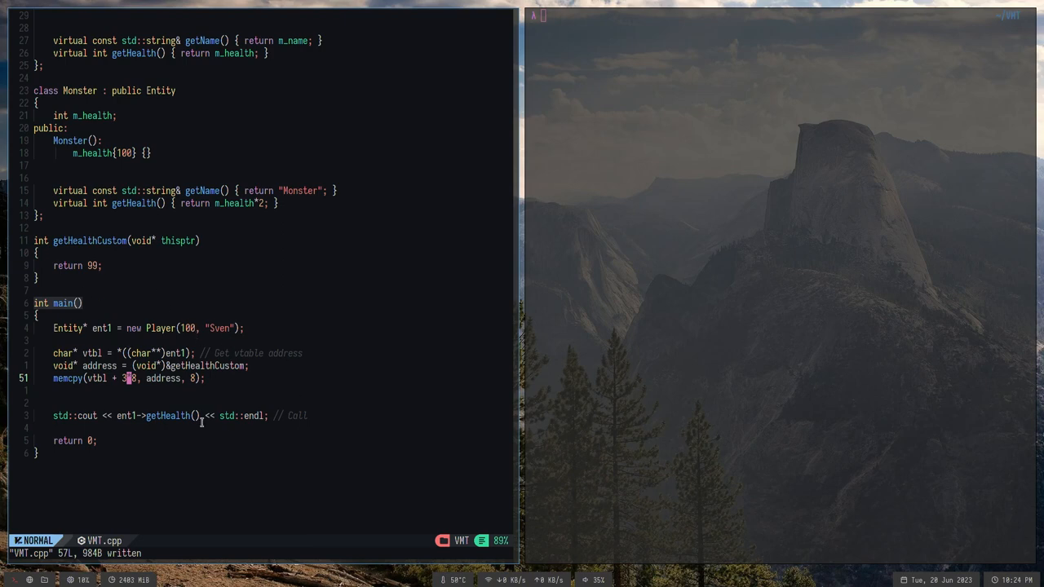
mouse_move(171, 283)
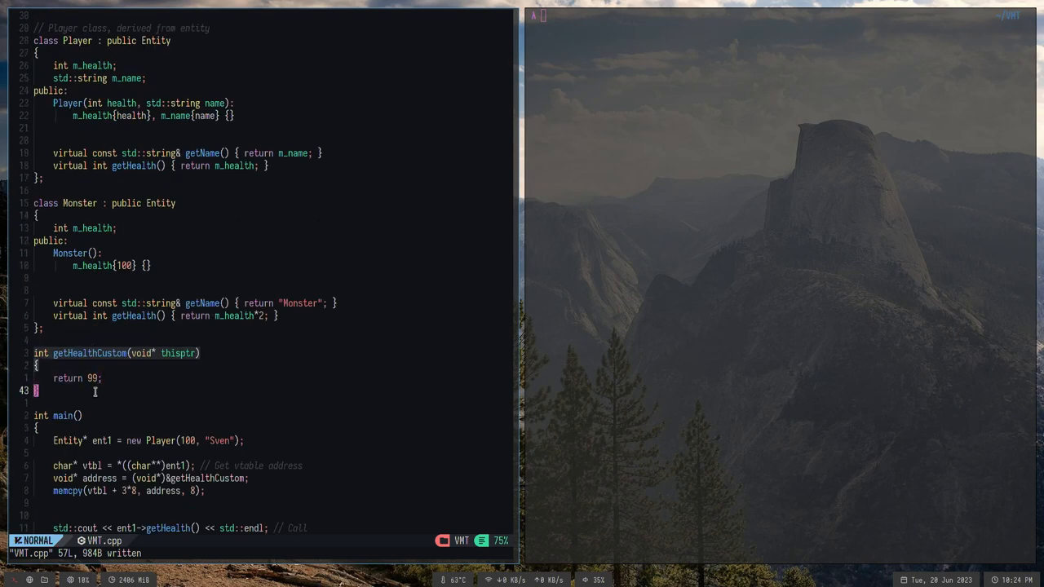
scroll(down, 3)
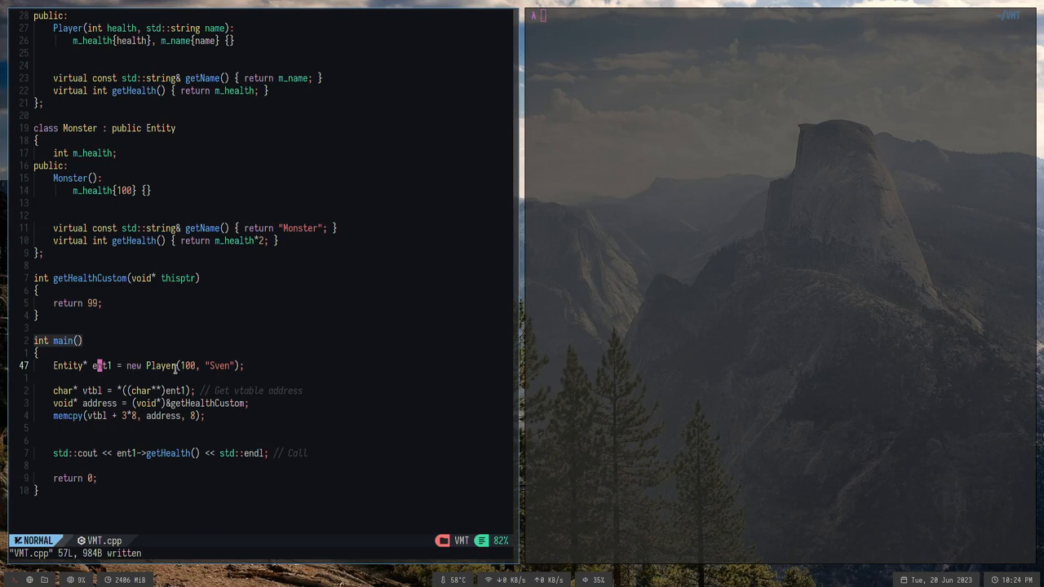
mouse_move(186, 27)
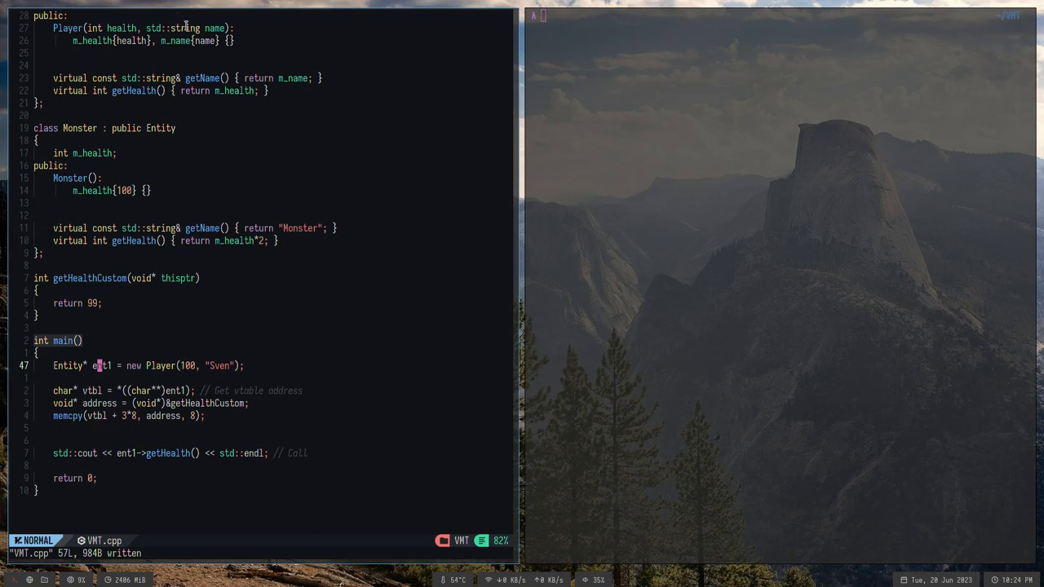
mouse_move(321, 365)
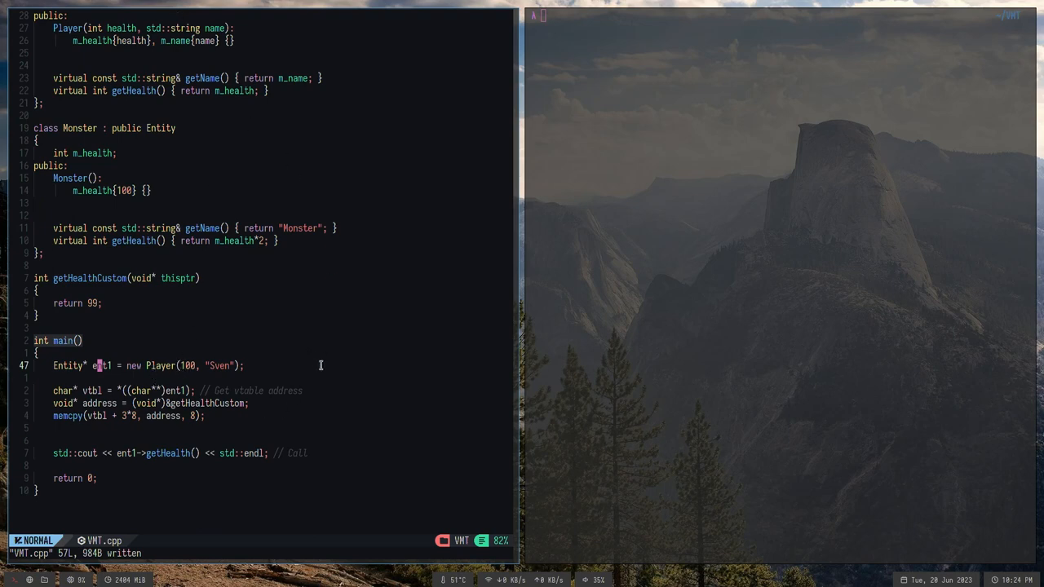
mouse_move(341, 388)
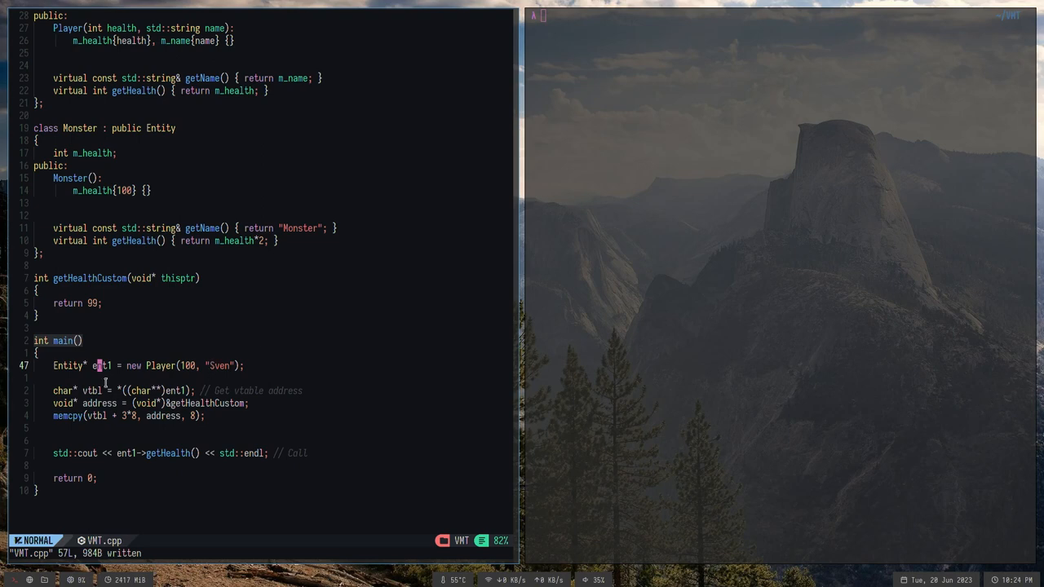
scroll(down, 3)
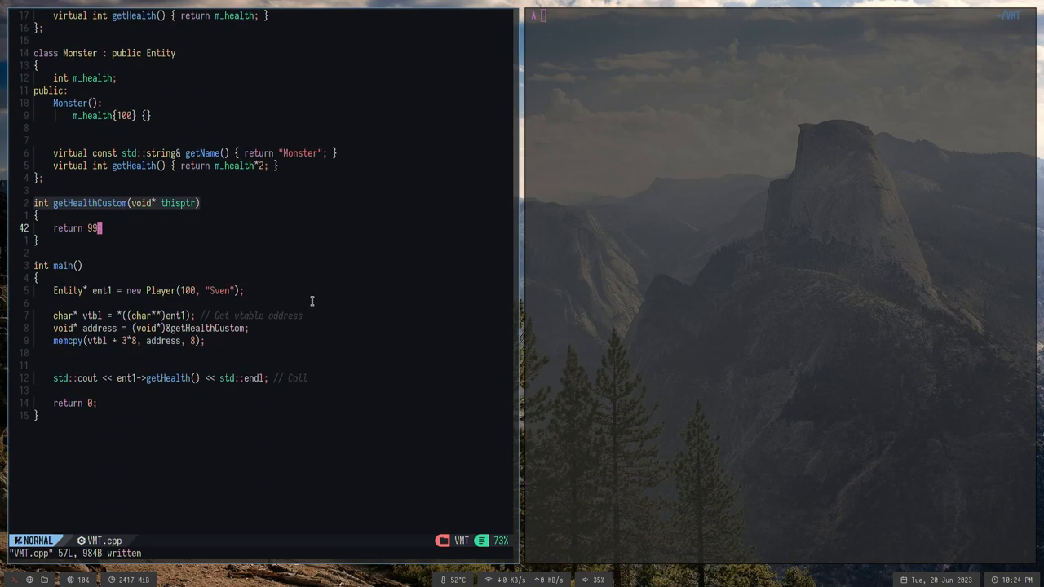
mouse_move(194, 304)
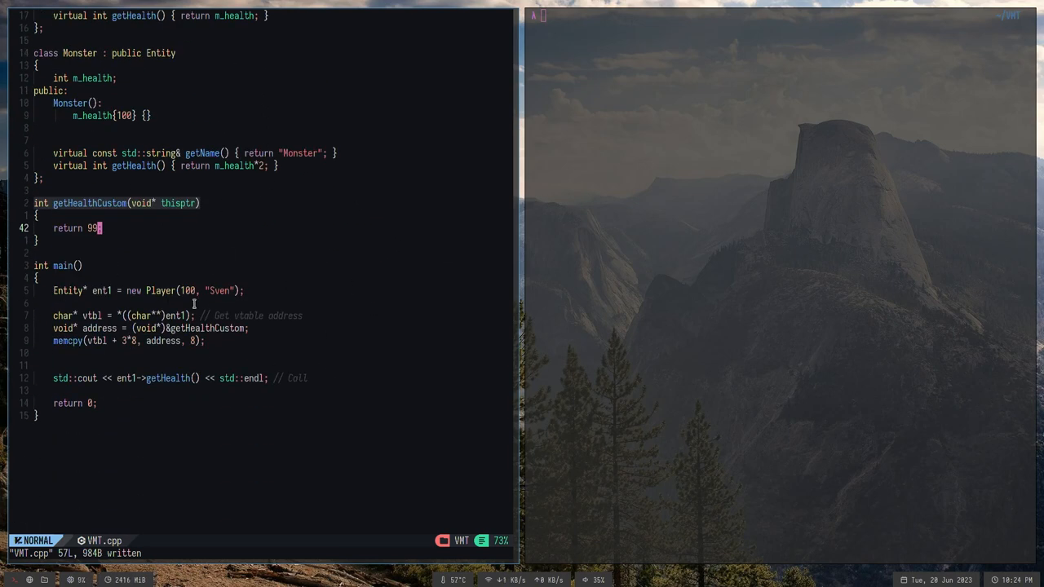
mouse_move(148, 277)
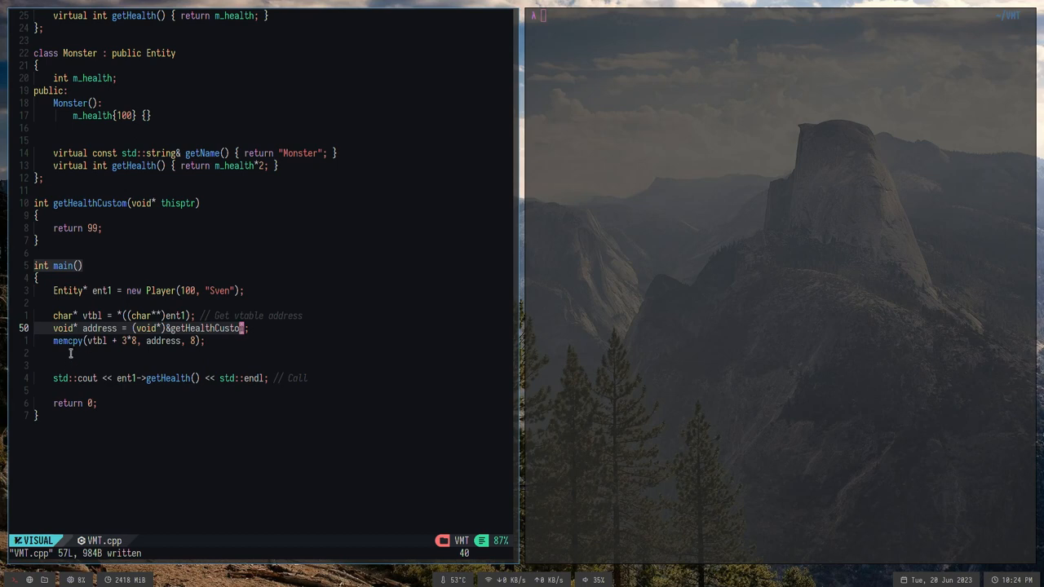
key(Escape)
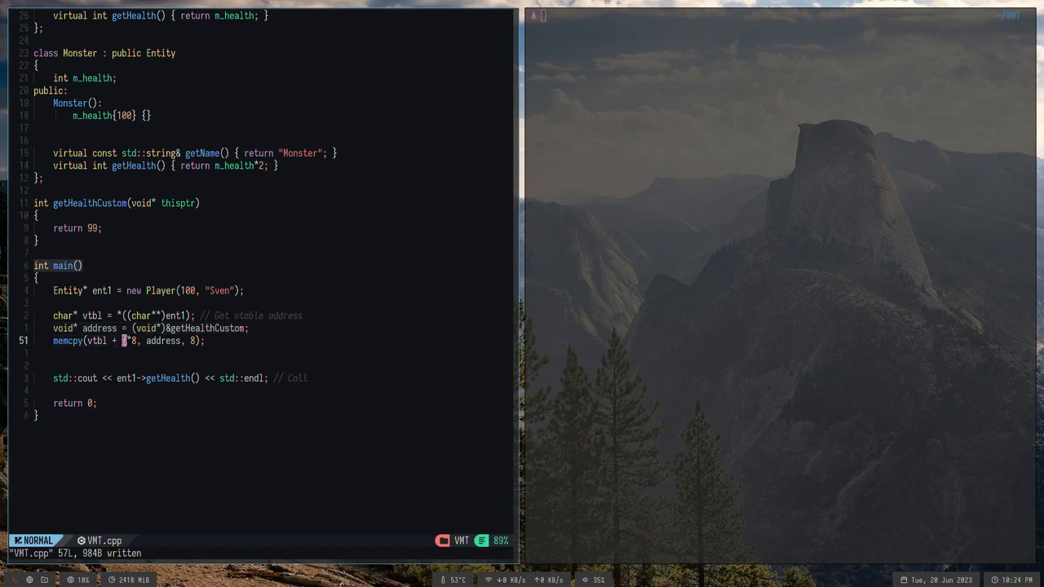
key(v)
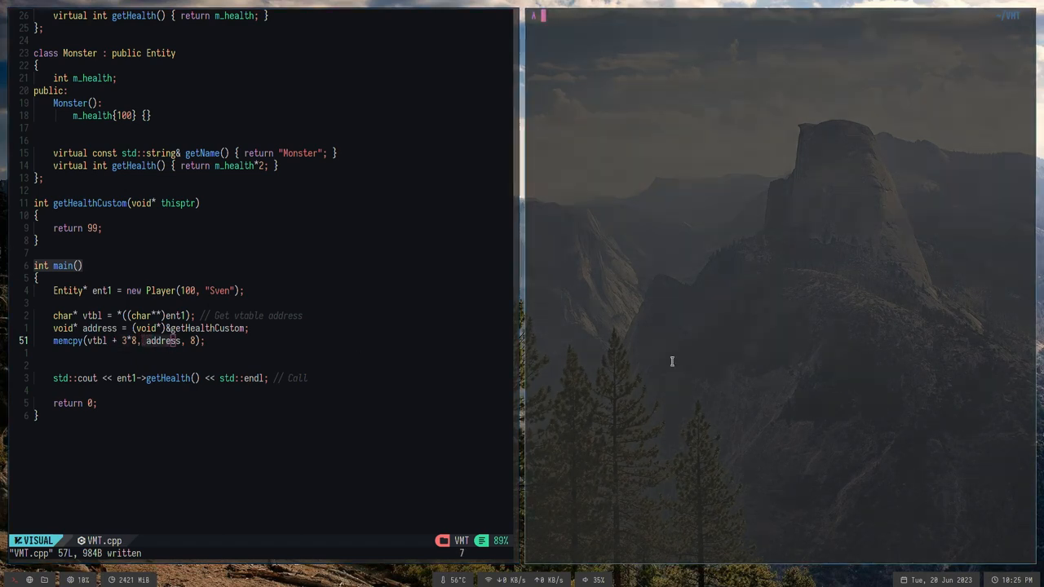
text(++-12 -ggdb VMT.cpp)
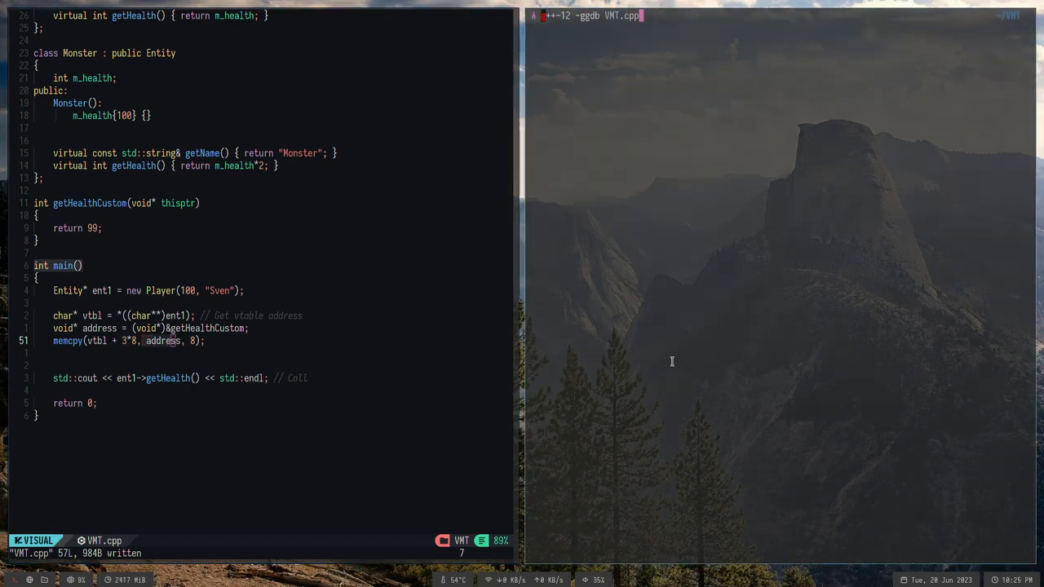
key(Return)
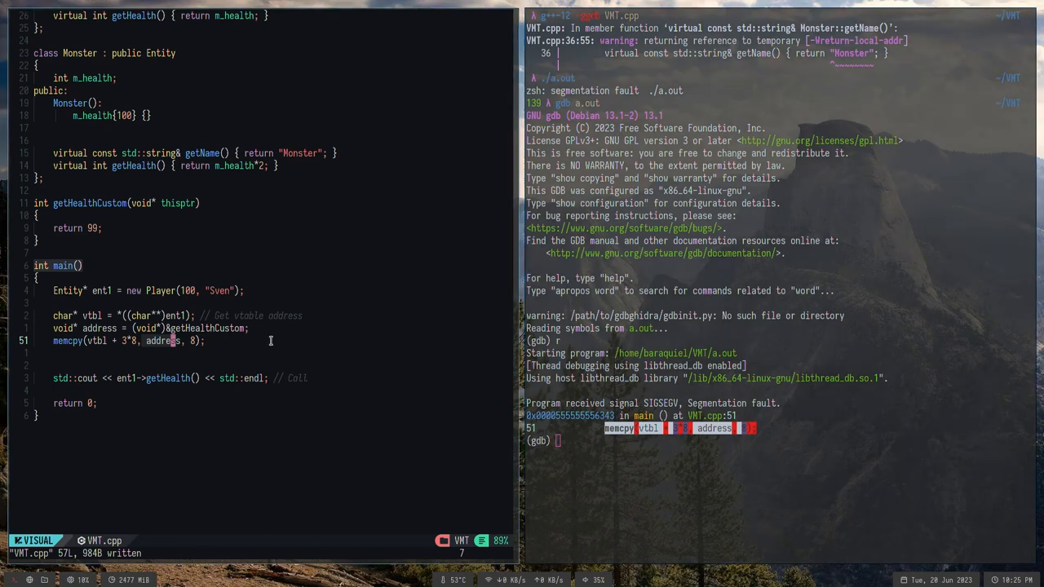
key(Escape)
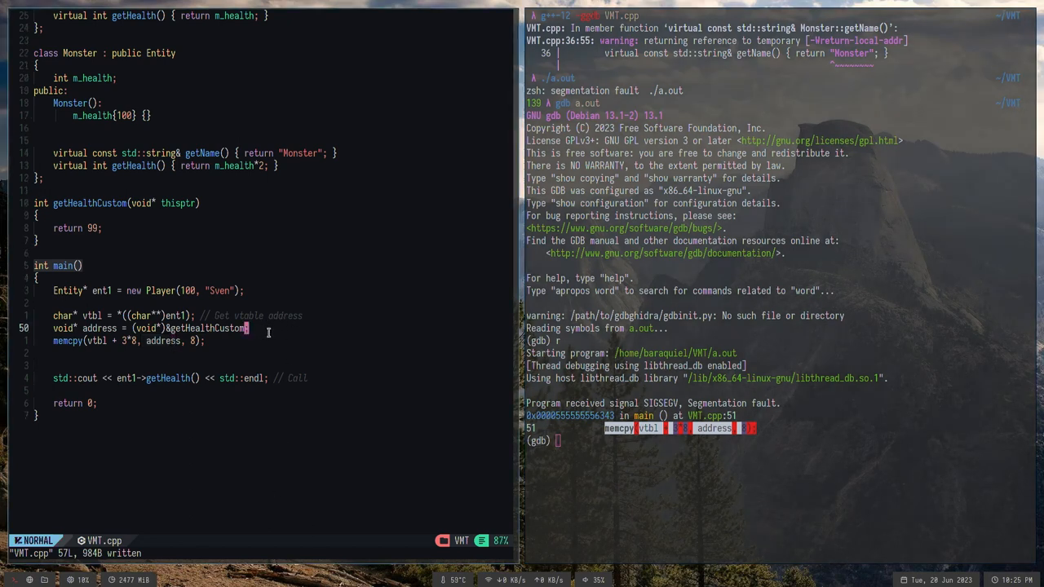
mouse_move(350, 304)
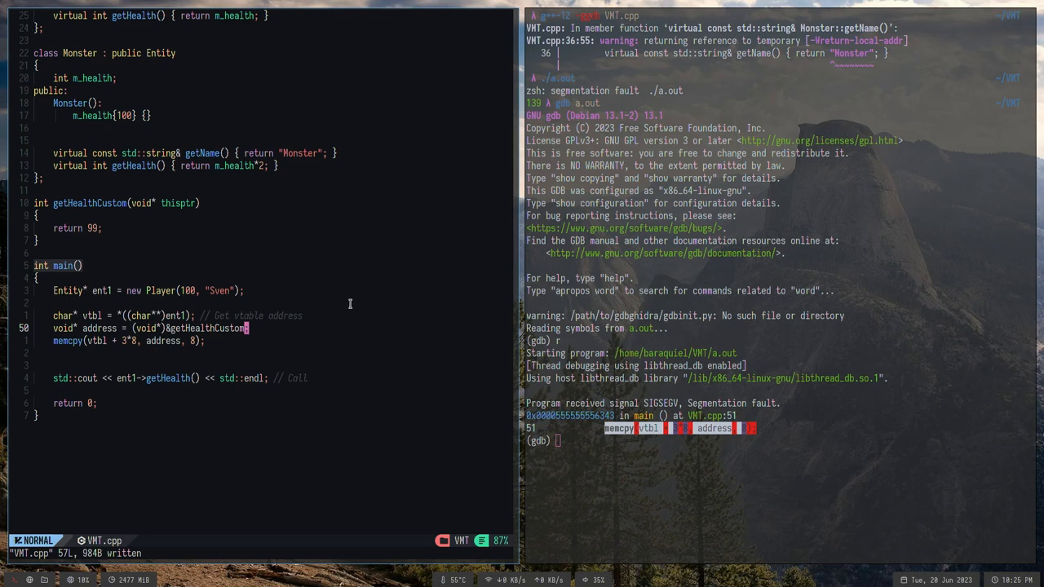
mouse_move(289, 271)
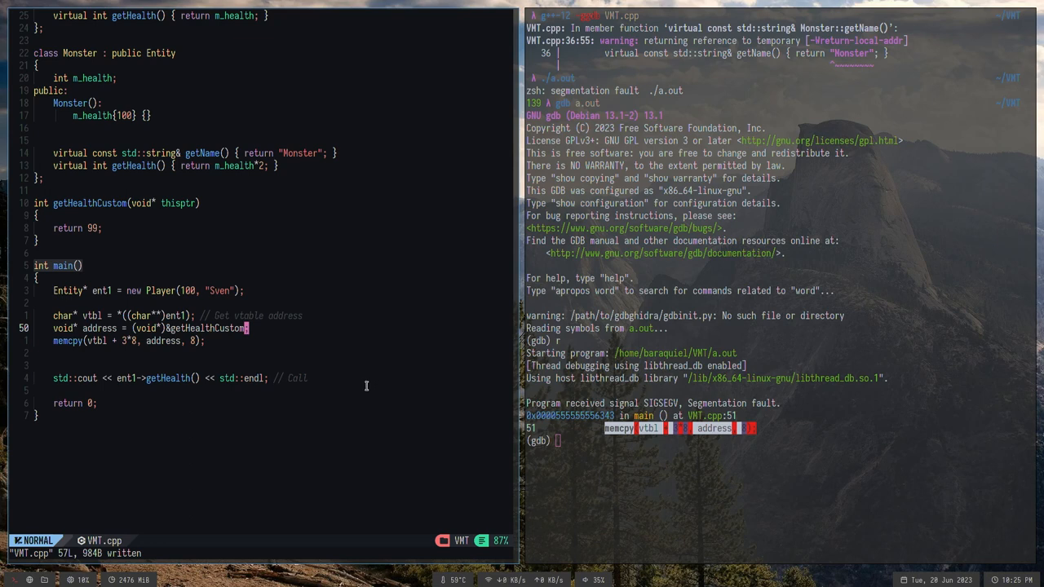
mouse_move(120, 232)
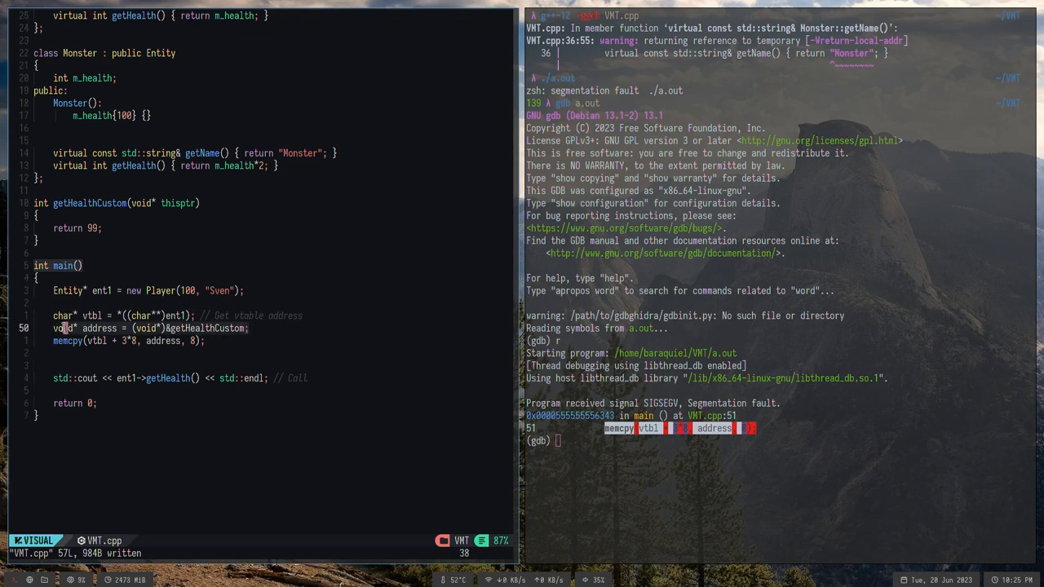
key(Escape)
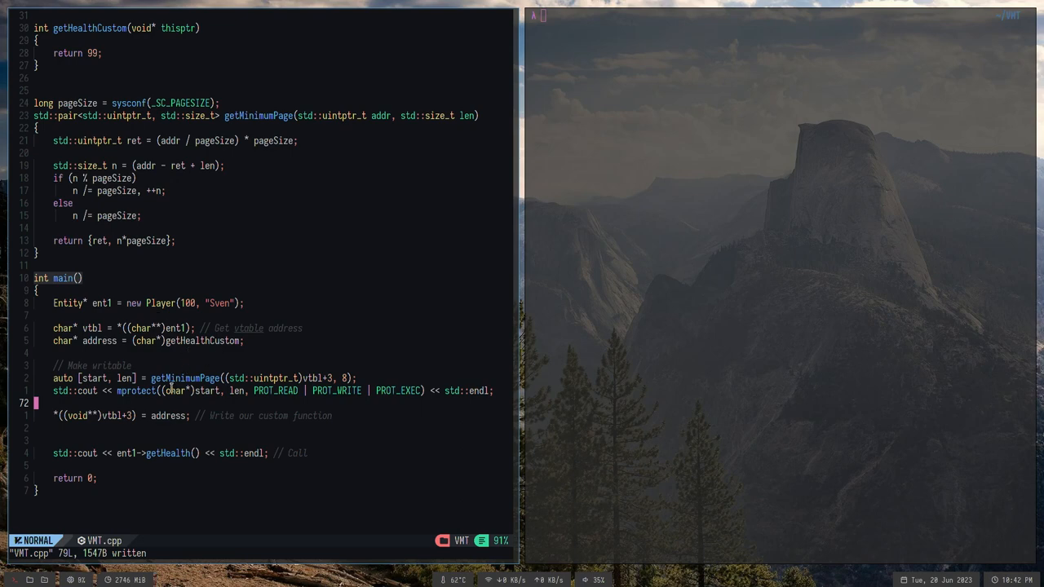
Open the mprotect(2) manual page in the right terminal pane.
key(v)
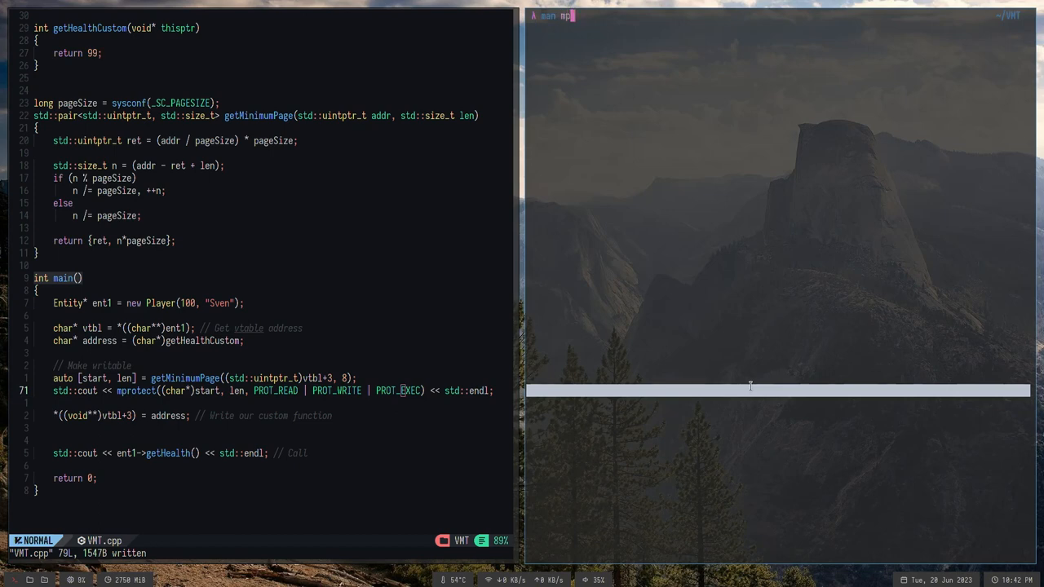
key(Return)
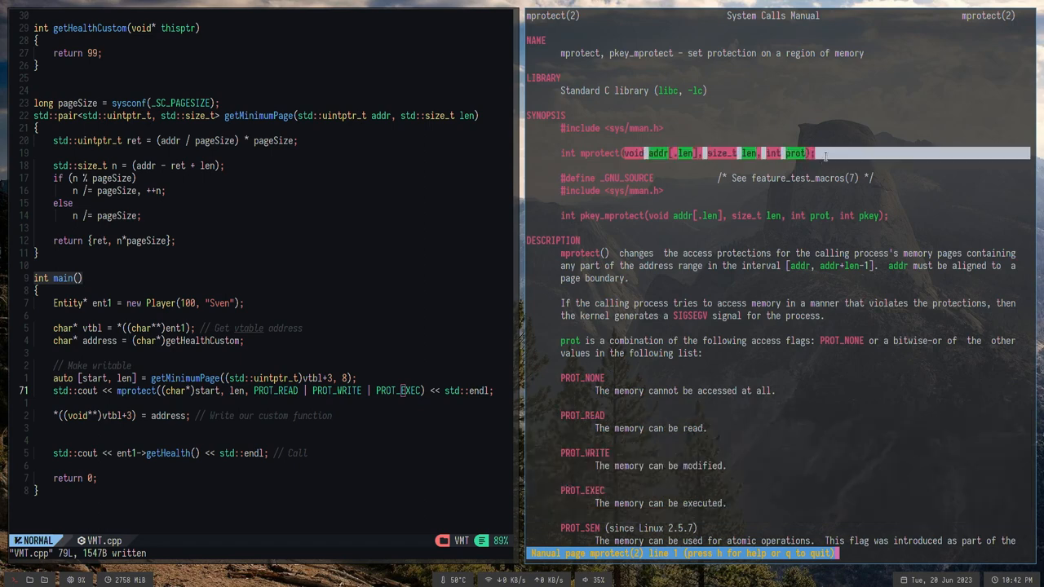
scroll(down, 3)
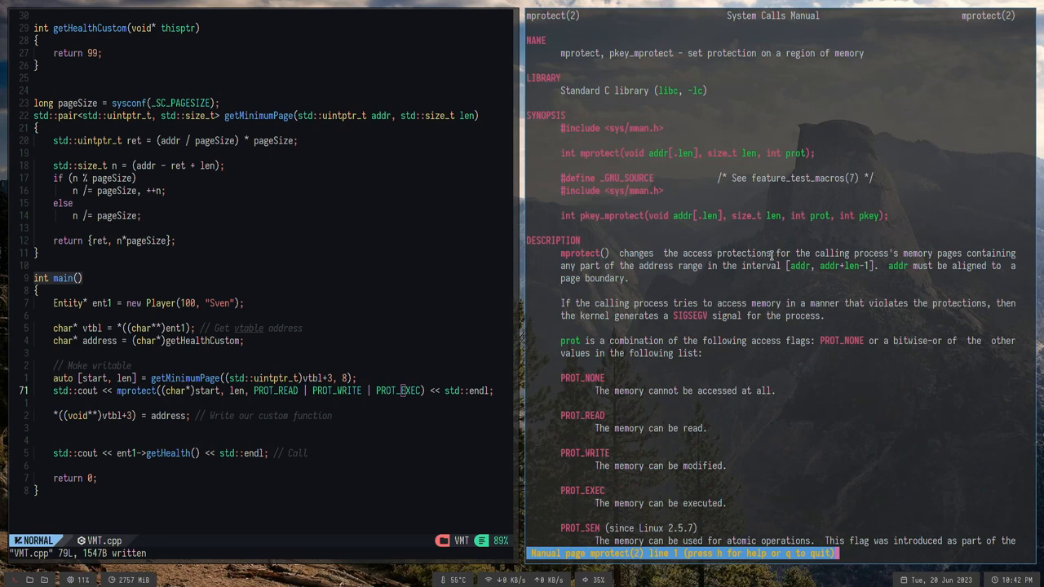
mouse_move(661, 177)
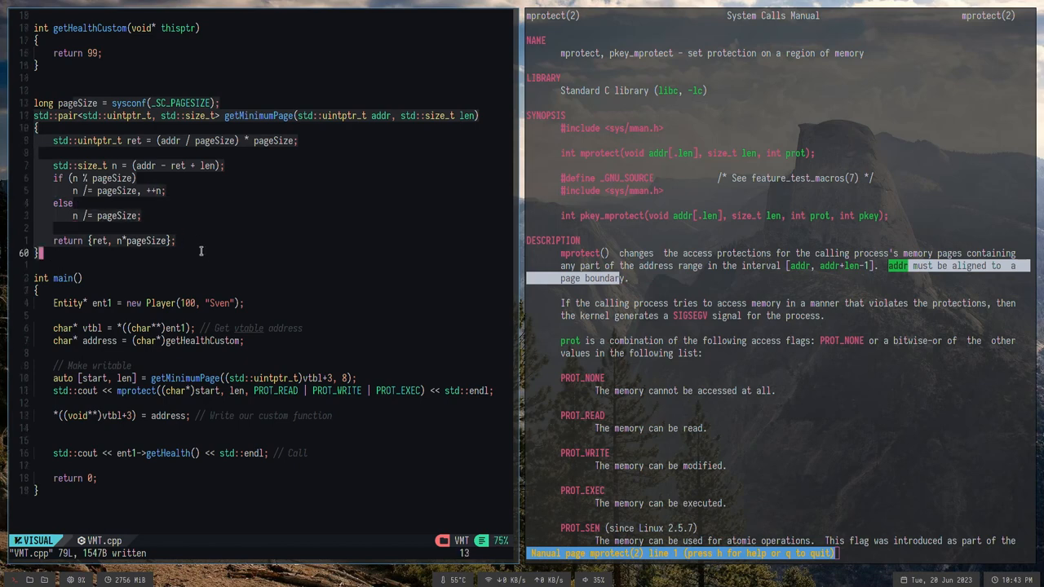
key(Escape)
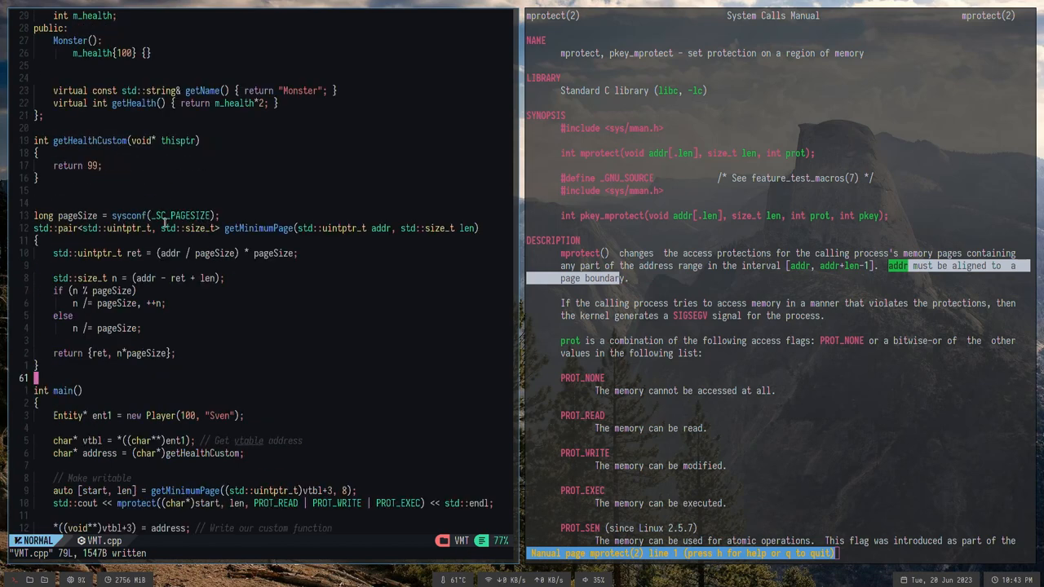
Scroll through getMinimumPage and main in VMT.cpp while reading the mprotect description.
scroll(up, 3)
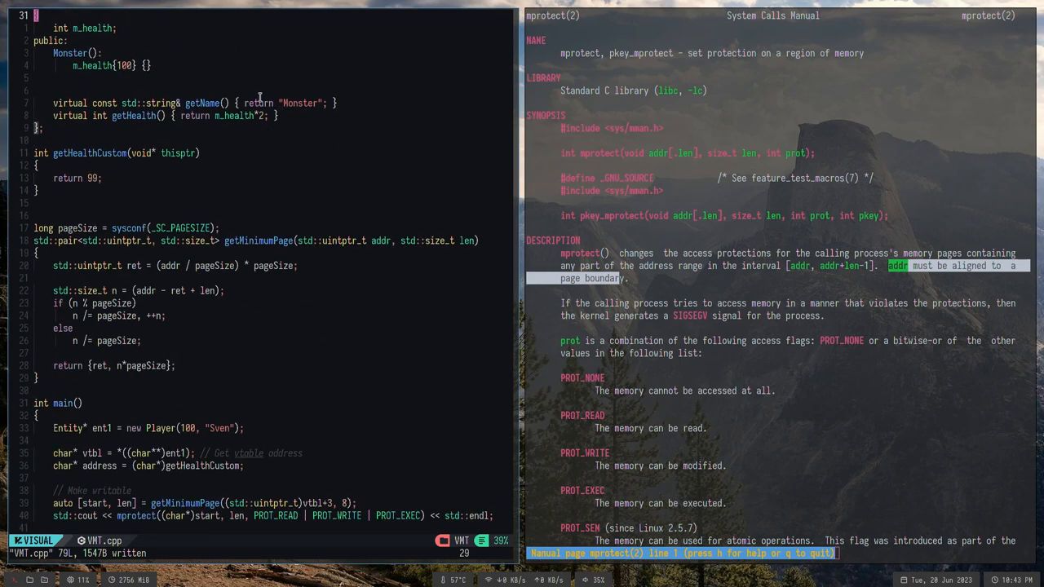
scroll(up, 3)
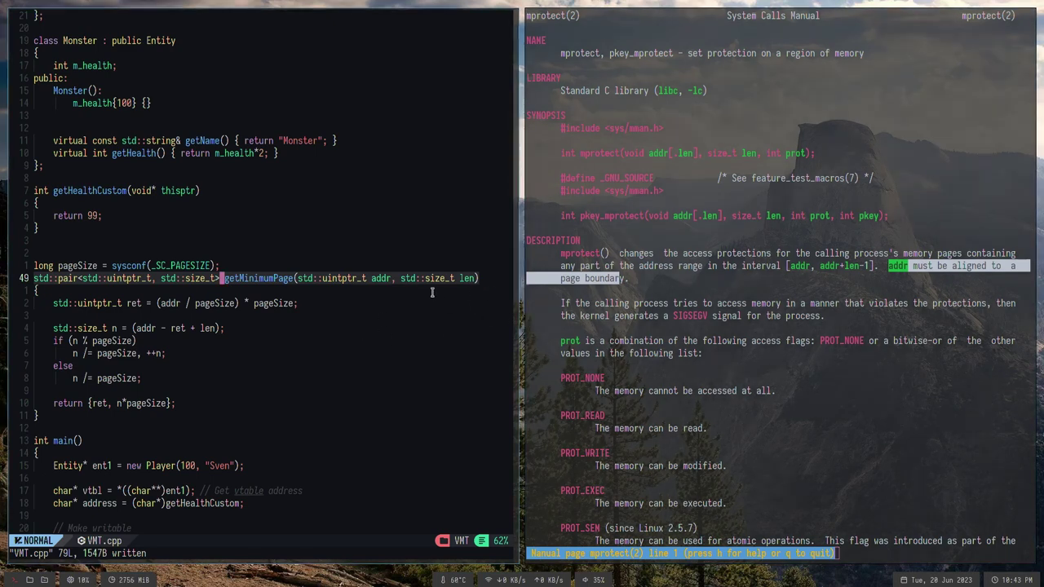
mouse_move(394, 164)
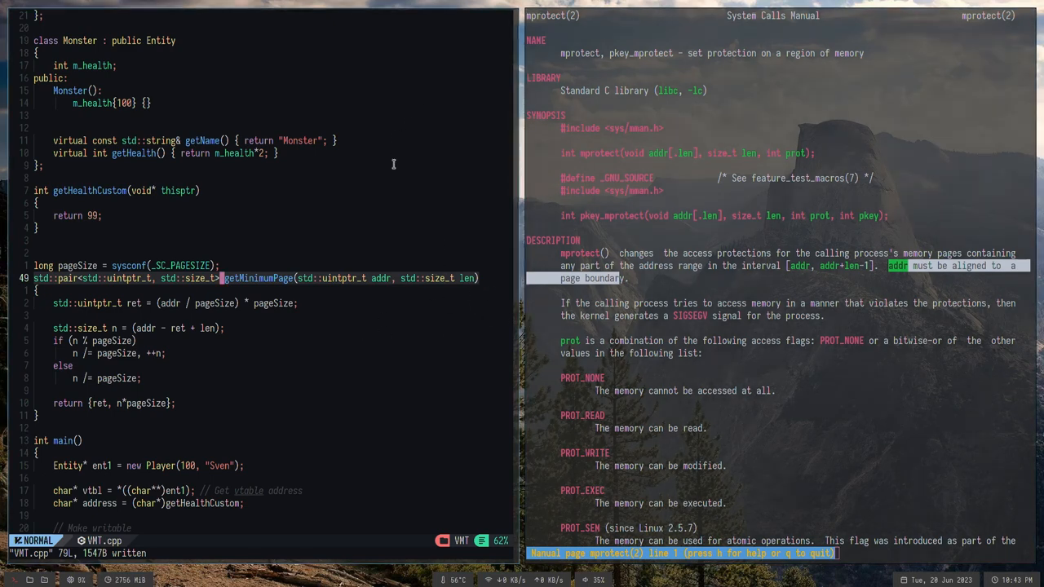
scroll(down, 3)
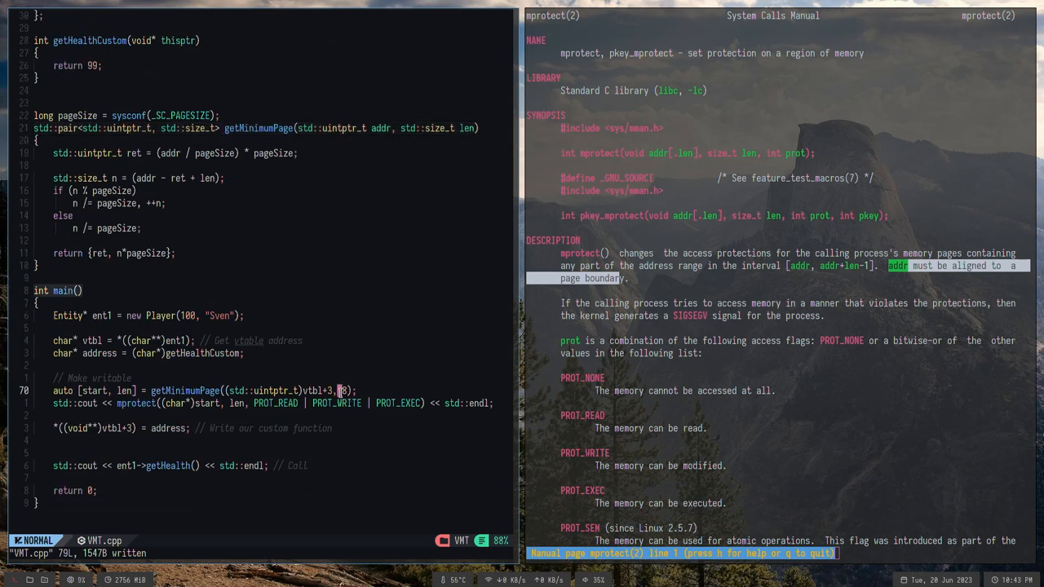
scroll(up, 3)
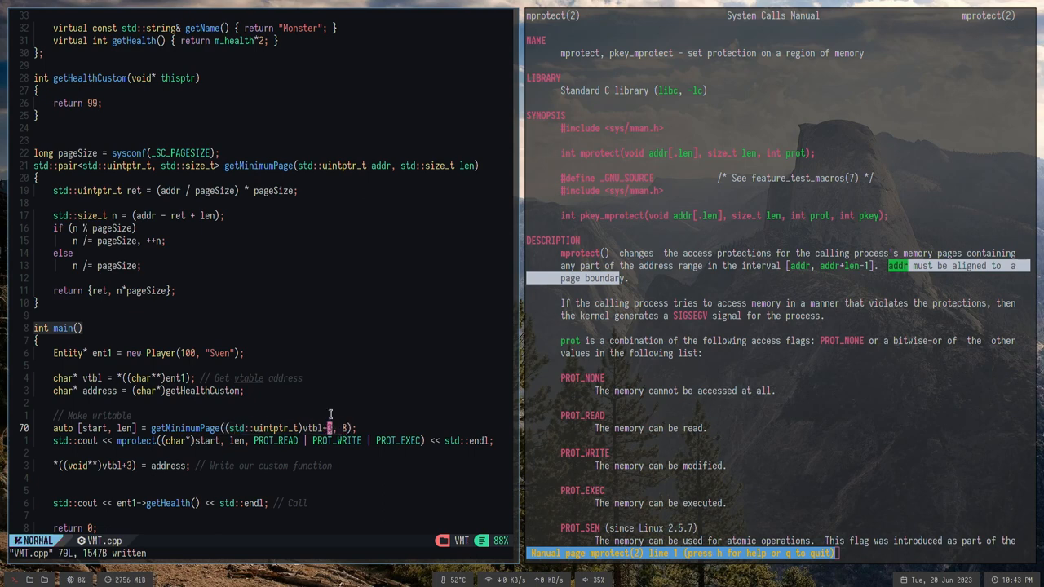
scroll(up, 3)
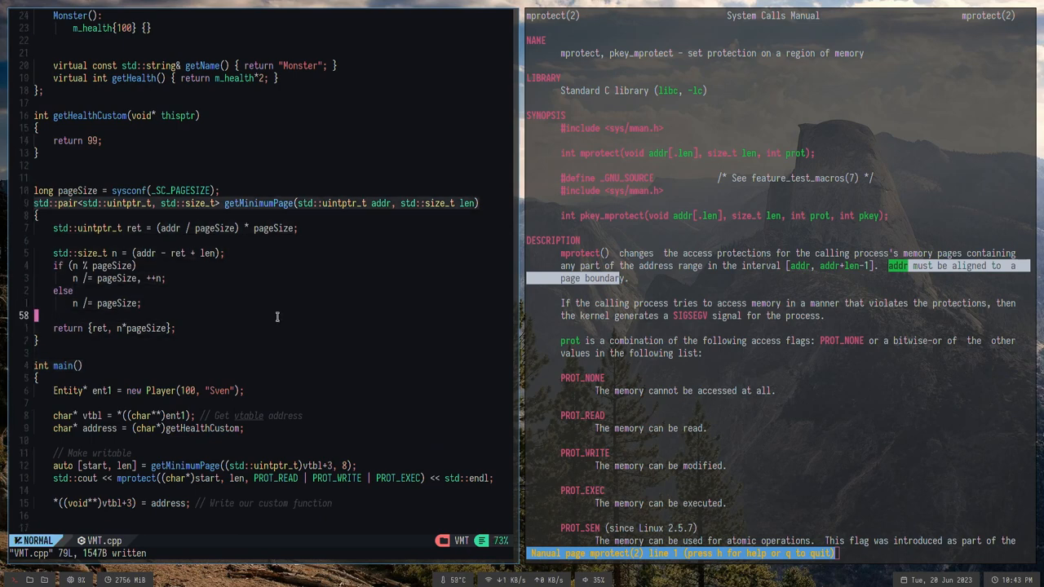
scroll(down, 3)
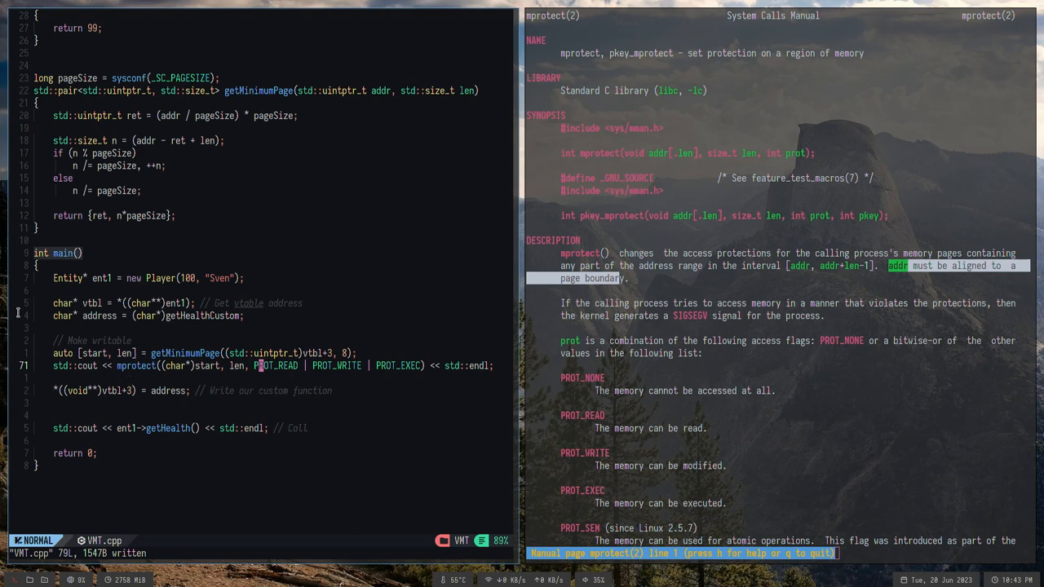
mouse_move(375, 364)
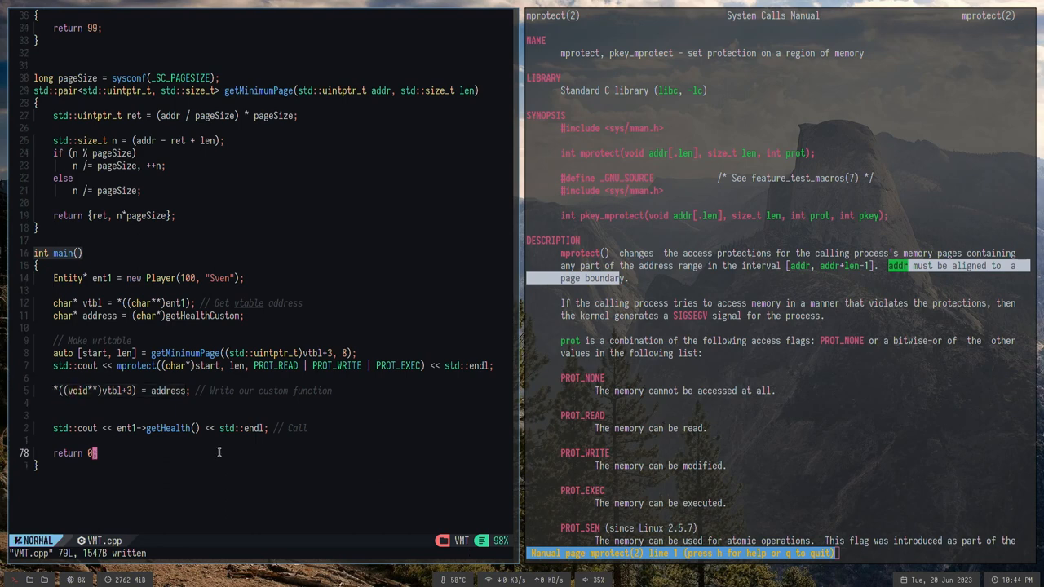
Make getHealthCustom return 1, rebuild with g++-12 -ggdb, and run ./a.out.
key(q)
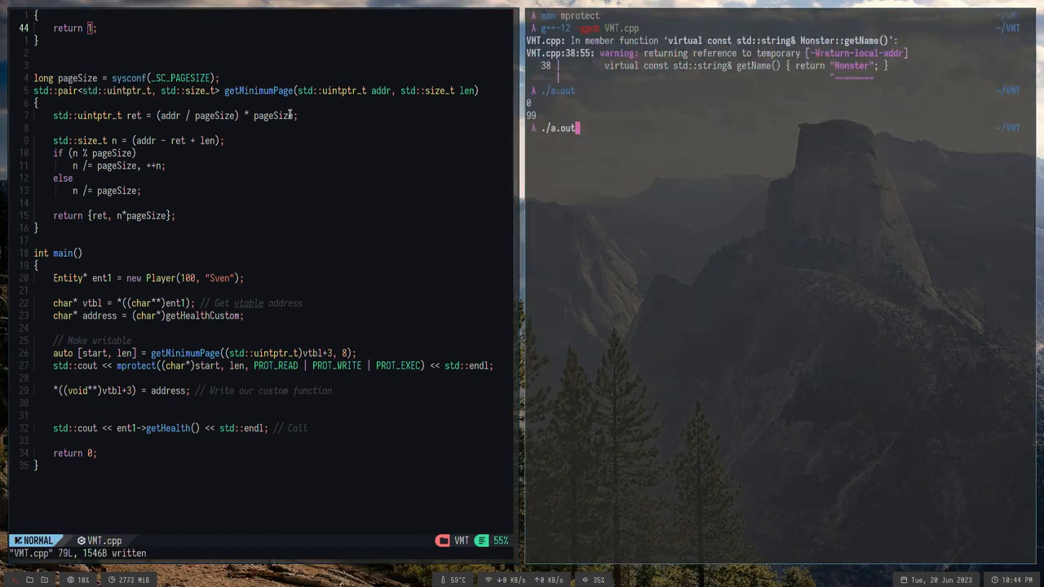
key(Return)
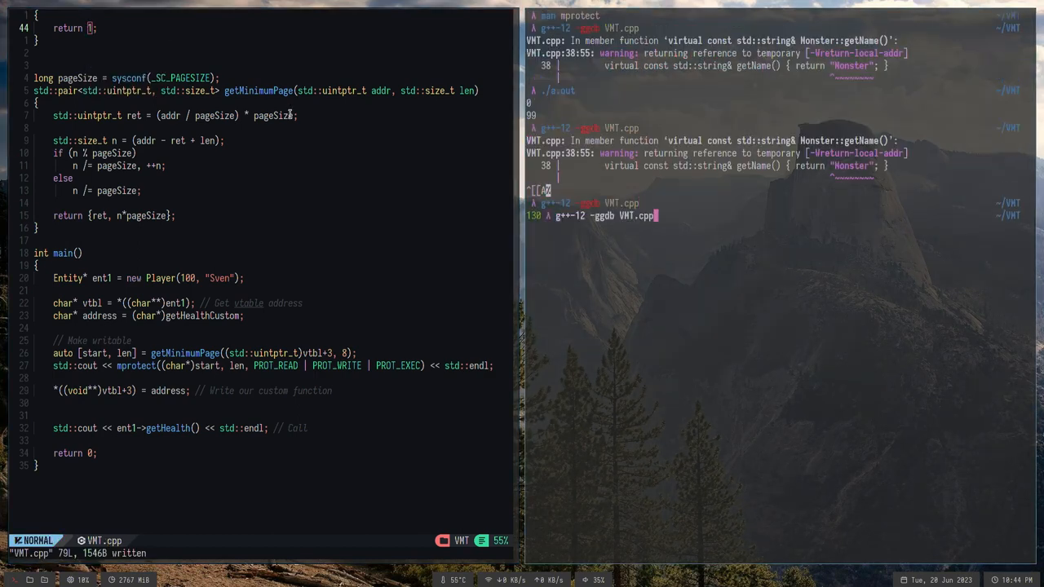
key(Return)
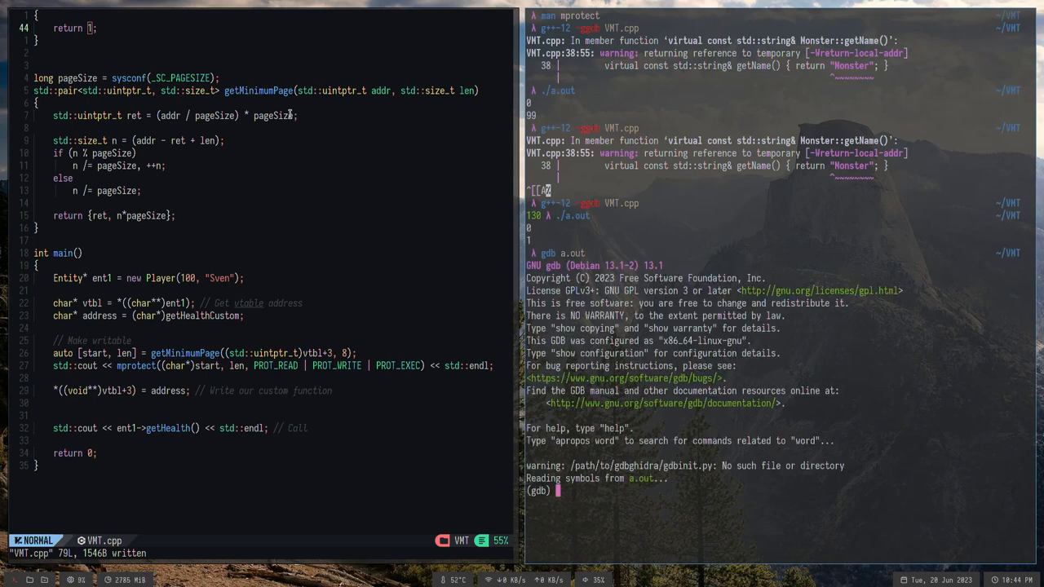
Break at *main and compare info vtbl ent1 before and after the vtable write.
text(b *main)
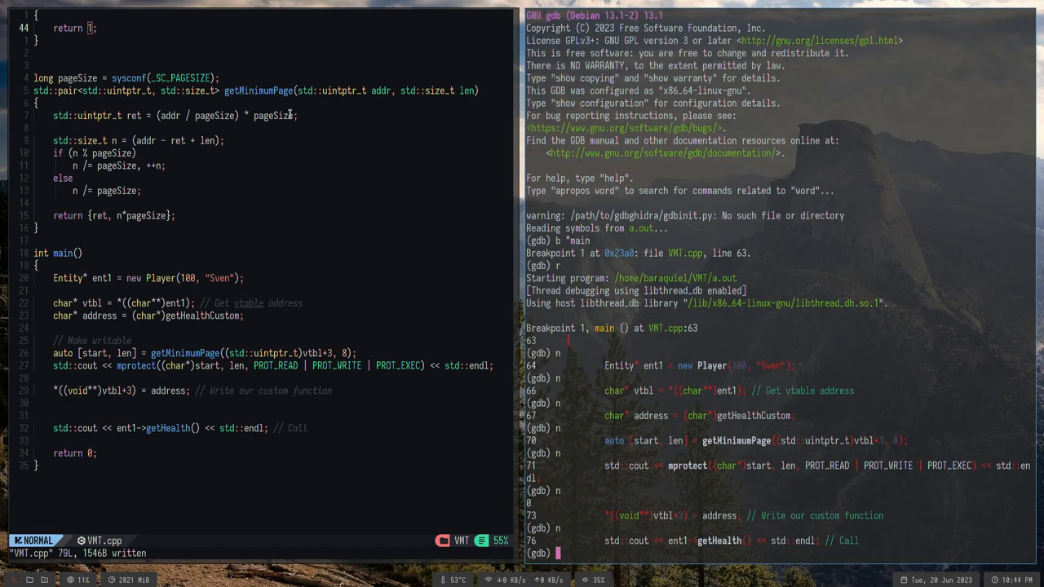
text(info vtbl ent1)
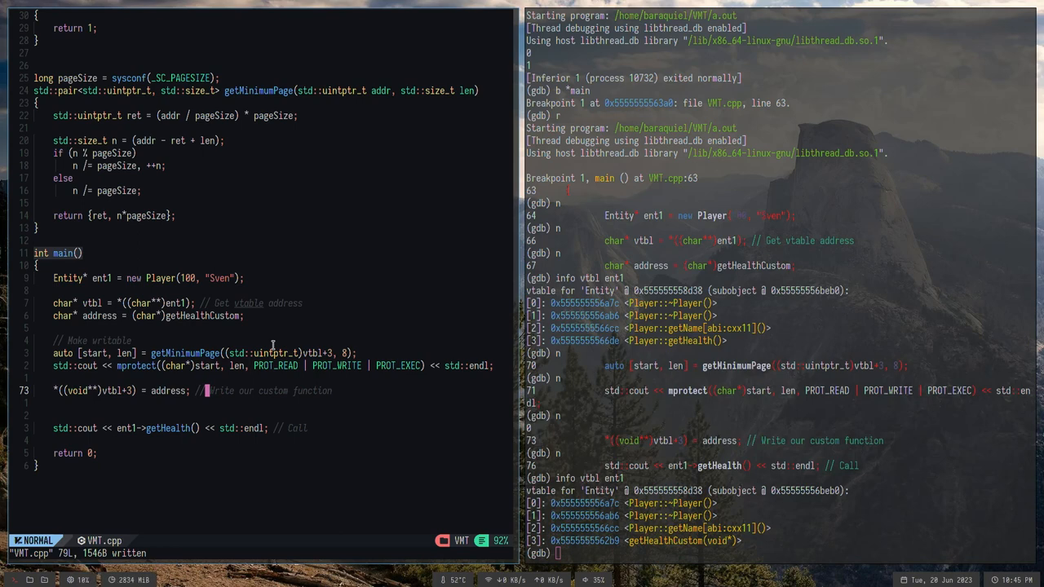
key(v)
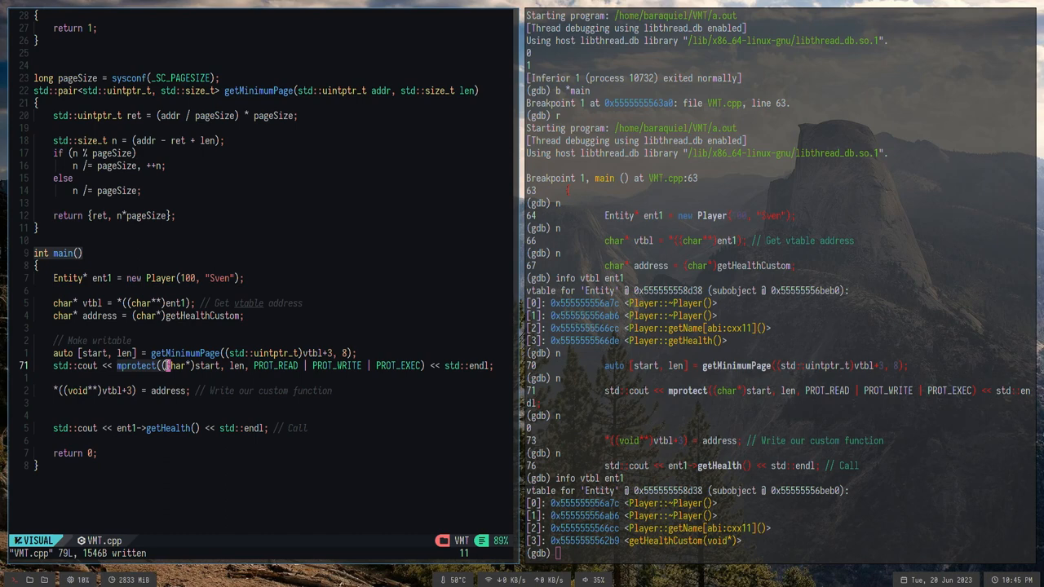
Rewrite the mprotect call as mprotect(vtbl+3, 8, ...) and remove the getMinimumPage lines.
key(Escape)
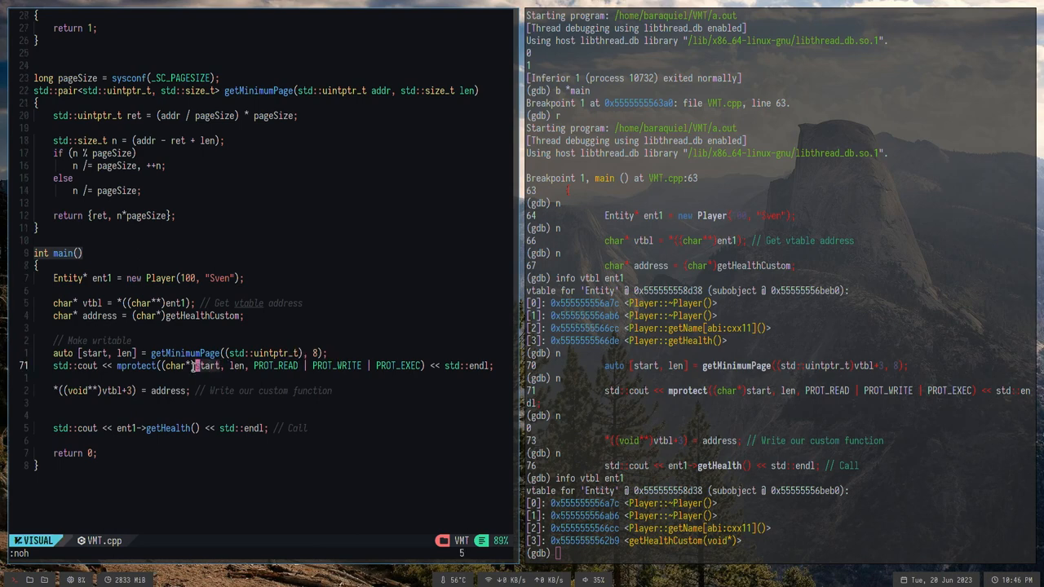
key(Escape)
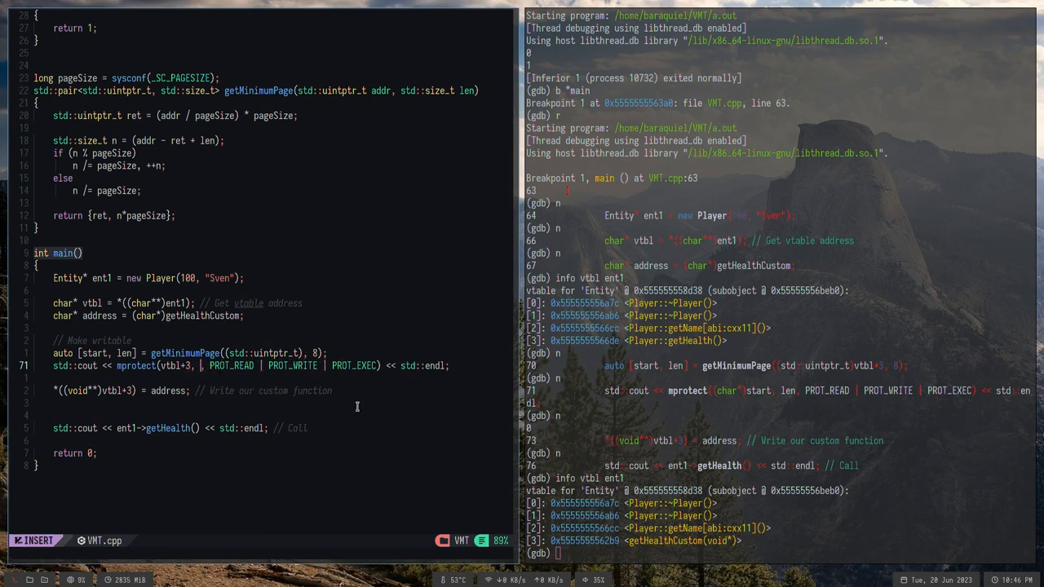
key(Escape)
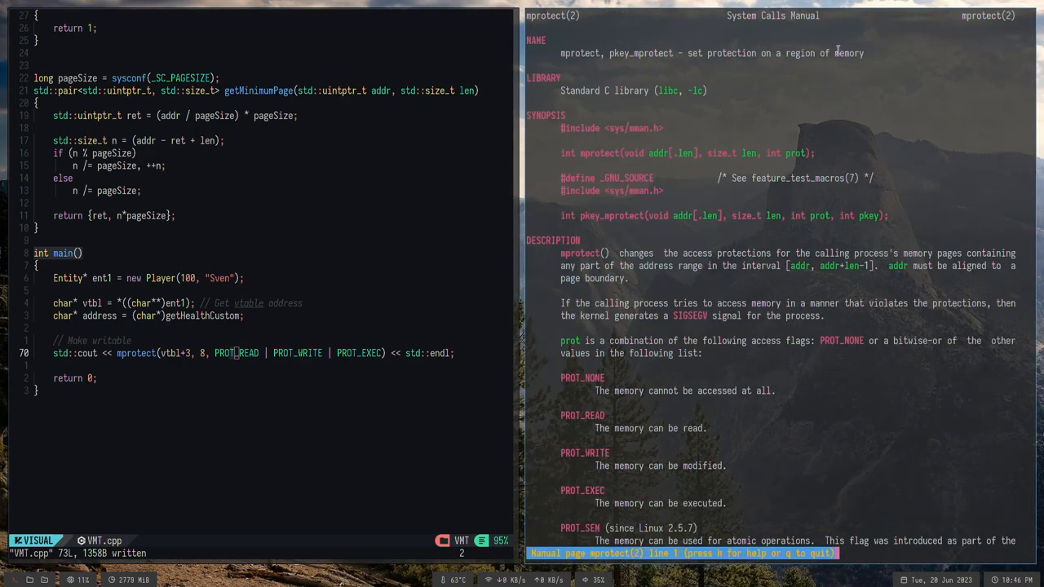
scroll(down, 3)
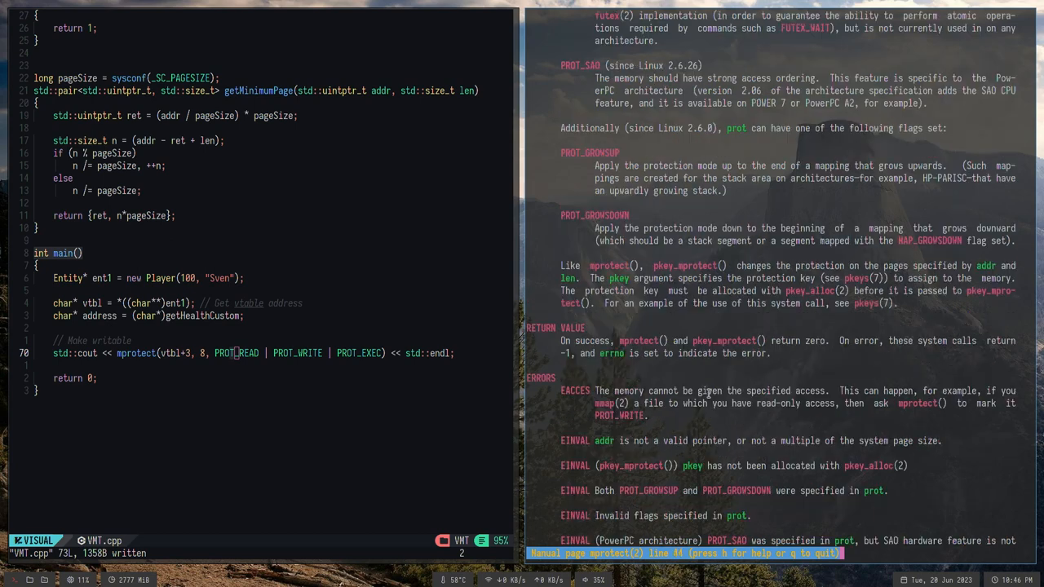
scroll(down, 3)
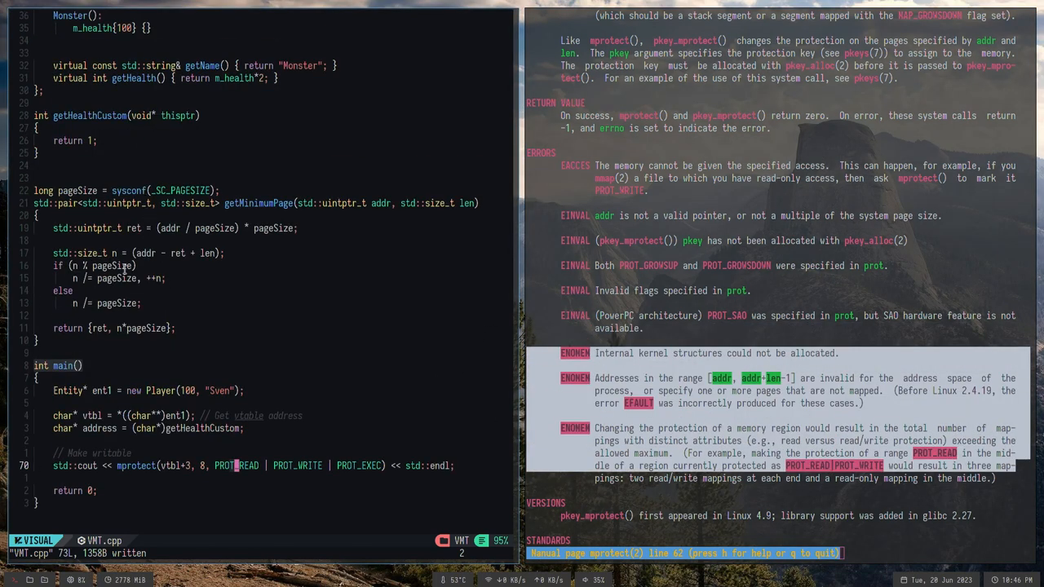
mouse_move(226, 166)
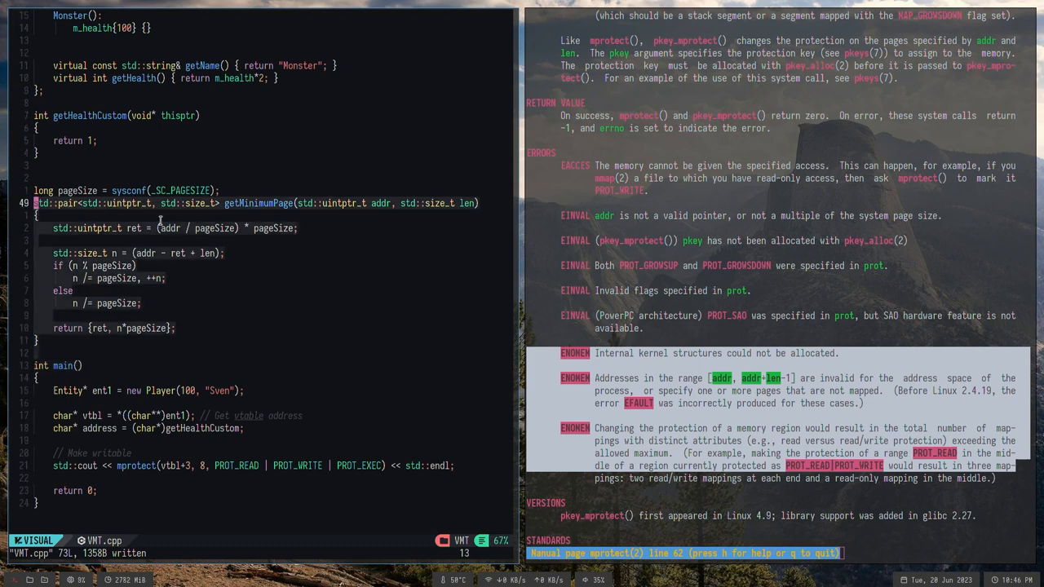
key(Escape)
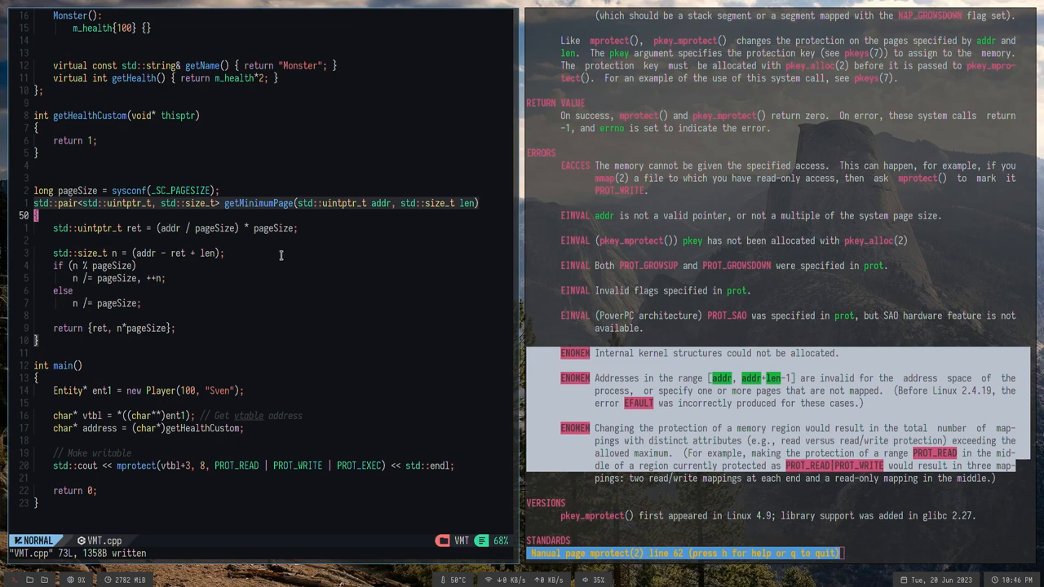